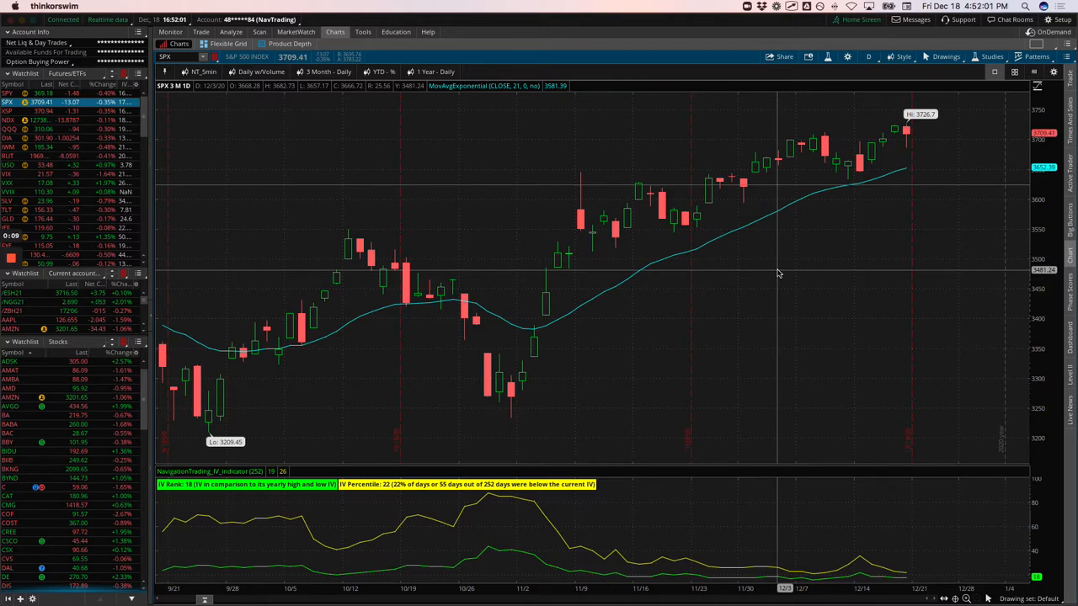
pyautogui.moveTo(827, 290)
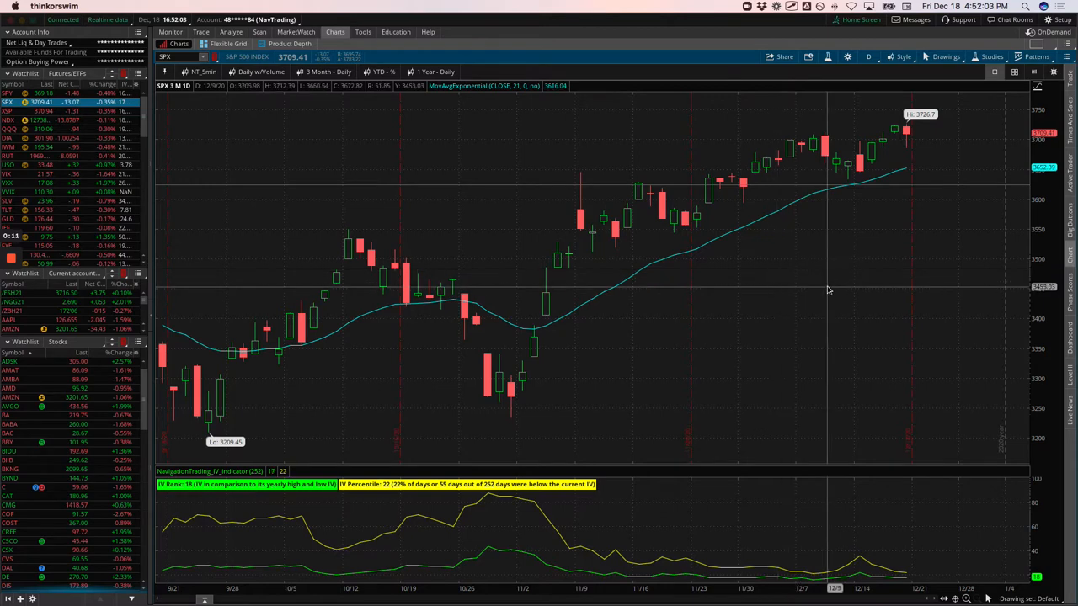
pyautogui.moveTo(920, 132)
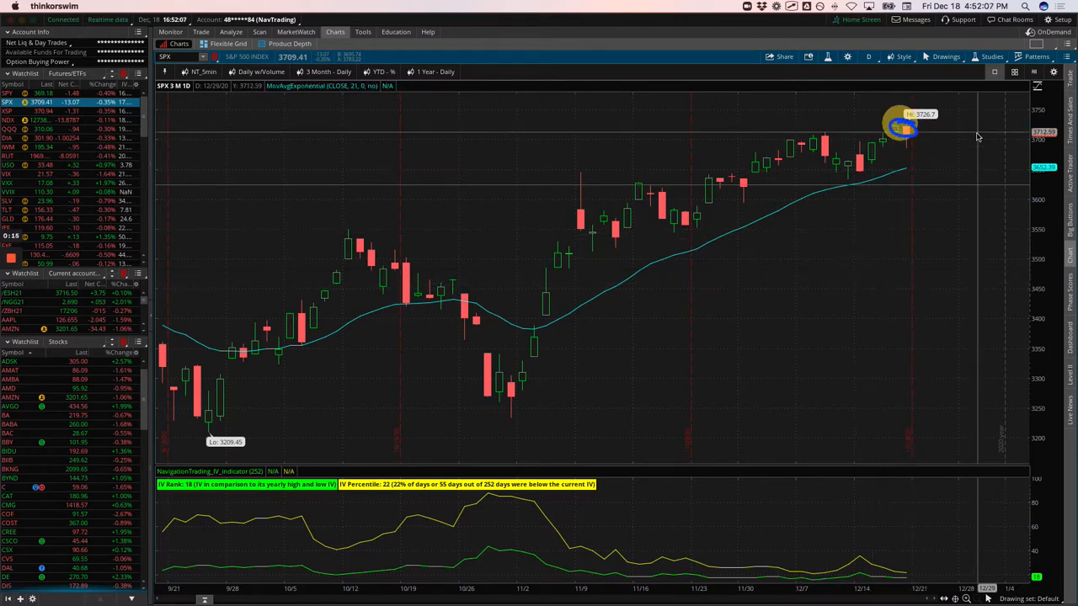
pyautogui.moveTo(895, 183)
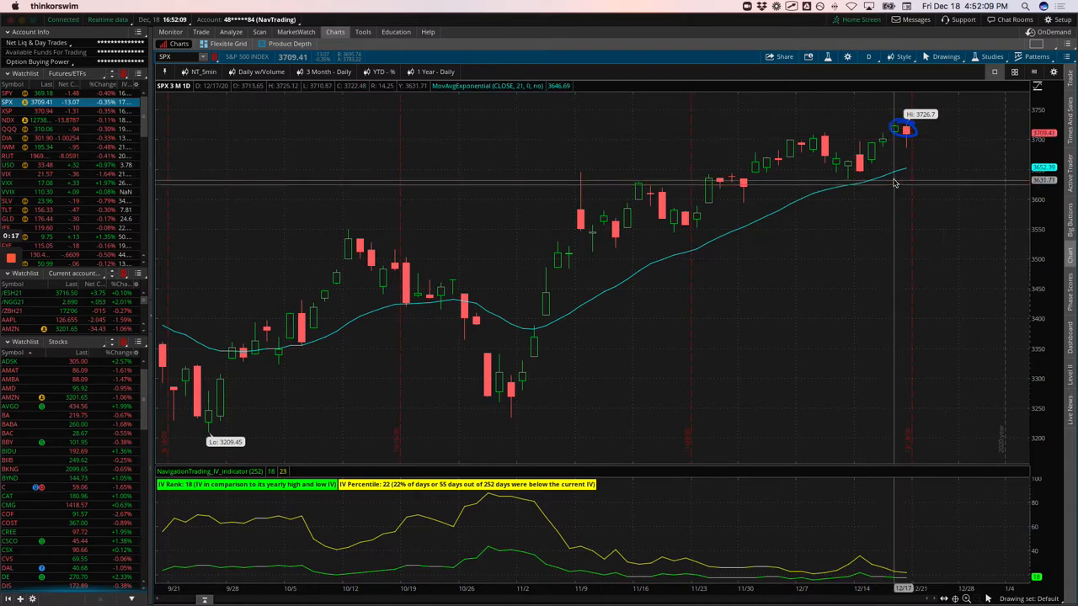
pyautogui.moveTo(524, 360)
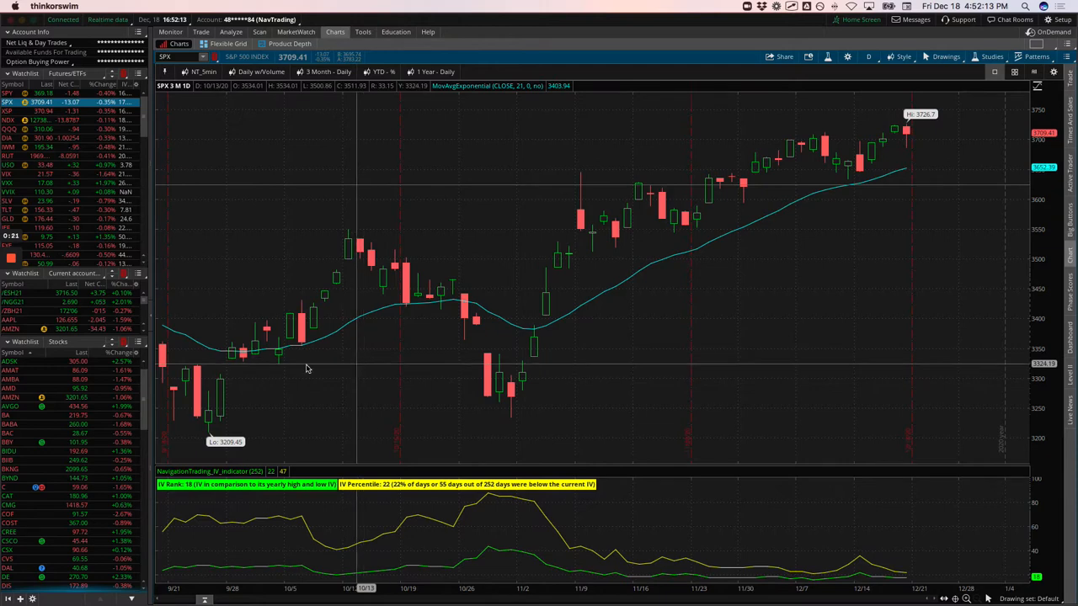
# Trace price swings, load the Nasdaq-100 chart, then trace RUT's November-low climb to the December high
pyautogui.moveTo(371, 261); pyautogui.dragTo(480, 366)
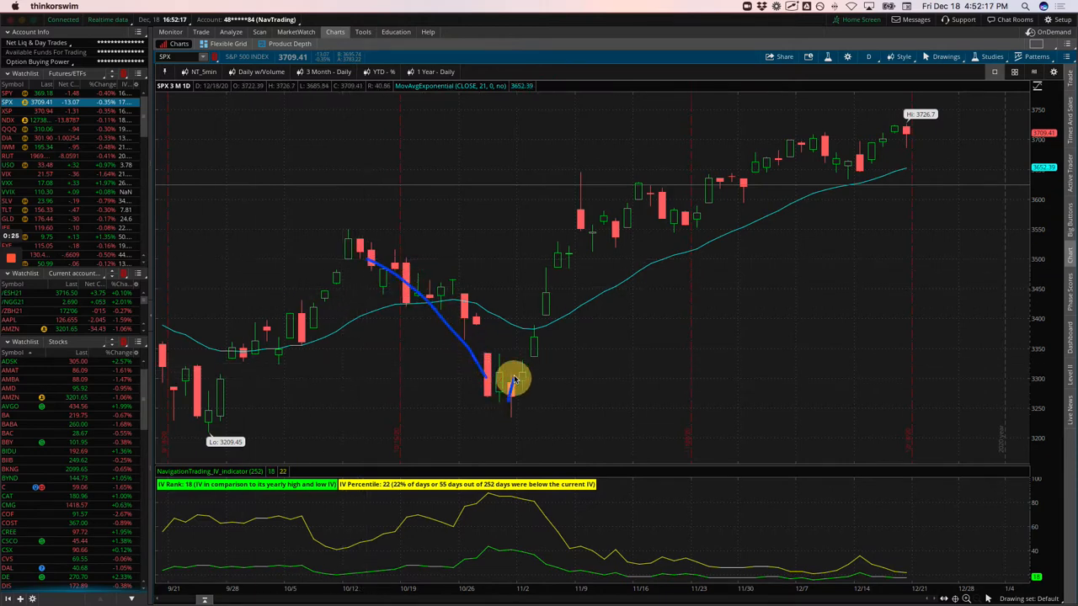
pyautogui.moveTo(514, 379); pyautogui.dragTo(901, 93)
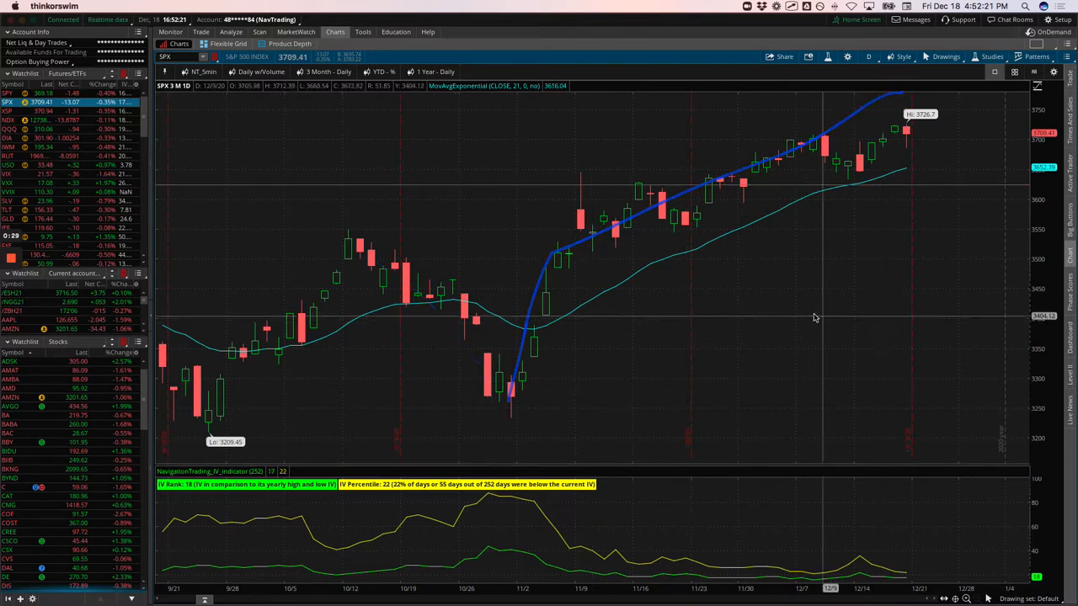
pyautogui.moveTo(535, 350)
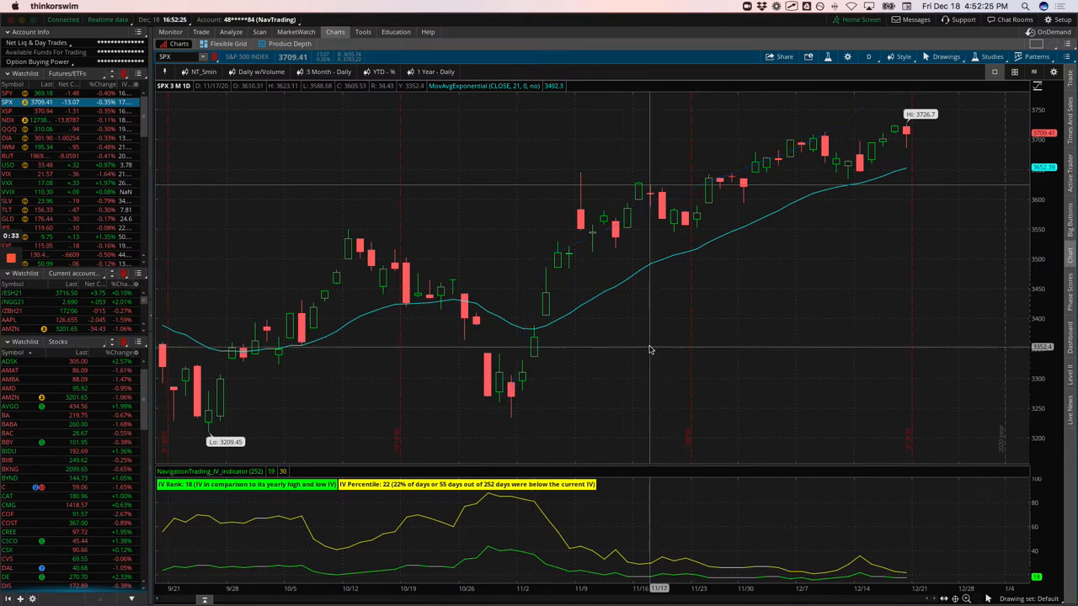
pyautogui.moveTo(649, 348)
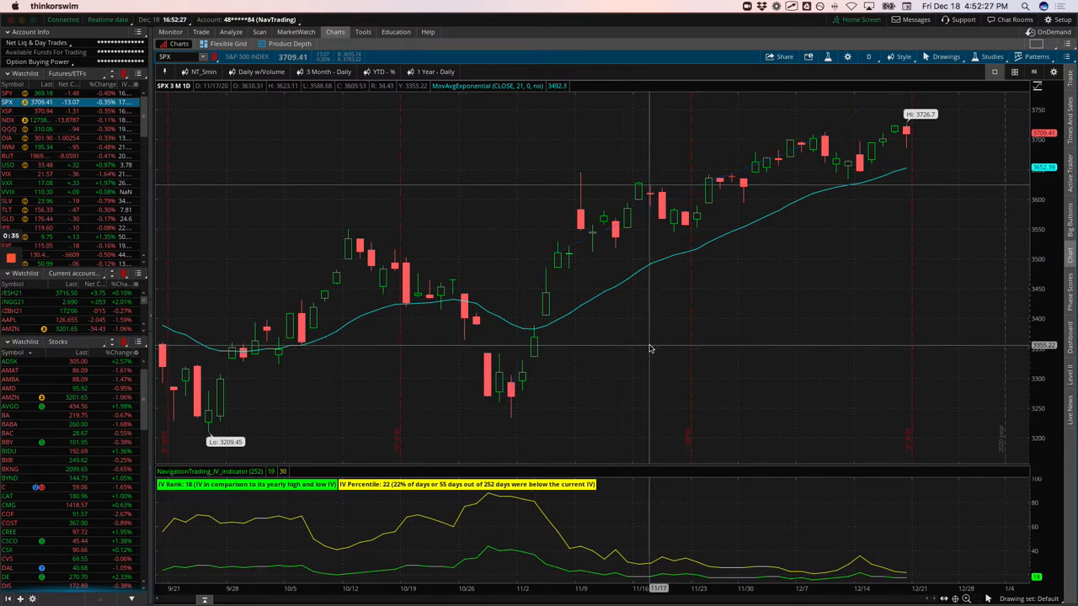
pyautogui.moveTo(280, 233)
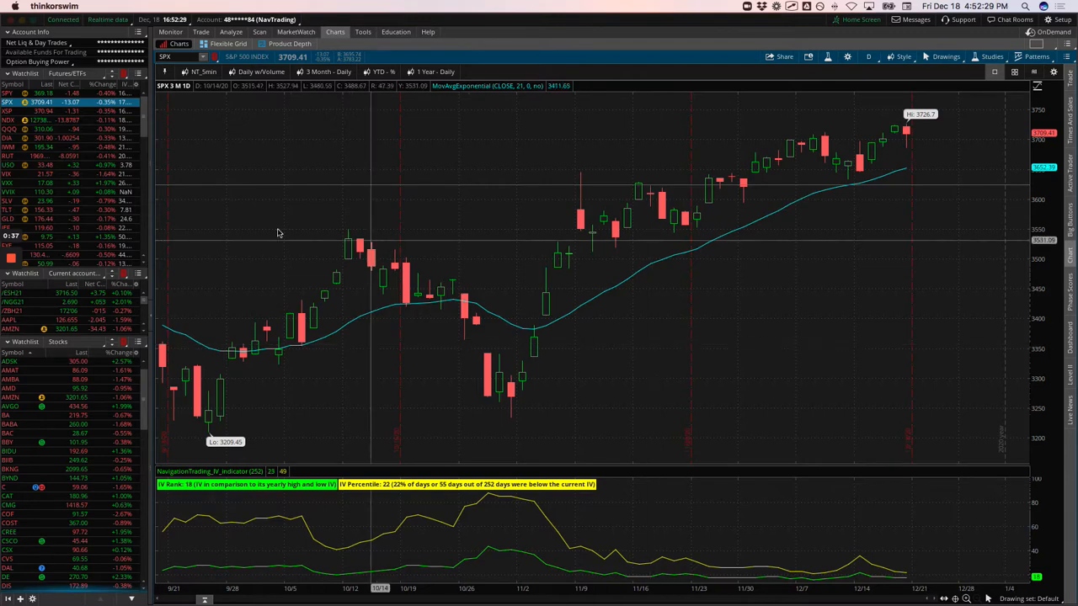
pyautogui.click(8, 120)
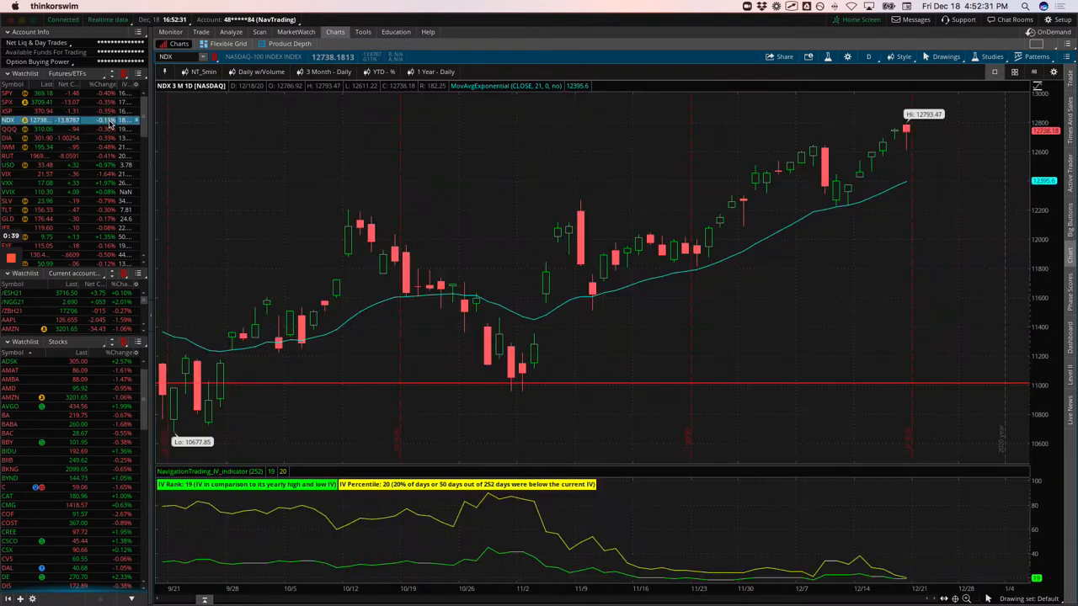
pyautogui.moveTo(901, 135)
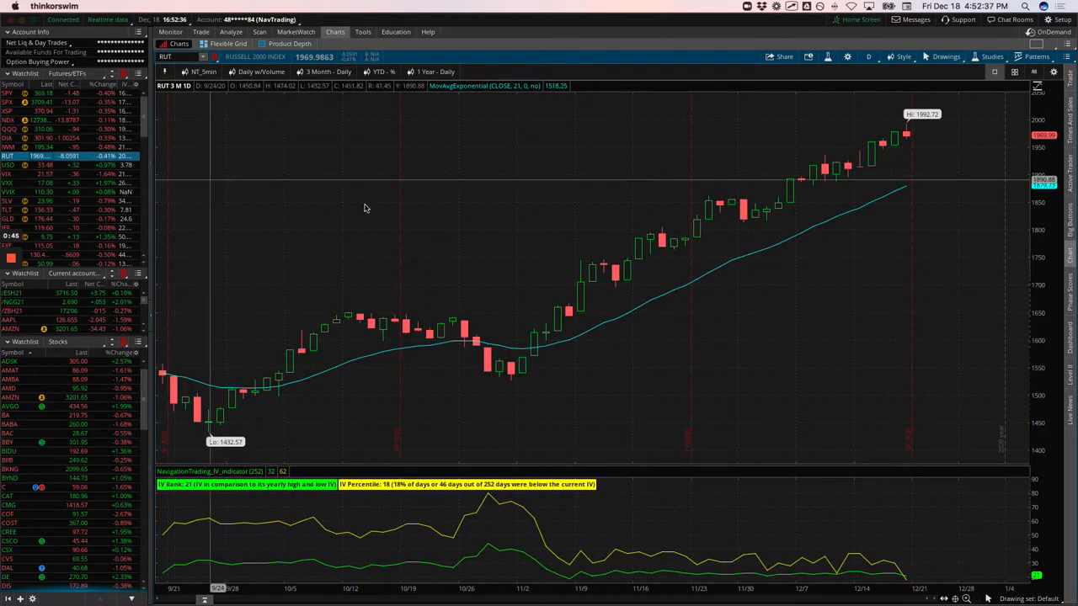
pyautogui.moveTo(896, 160)
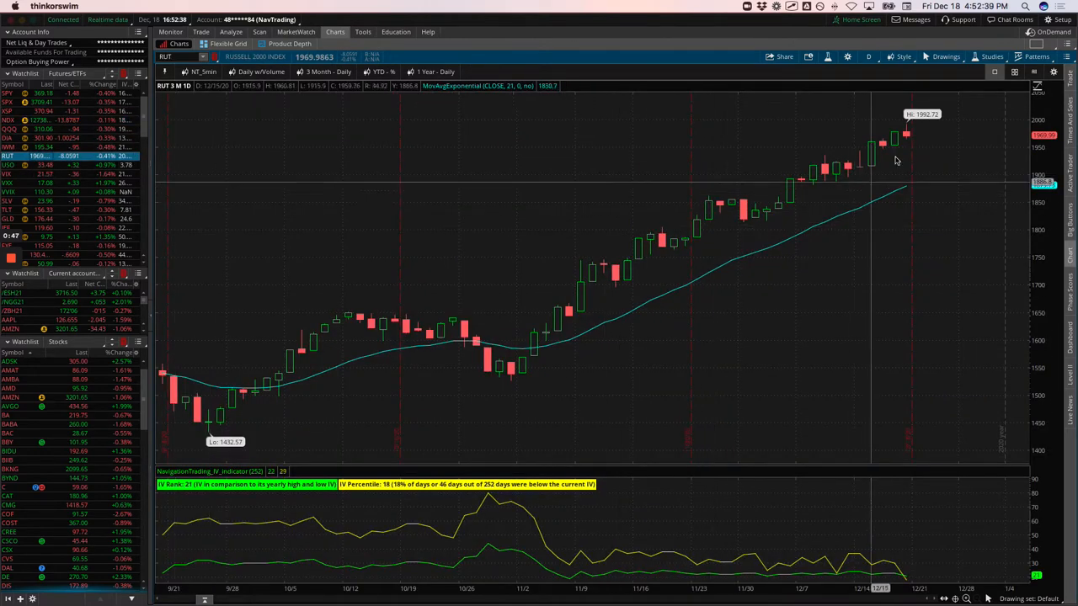
pyautogui.moveTo(914, 126)
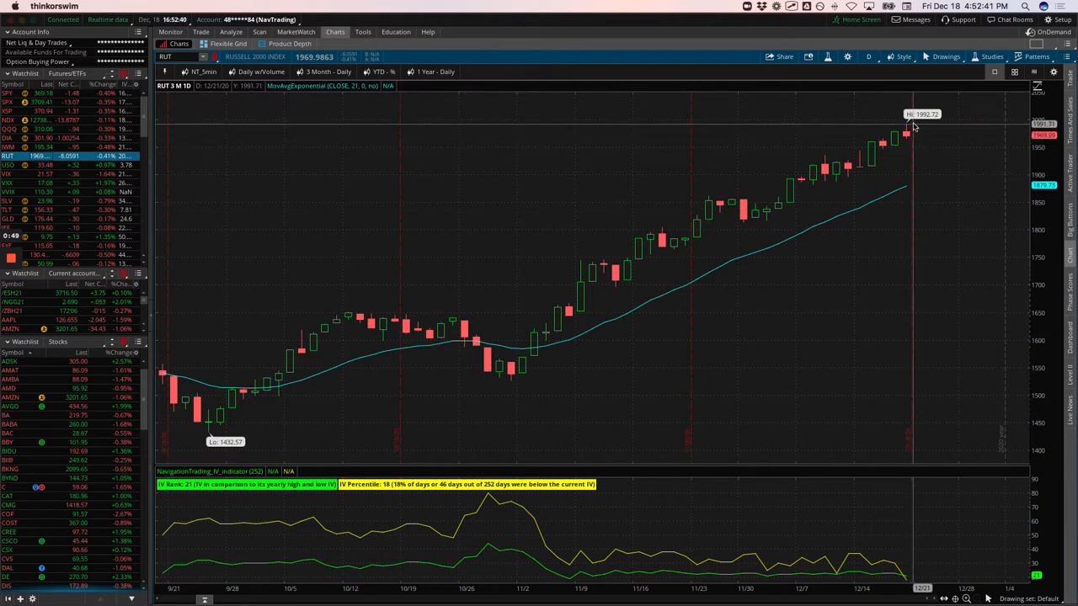
pyautogui.moveTo(517, 366)
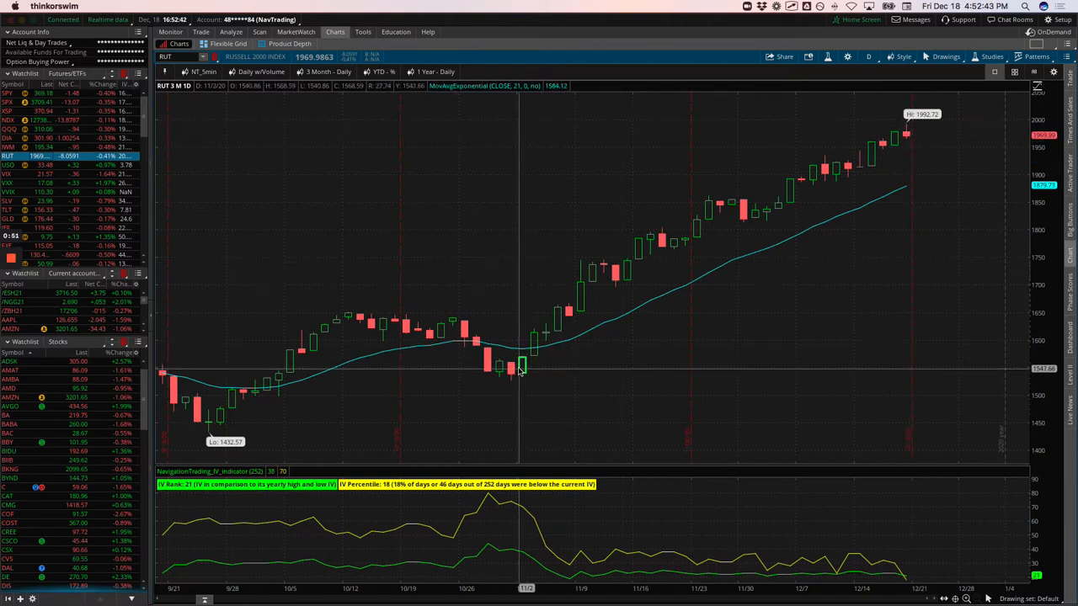
pyautogui.moveTo(522, 366); pyautogui.dragTo(652, 266)
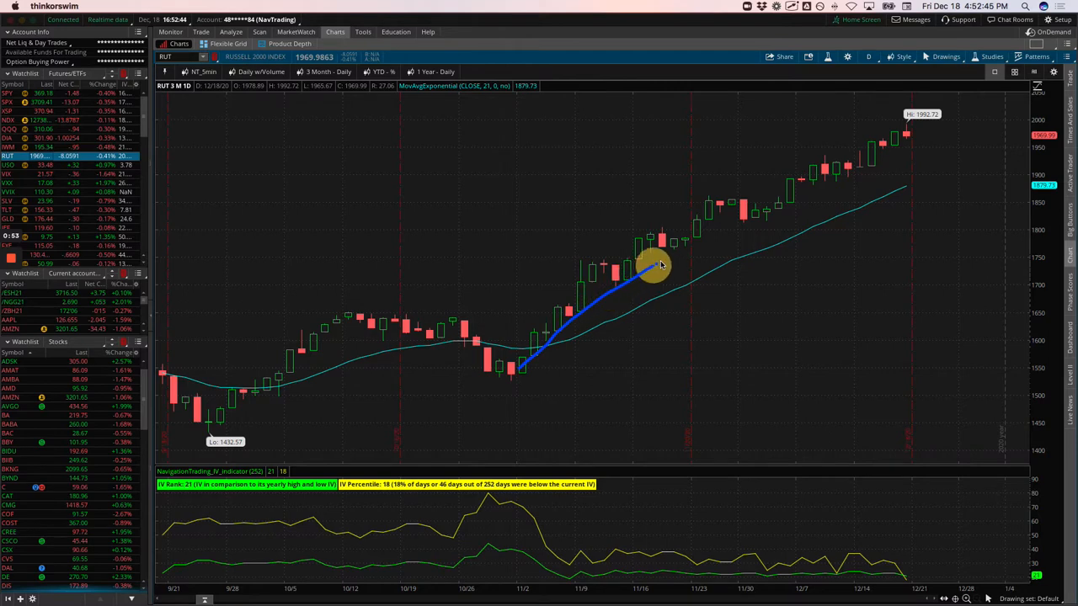
pyautogui.moveTo(657, 265); pyautogui.dragTo(867, 156)
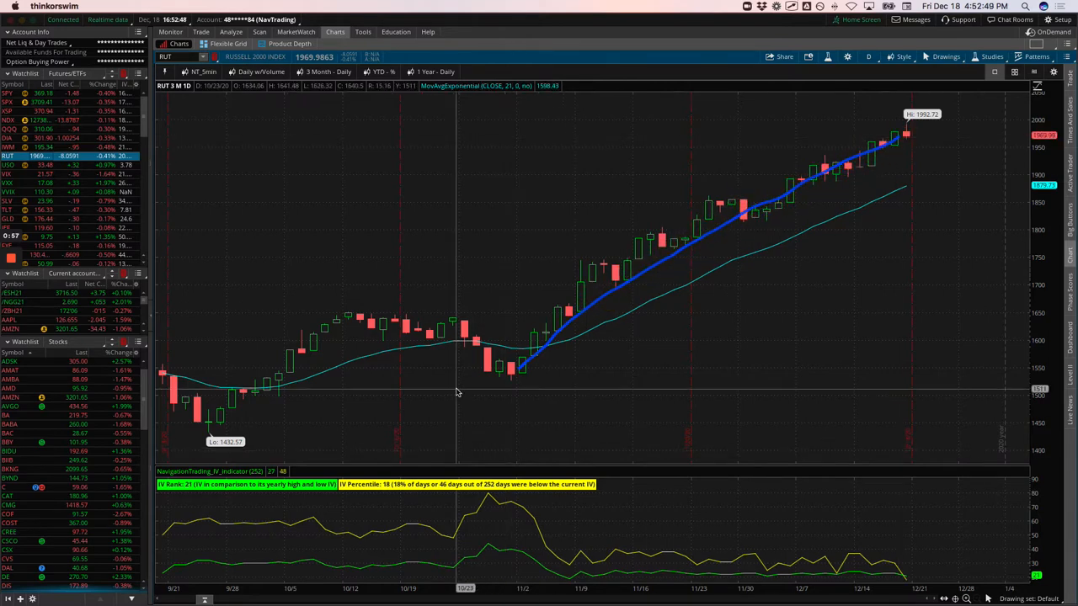
pyautogui.moveTo(414, 362)
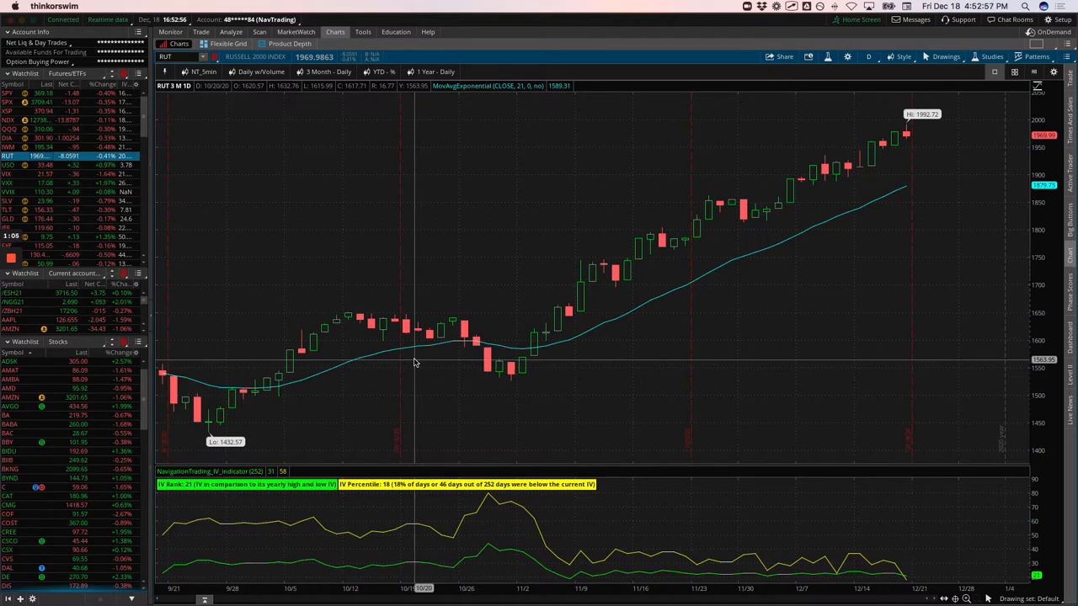
pyautogui.moveTo(387, 381)
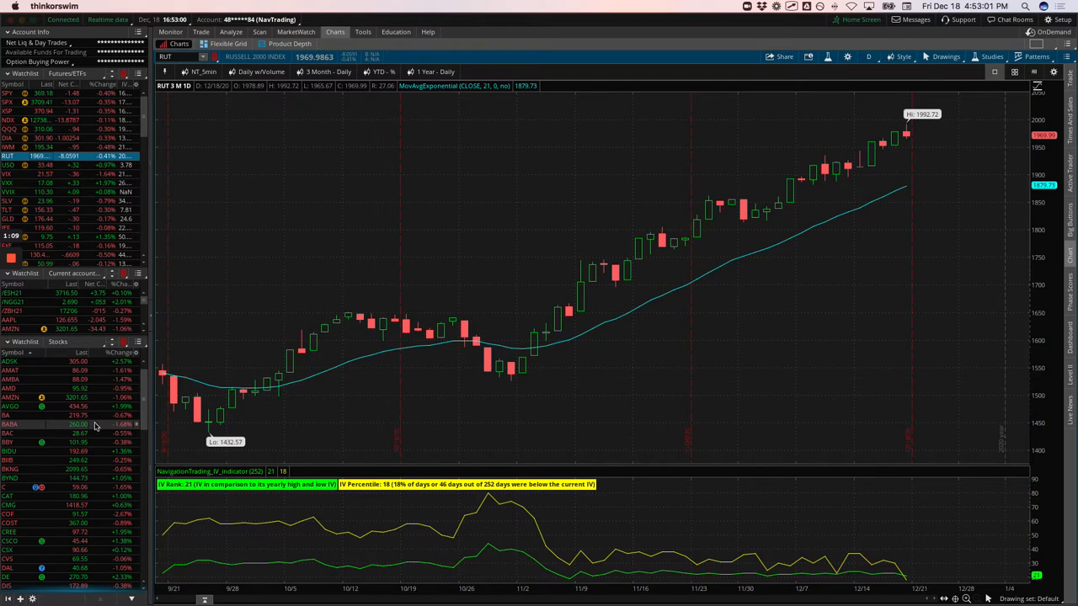
# Scroll the Stocks watchlist to step through the AMZN, FB, MSFT, TSLA and WYNN daily charts
pyautogui.scroll(3)
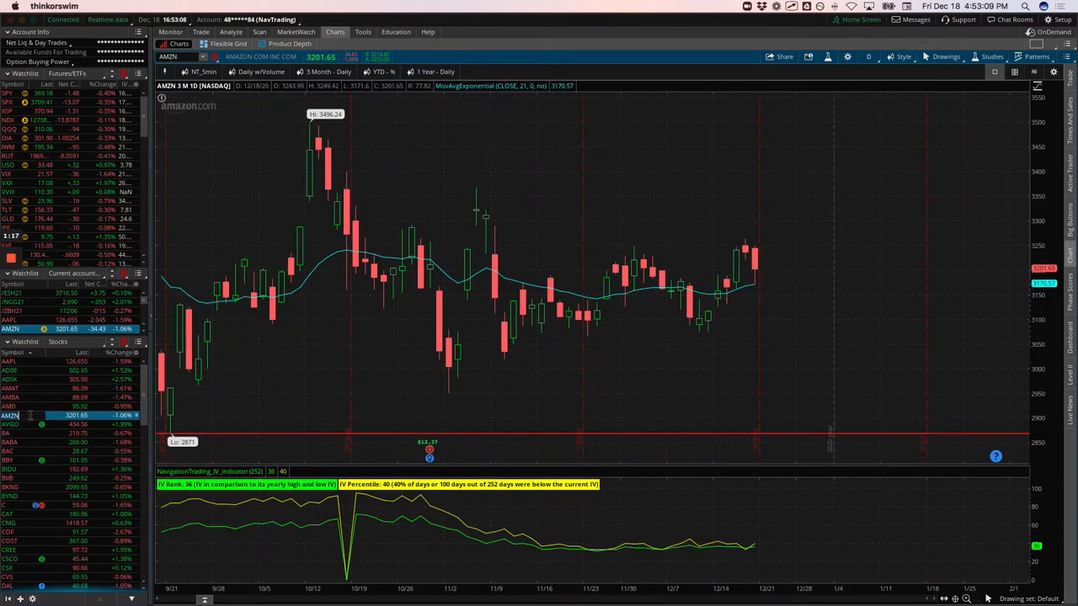
pyautogui.moveTo(318, 156)
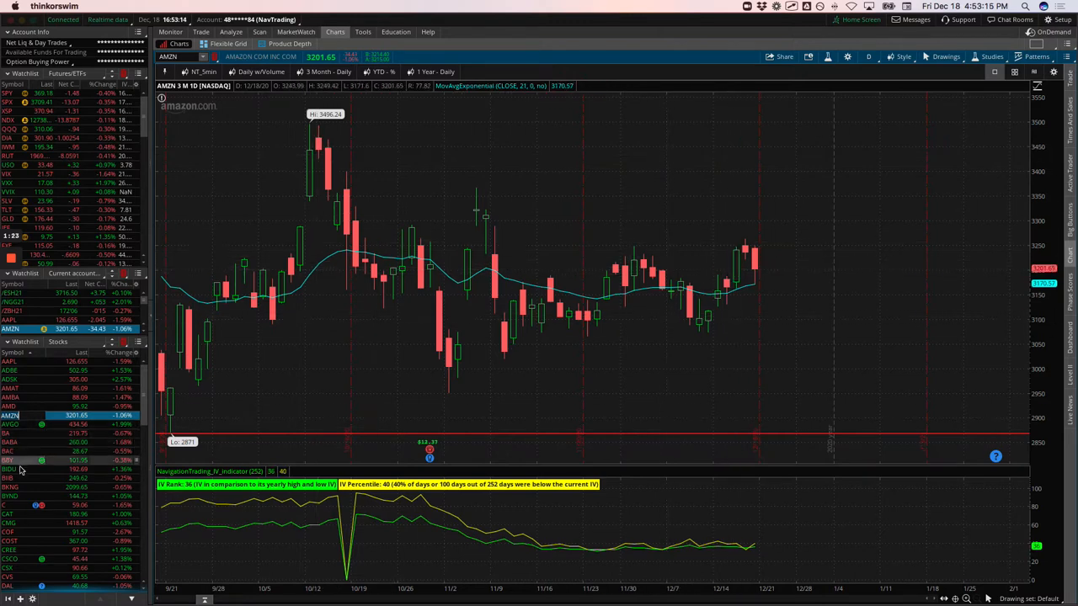
pyautogui.moveTo(151, 408)
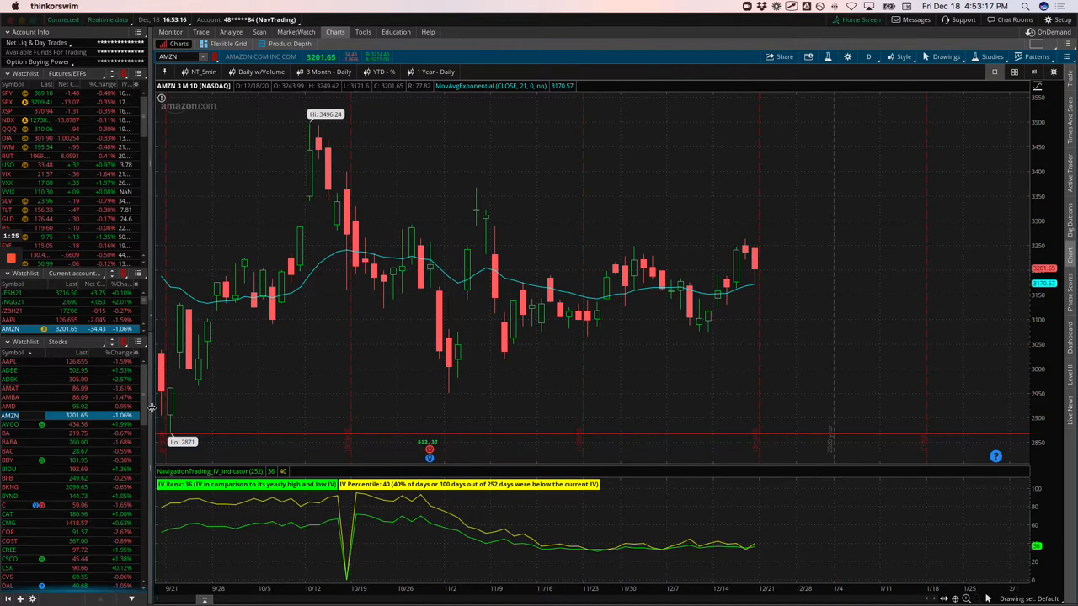
pyautogui.scroll(-3)
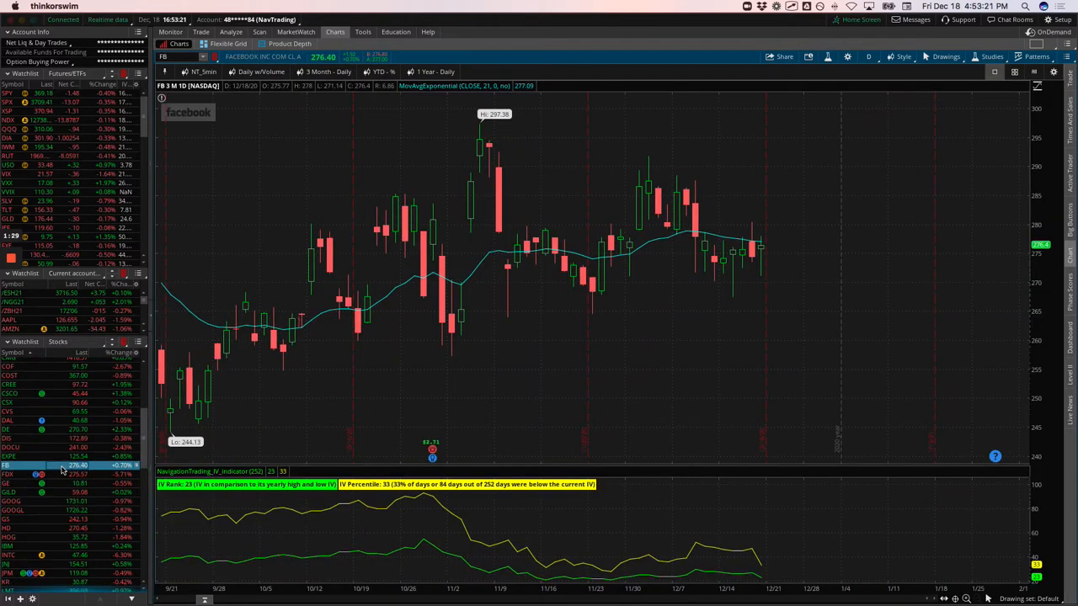
pyautogui.moveTo(468, 139)
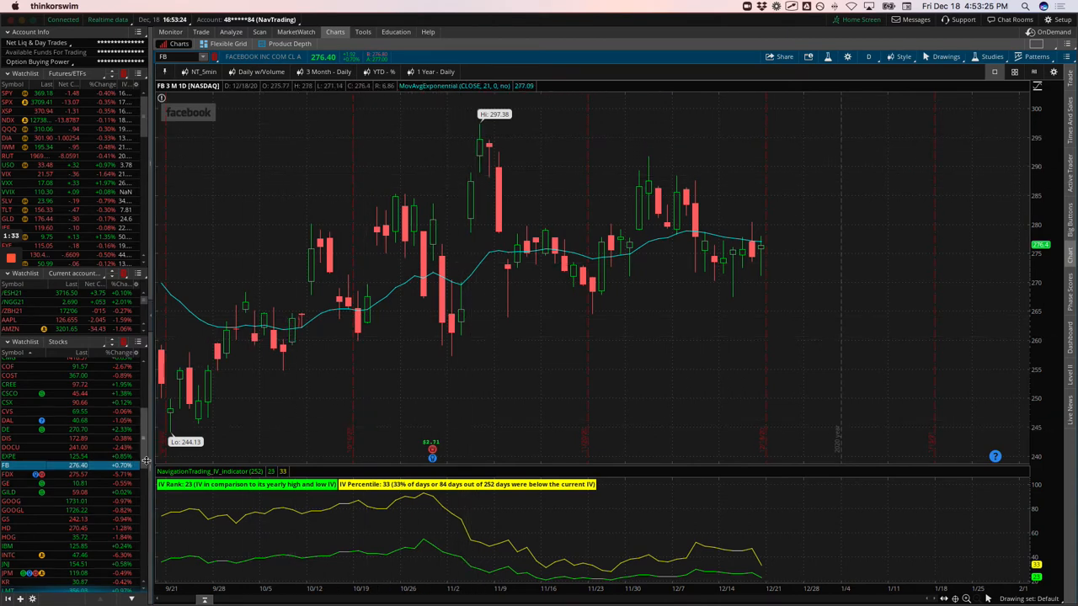
pyautogui.scroll(-3)
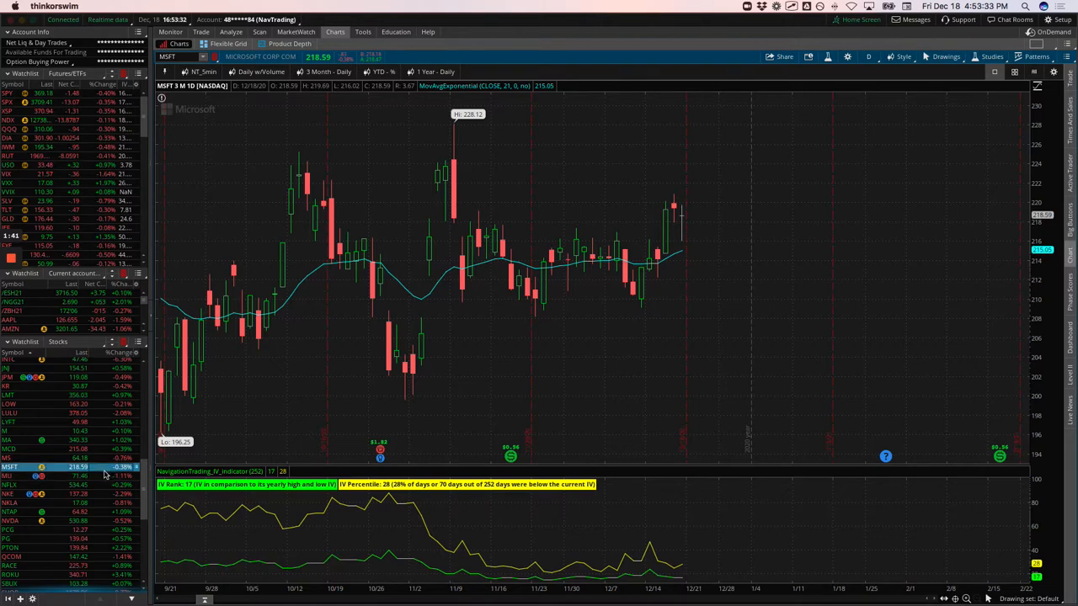
pyautogui.scroll(-3)
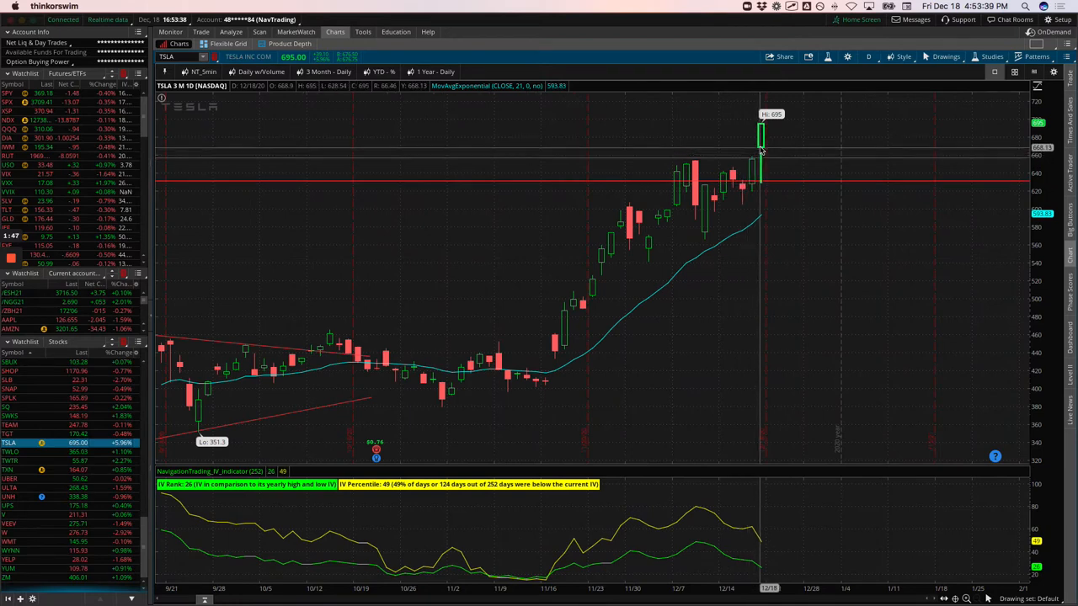
pyautogui.moveTo(651, 244)
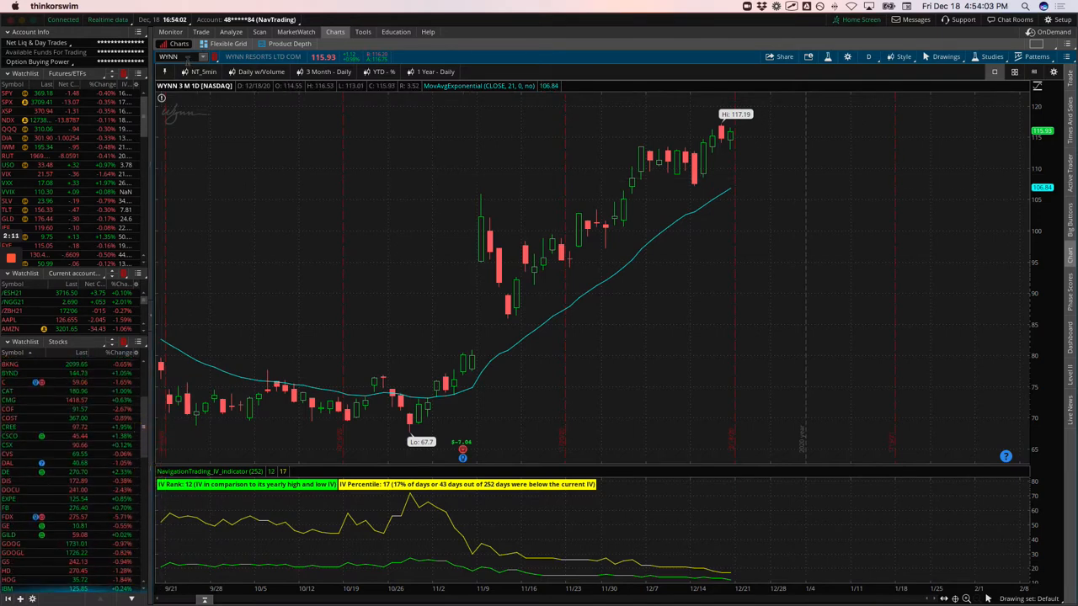
# Enter XLF in the chart symbol box to load the financial-sector ETF chart
pyautogui.write('XLF')
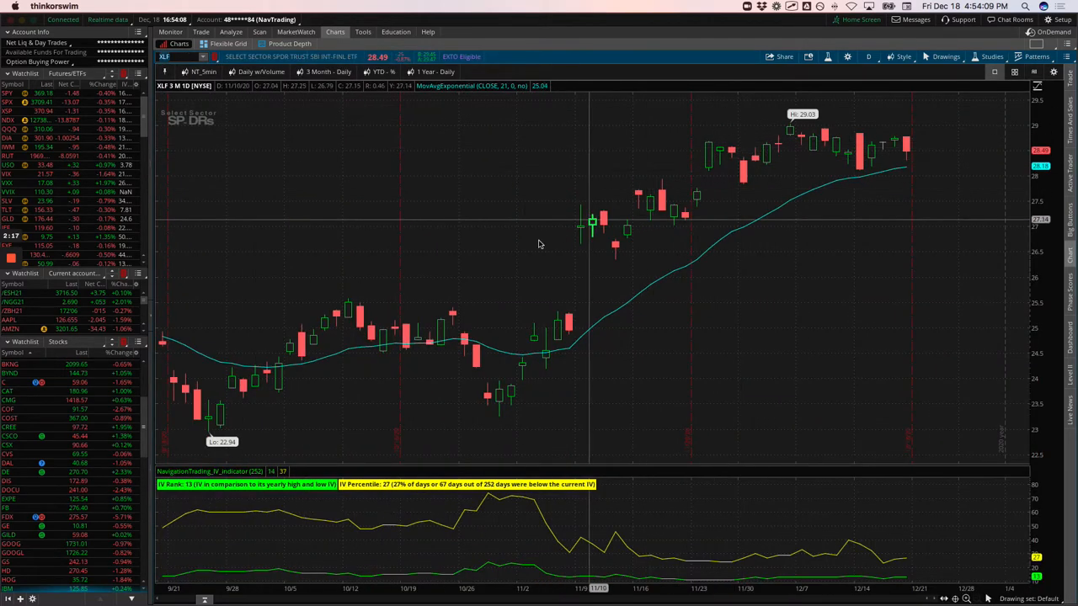
pyautogui.moveTo(526, 263)
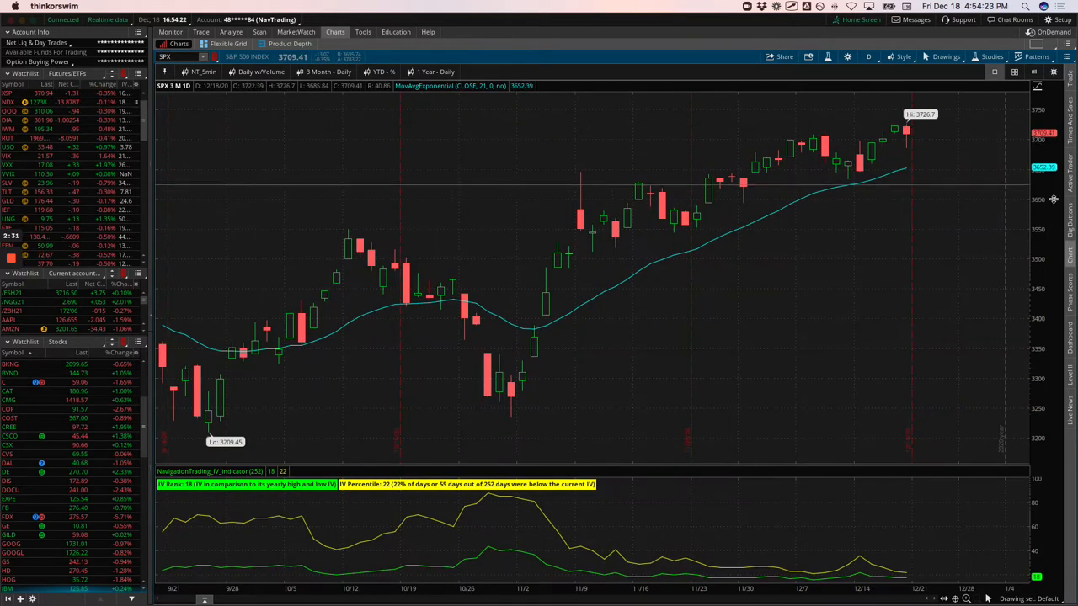
pyautogui.moveTo(860, 187)
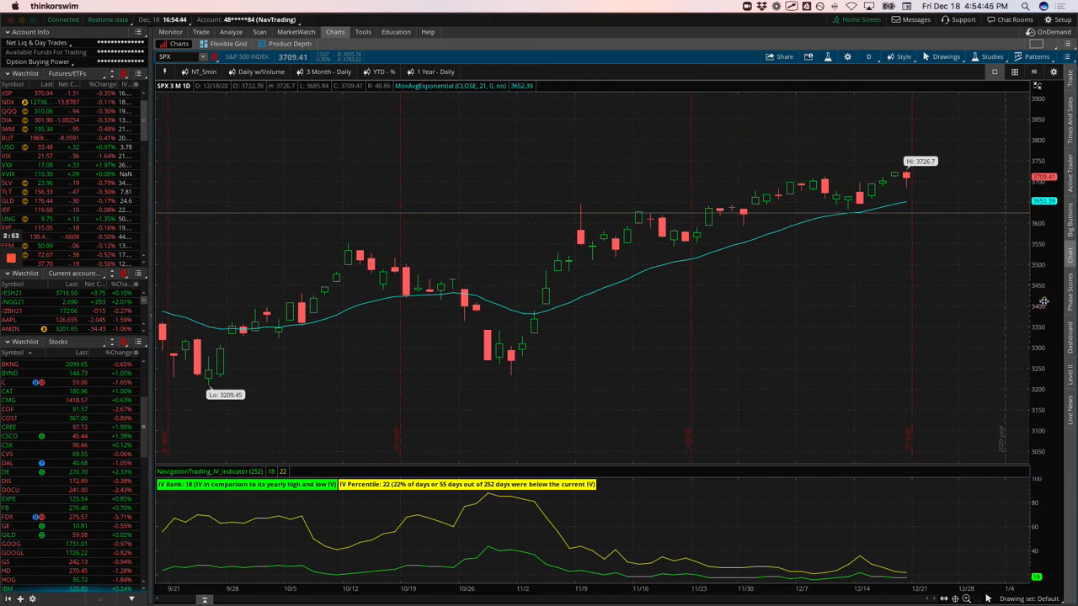
pyautogui.moveTo(854, 318)
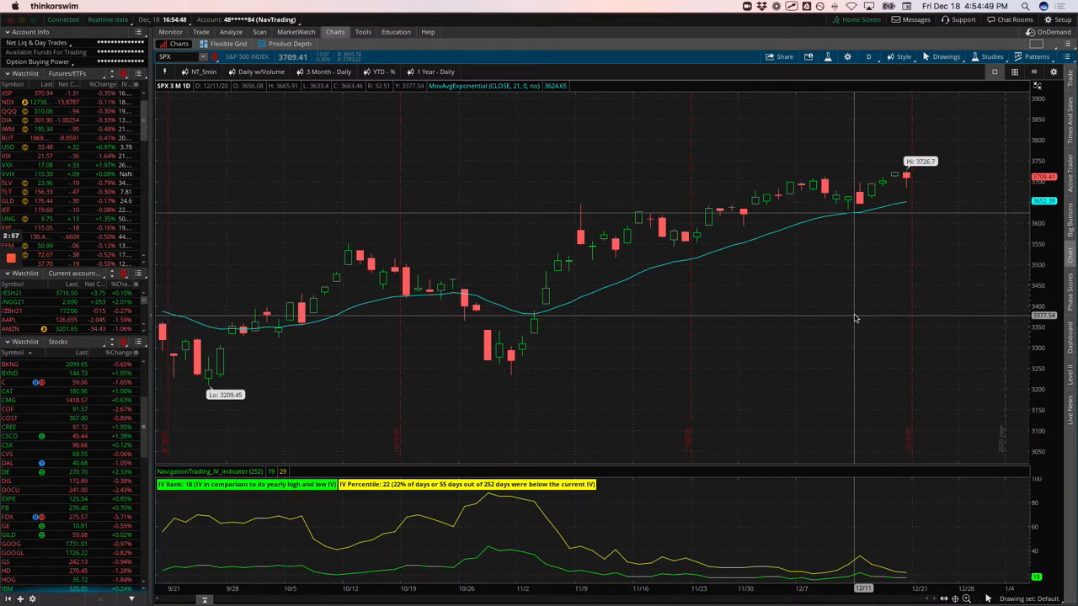
pyautogui.moveTo(913, 246)
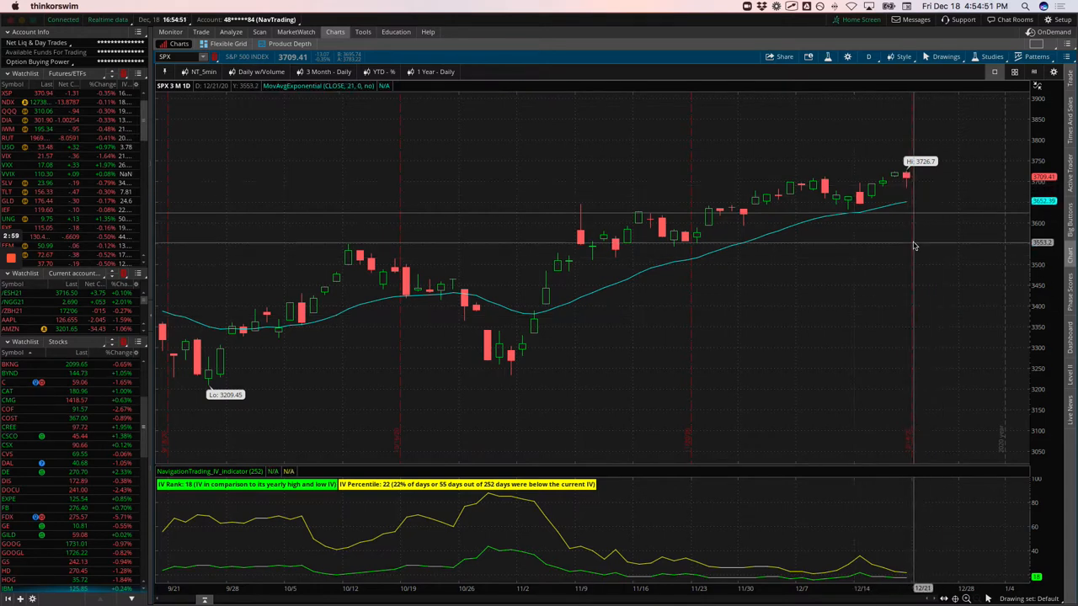
pyautogui.moveTo(891, 208)
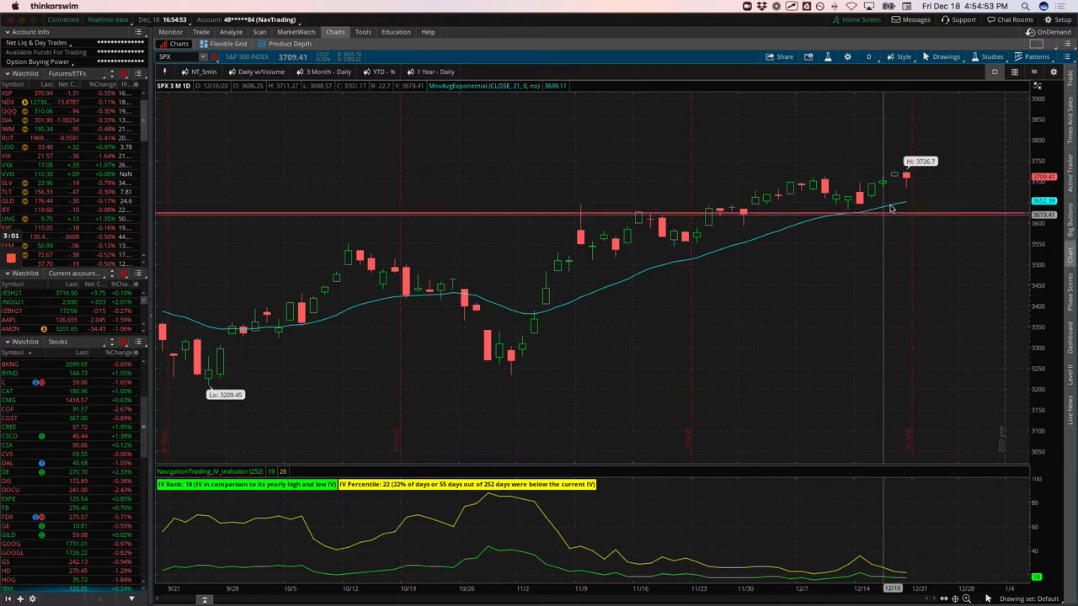
pyautogui.moveTo(889, 208)
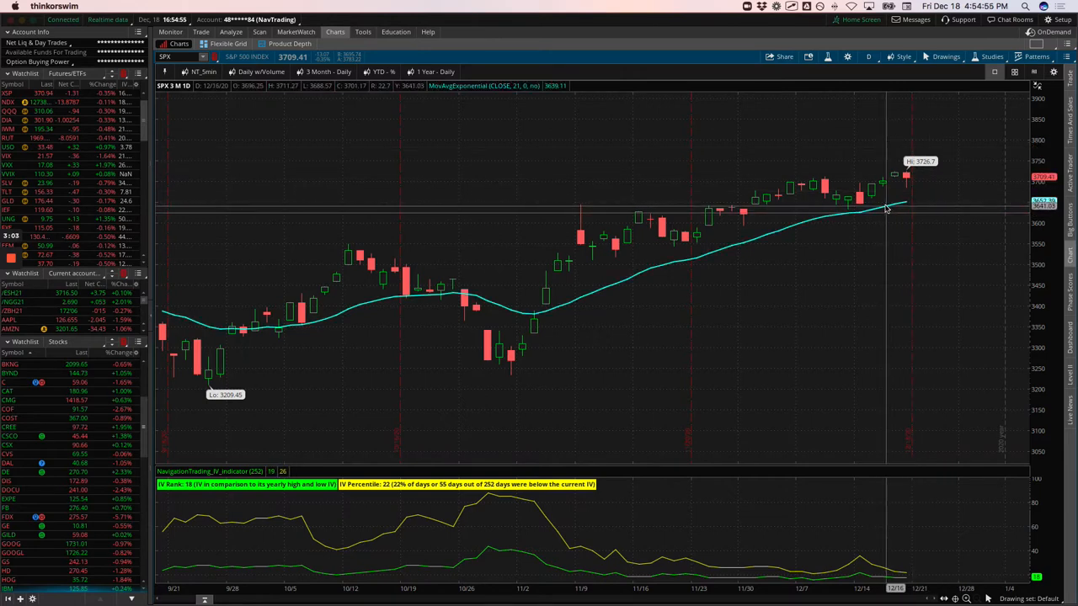
pyautogui.moveTo(888, 207)
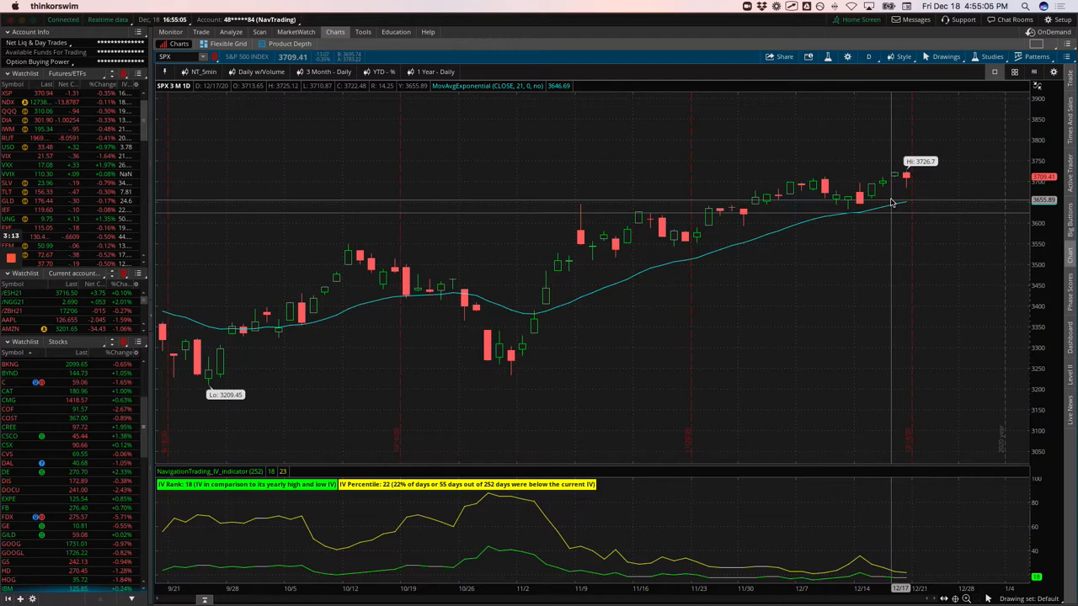
pyautogui.moveTo(891, 202)
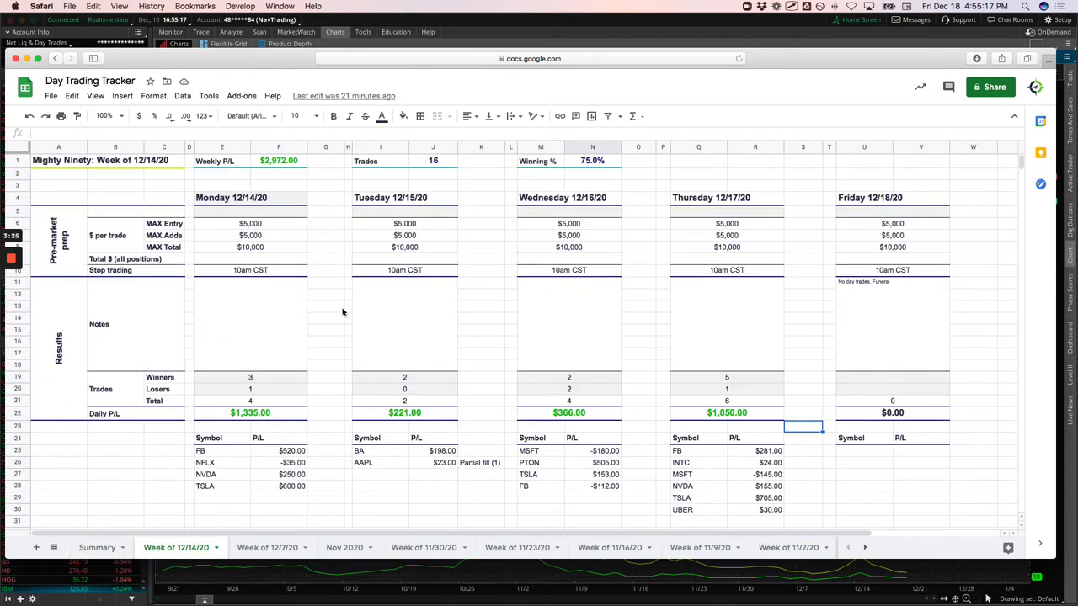
pyautogui.moveTo(297, 171)
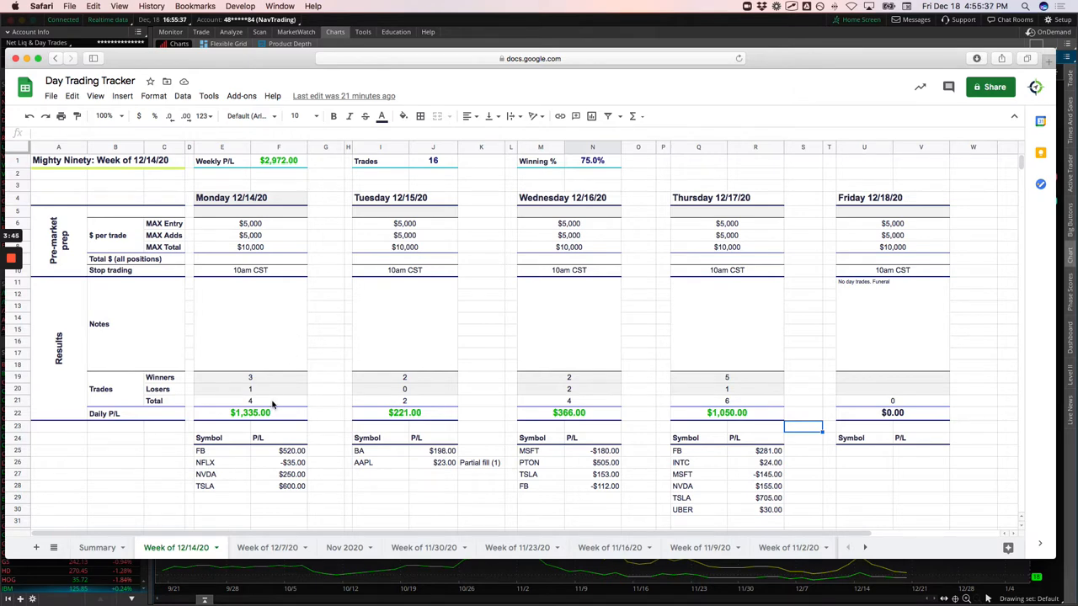
pyautogui.scroll(-3)
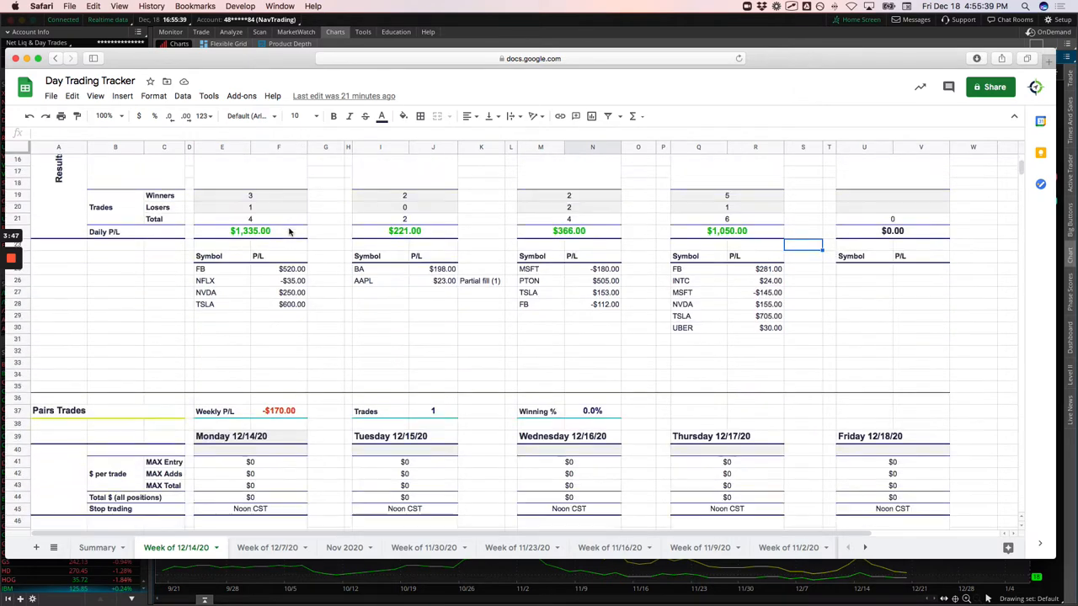
pyautogui.scroll(-3)
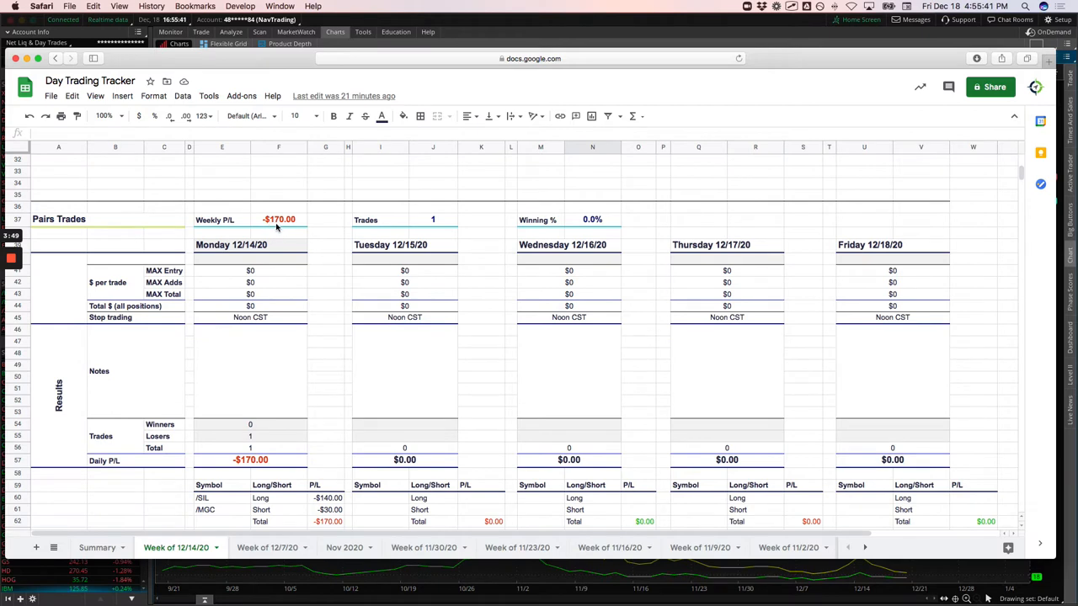
pyautogui.scroll(-3)
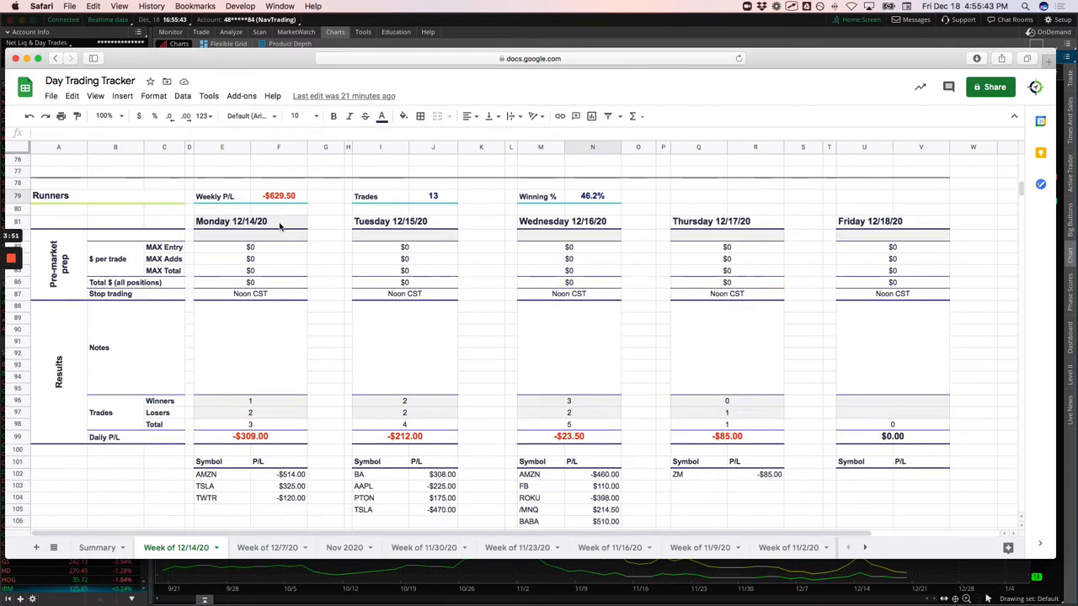
pyautogui.scroll(-3)
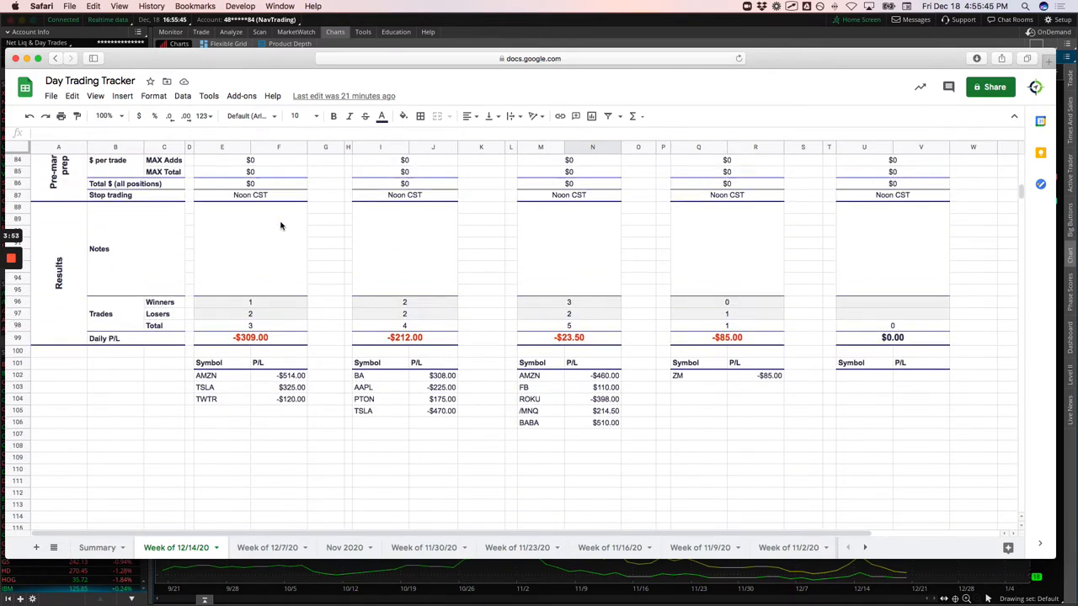
pyautogui.moveTo(312, 335)
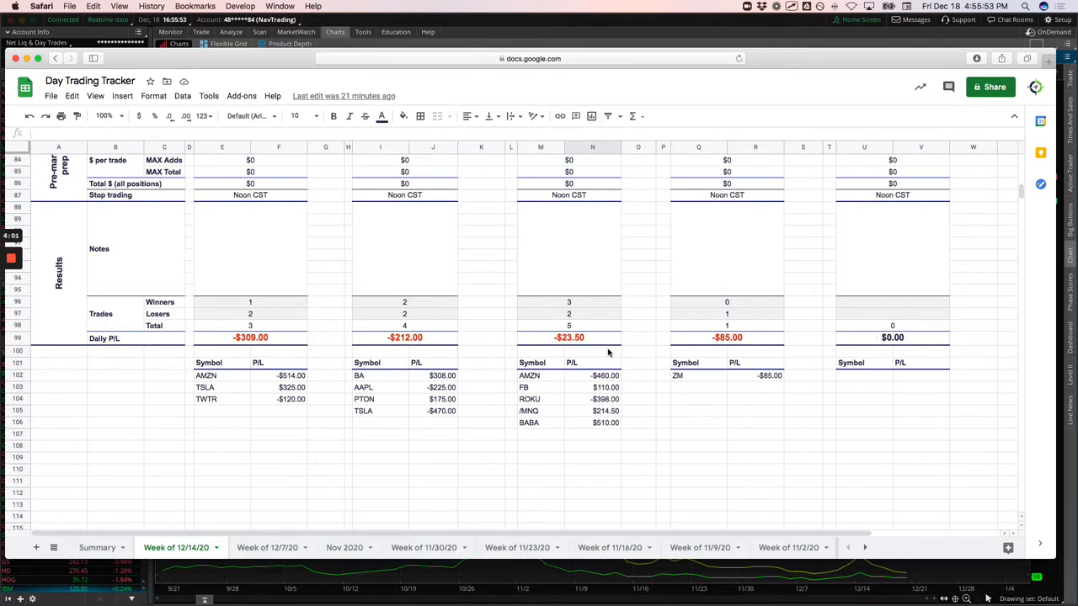
pyautogui.moveTo(568, 342)
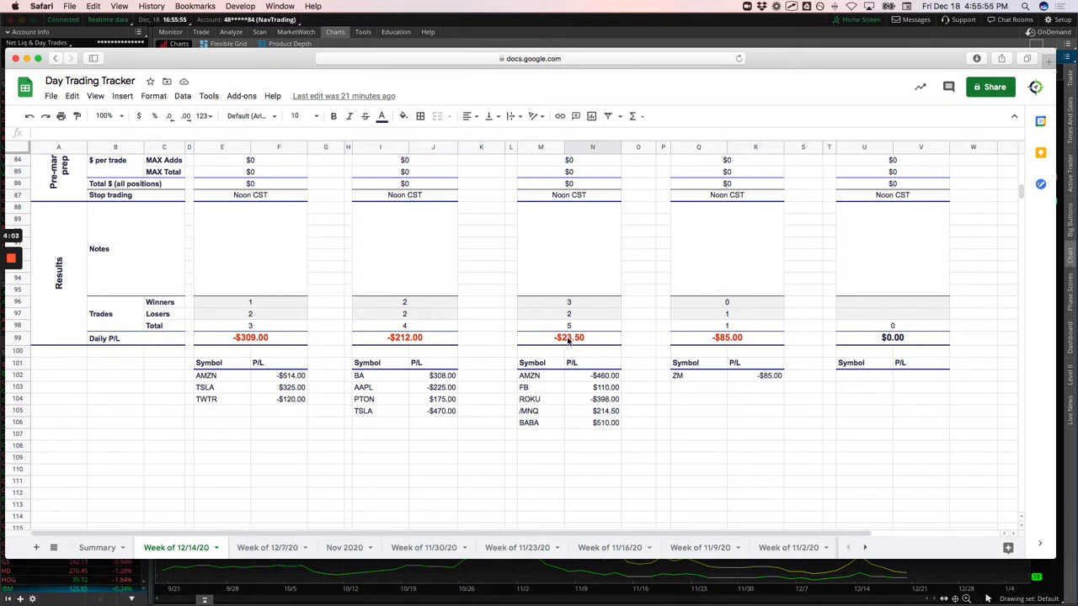
pyautogui.moveTo(504, 358)
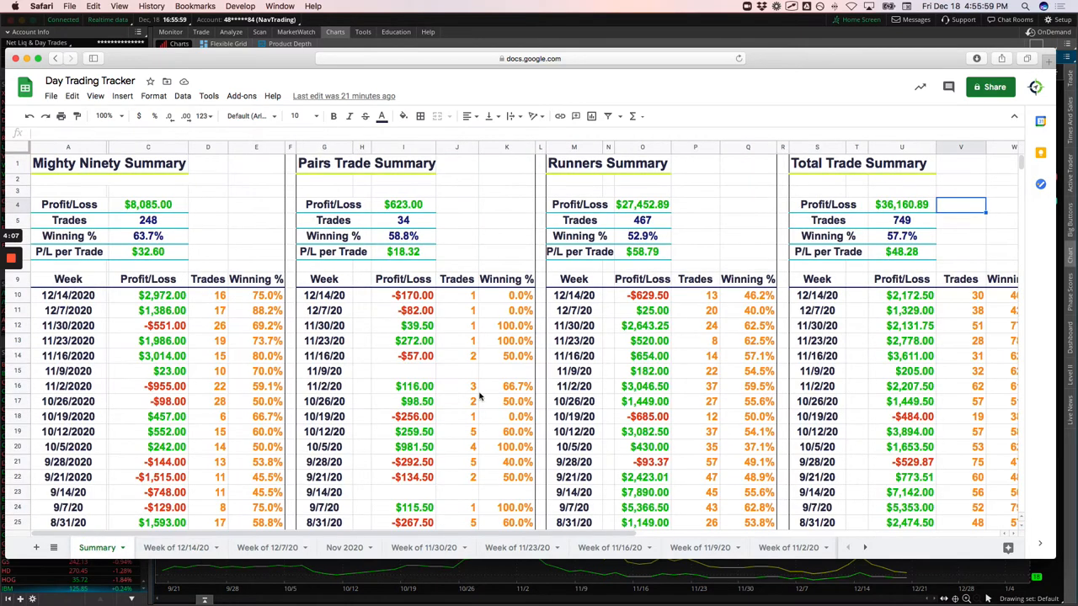
# Review the Summary sheet's per-strategy totals, then bring up the closing TSLA Iron Duck alert
pyautogui.click(901, 294)
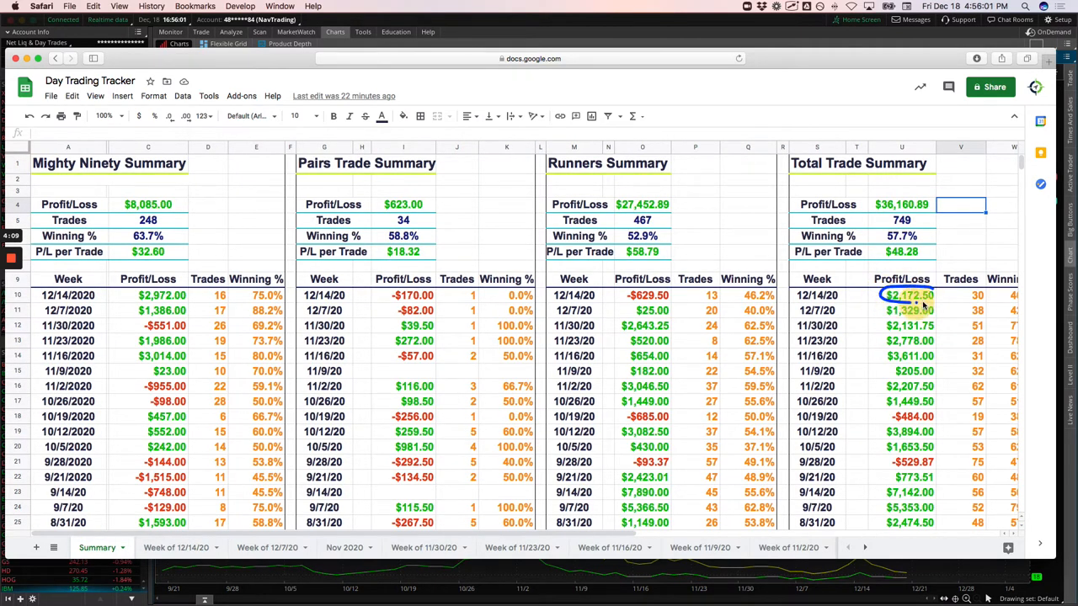
pyautogui.moveTo(866, 305)
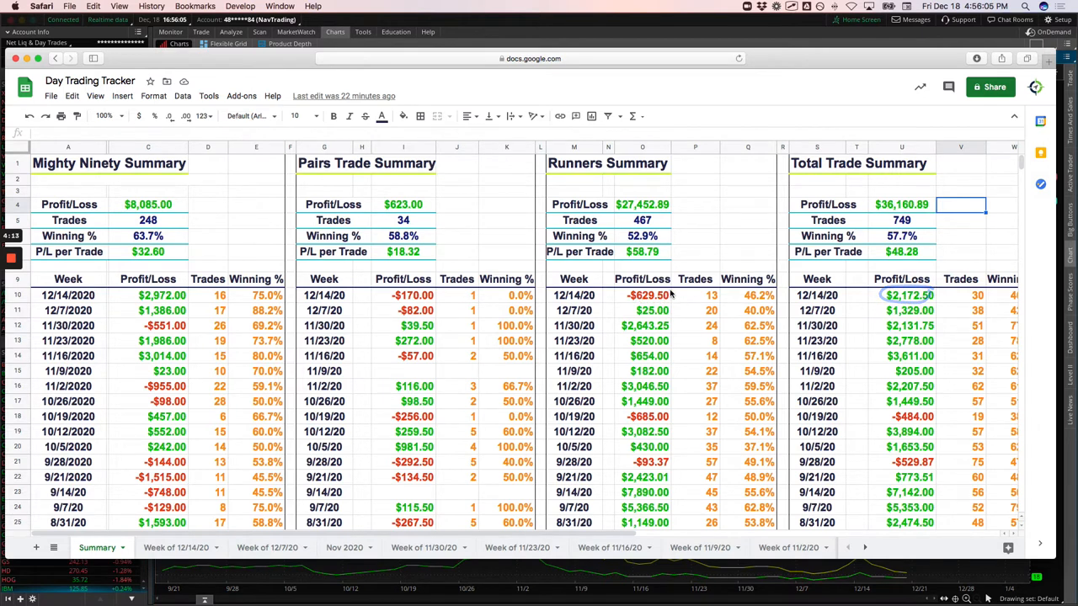
pyautogui.click(642, 295)
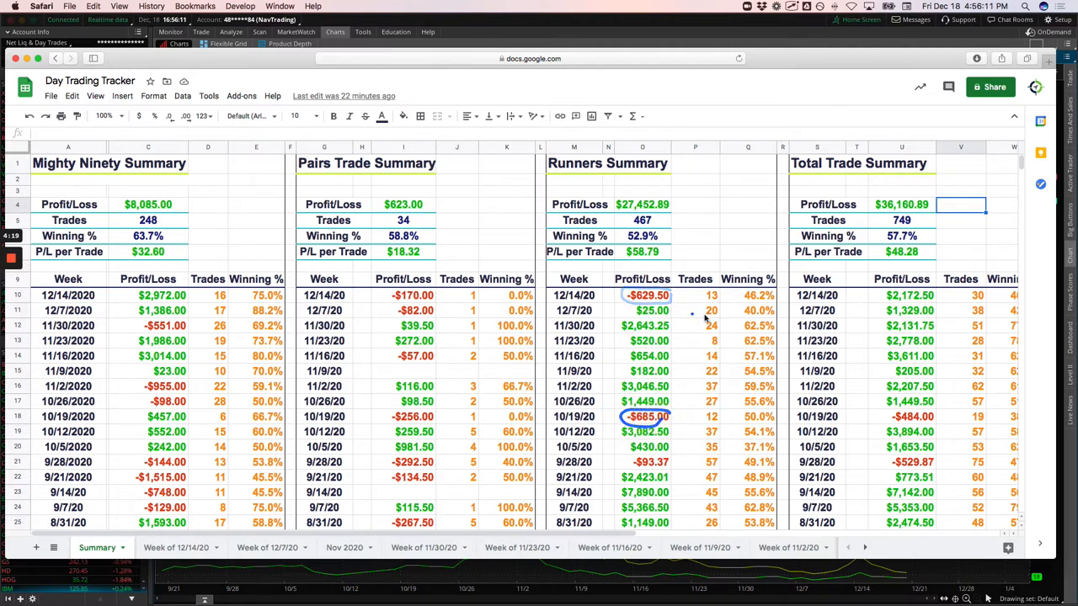
pyautogui.click(641, 310)
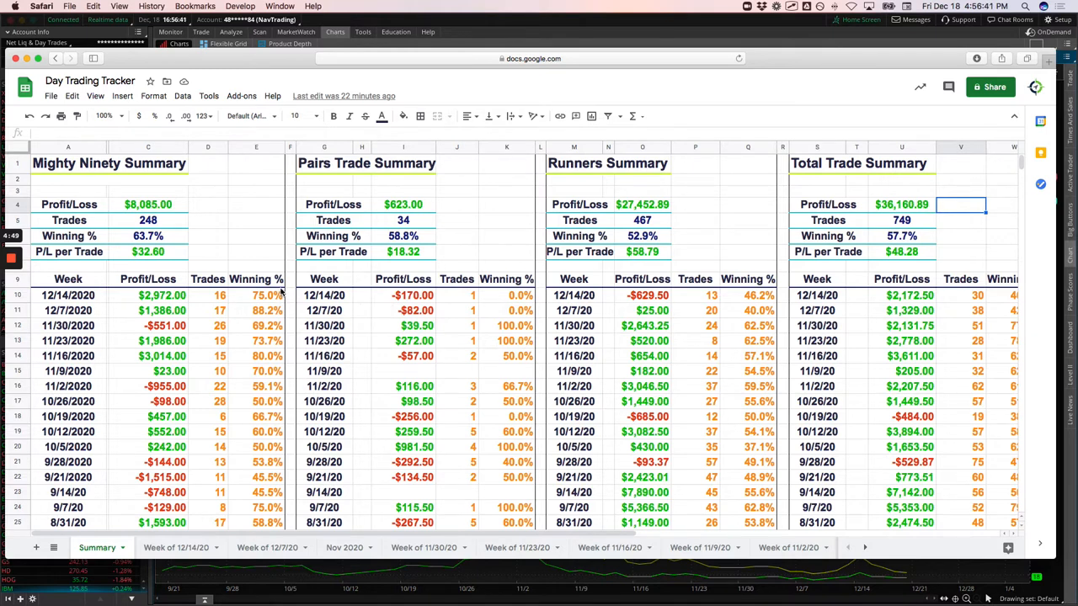
pyautogui.click(265, 295)
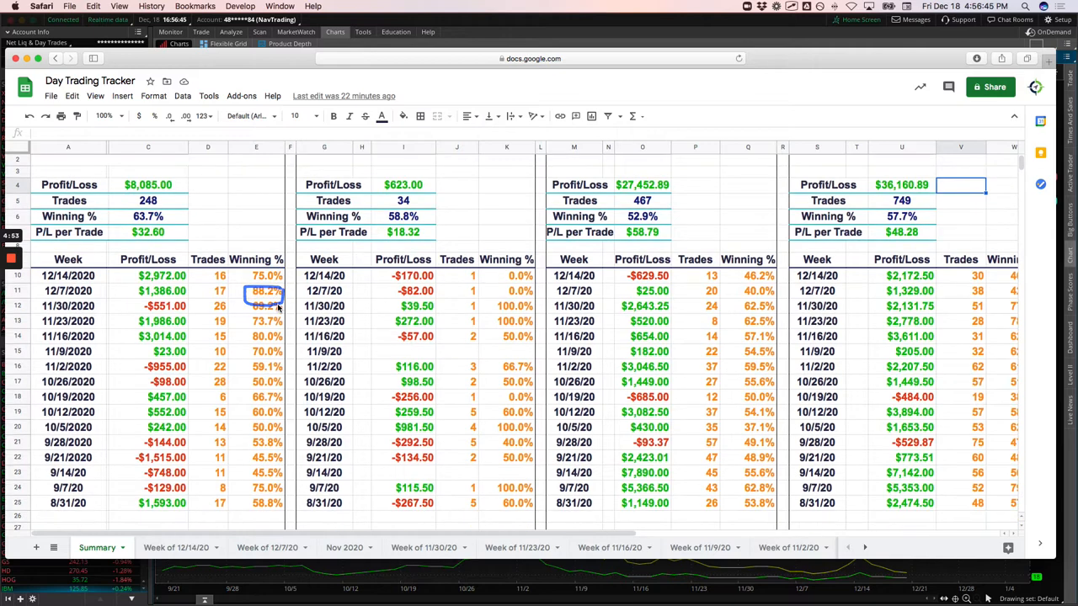
pyautogui.scroll(-3)
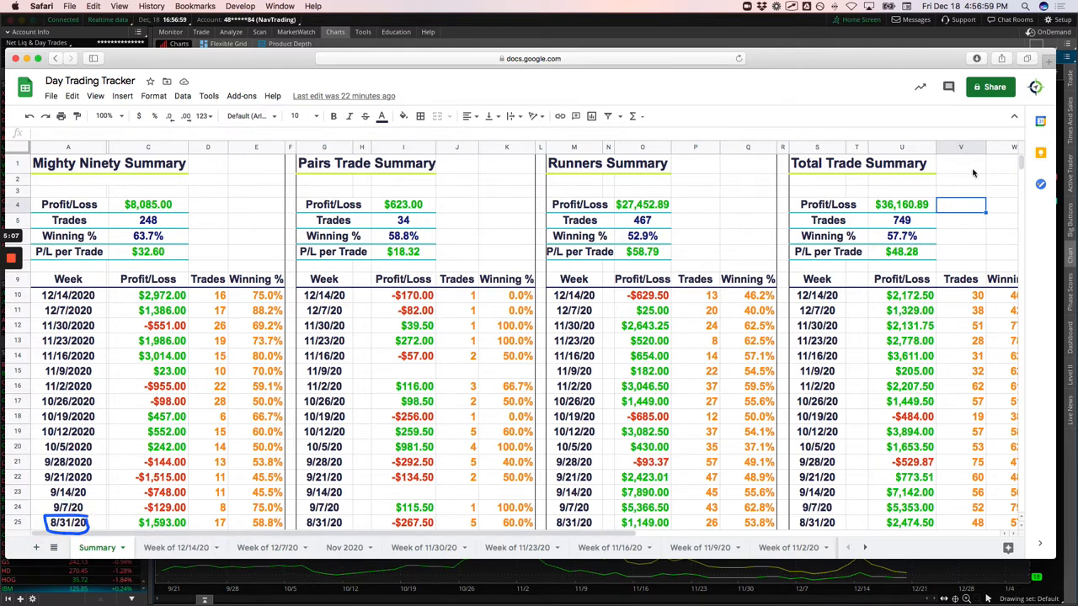
pyautogui.click(901, 204)
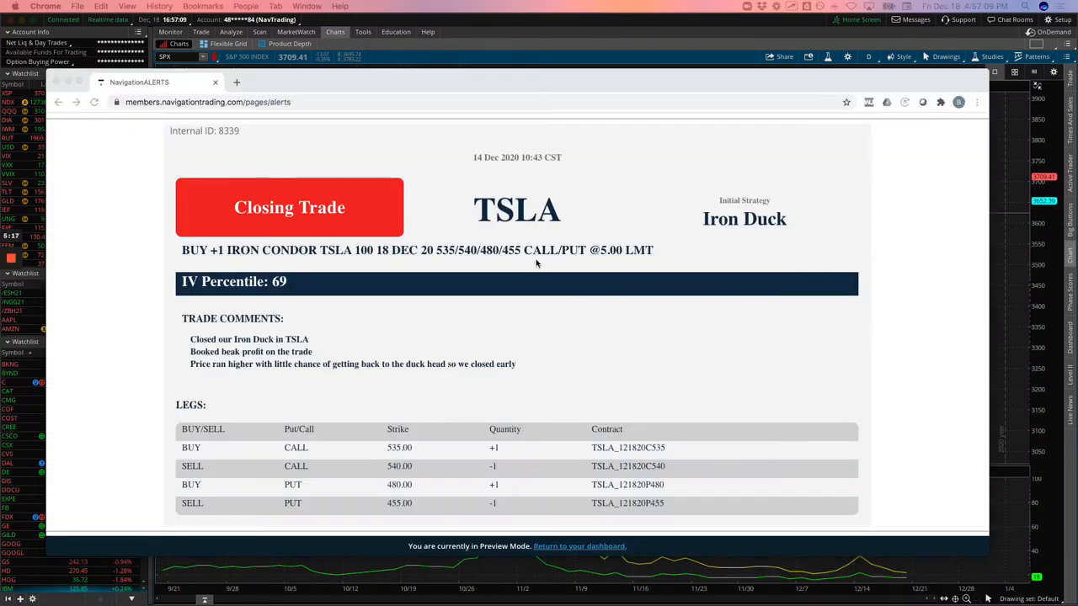
pyautogui.moveTo(499, 224)
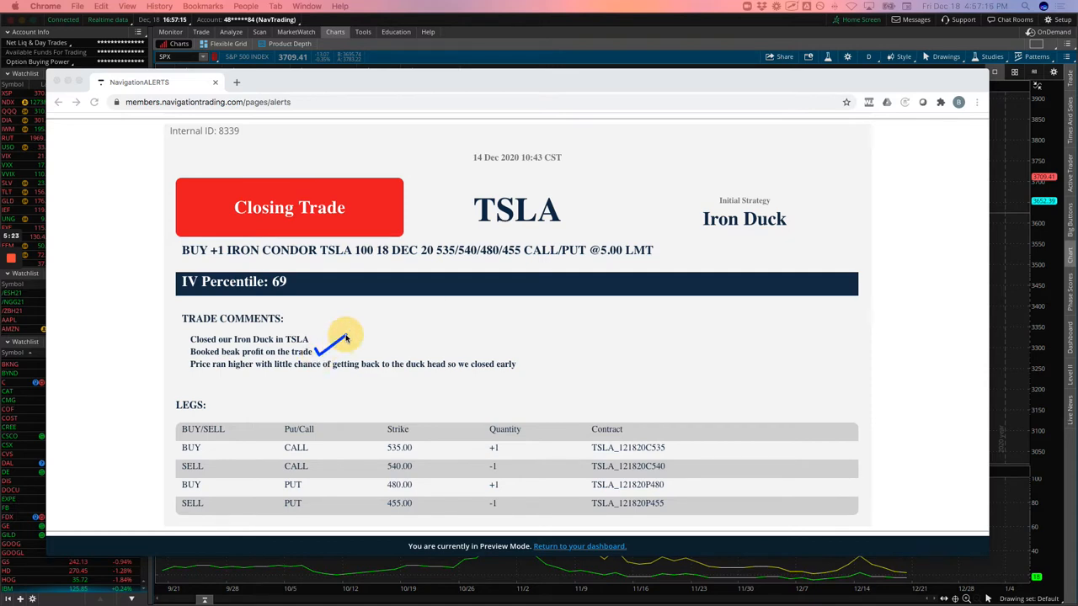
pyautogui.moveTo(630, 385)
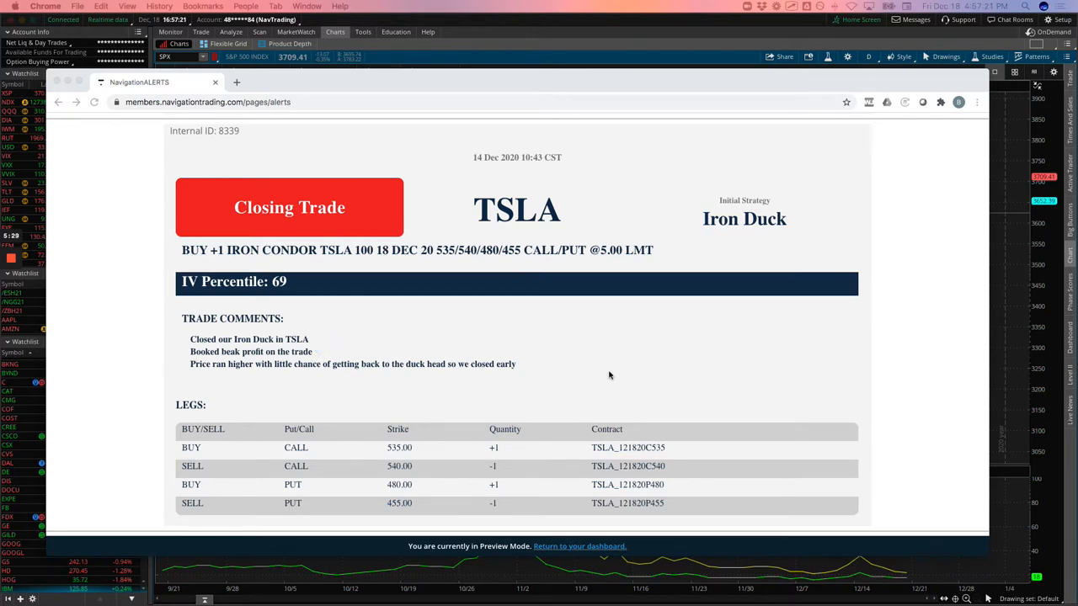
pyautogui.moveTo(570, 357)
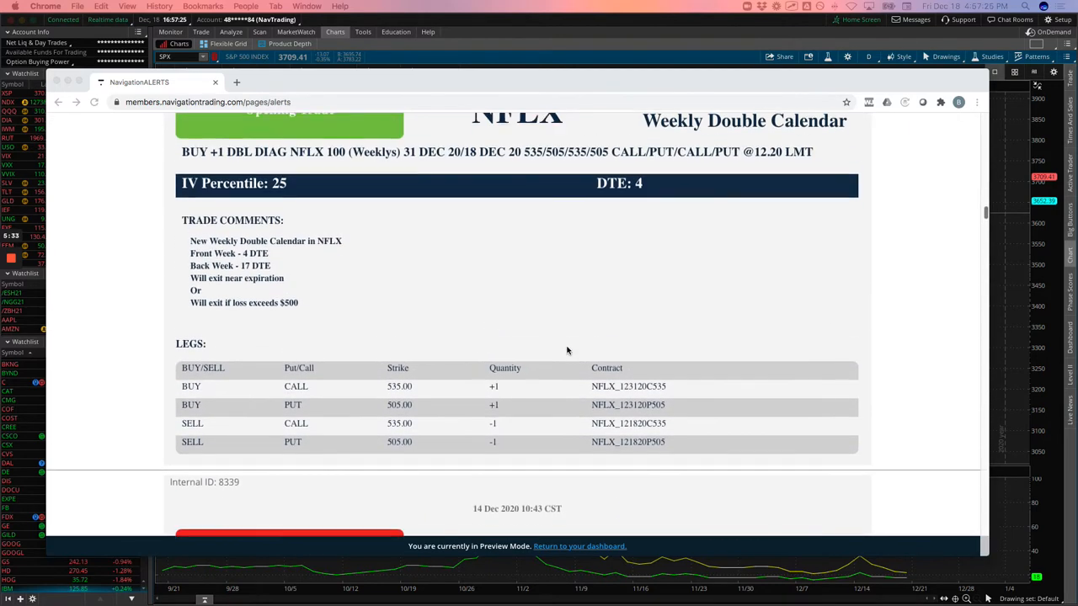
# Scroll past the NFLX Weekly Double Calendar alert to the AAPL Rolling/Adjusting Trade alert
pyautogui.scroll(3)
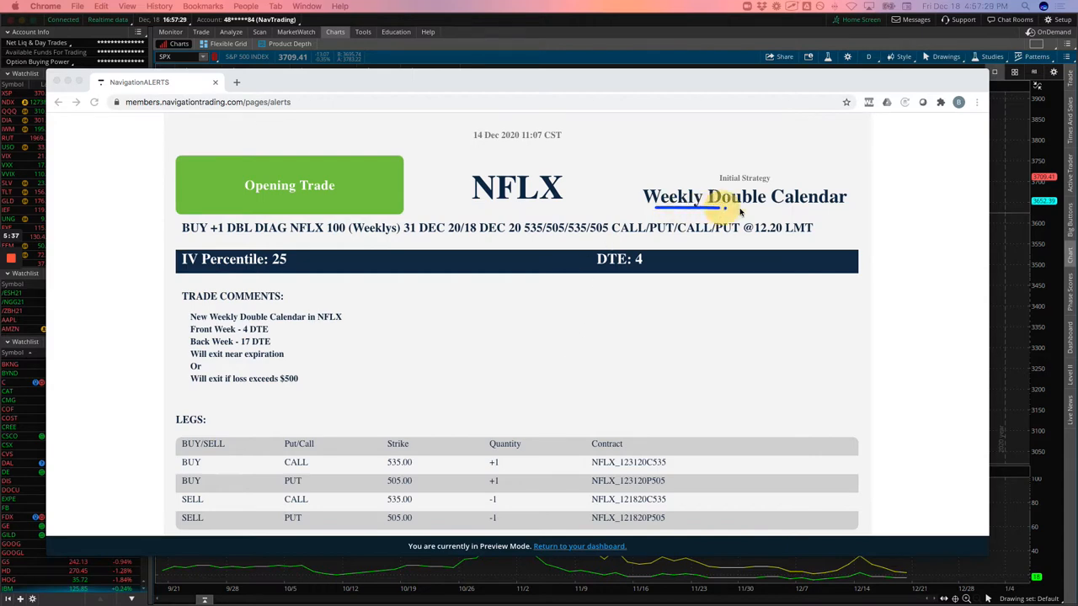
pyautogui.doubleClick(744, 196)
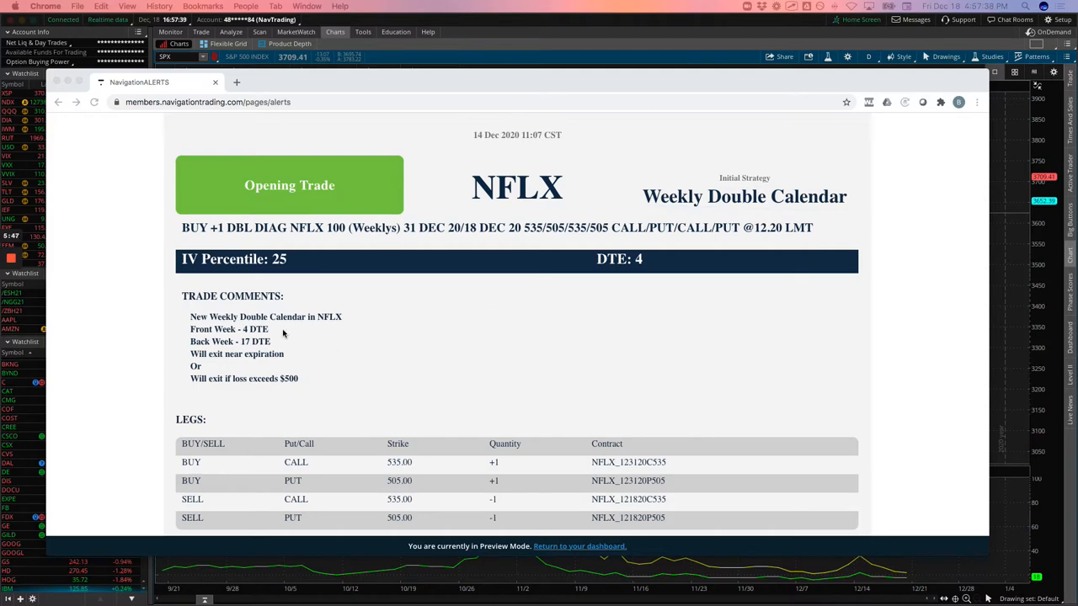
pyautogui.doubleClick(252, 329)
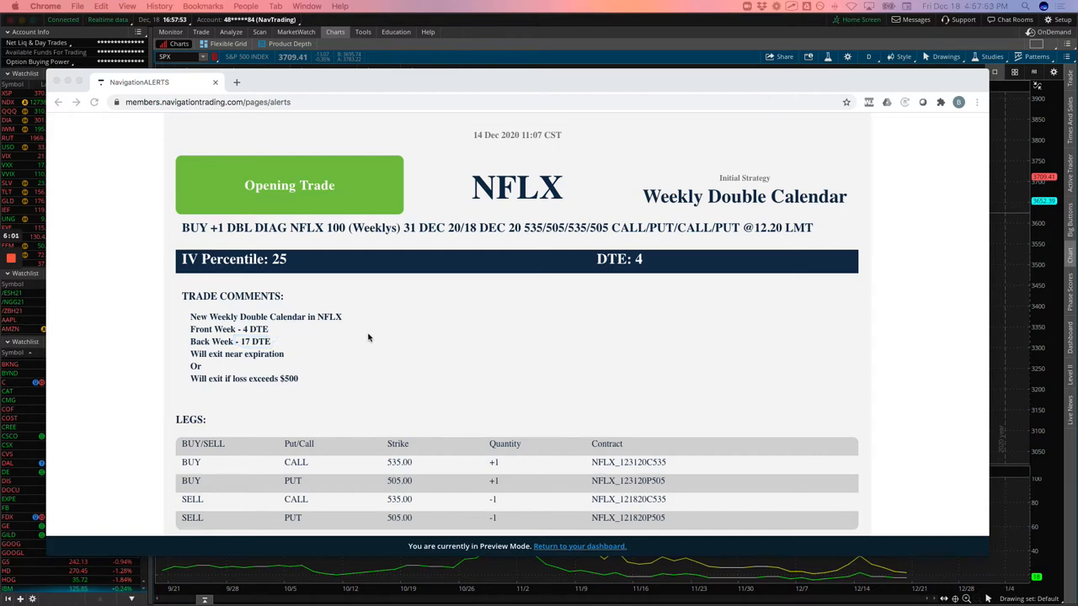
pyautogui.scroll(3)
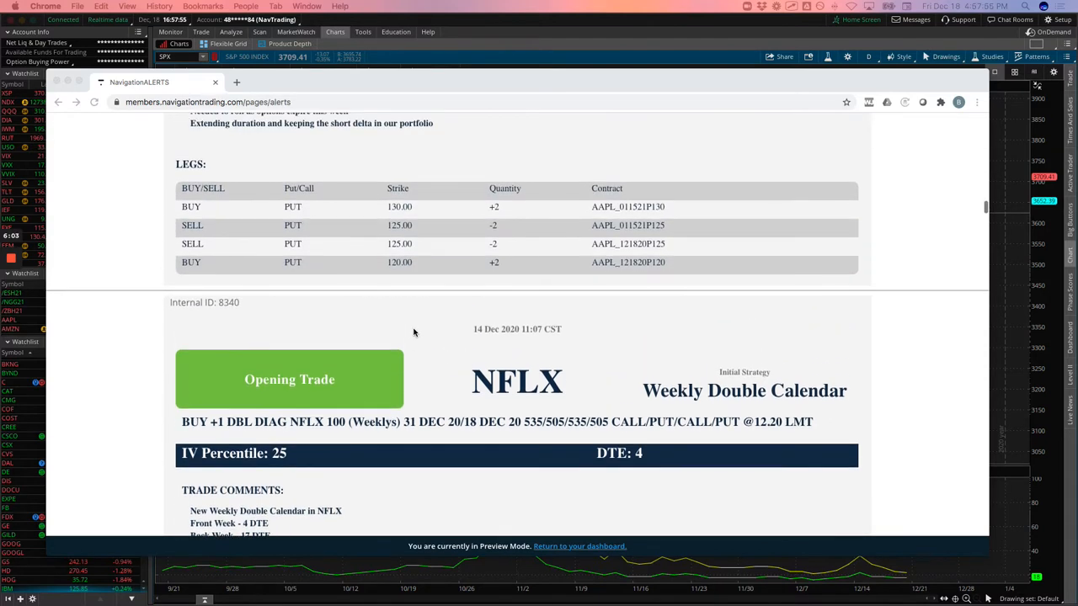
pyautogui.scroll(3)
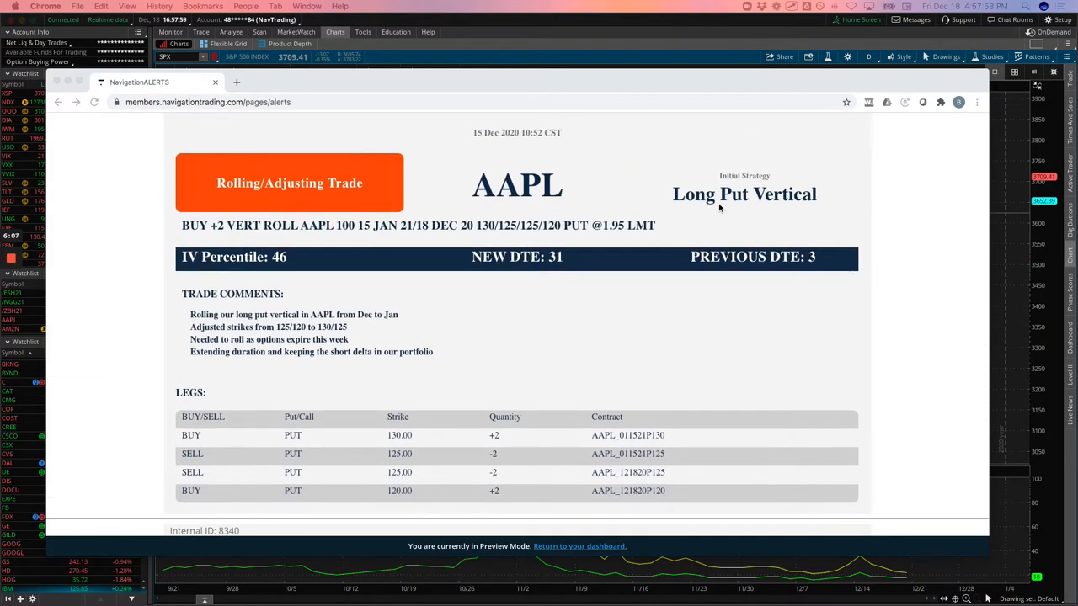
pyautogui.moveTo(442, 335)
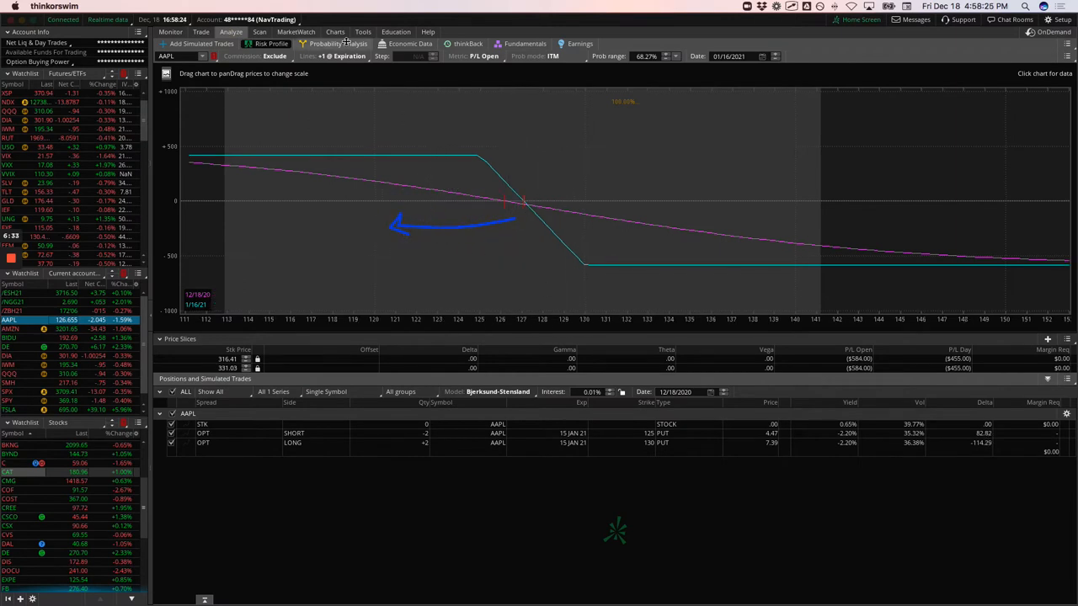
# Switch from Risk Profile to the AAPL 3-month daily chart and drag on the chart
pyautogui.click(336, 32)
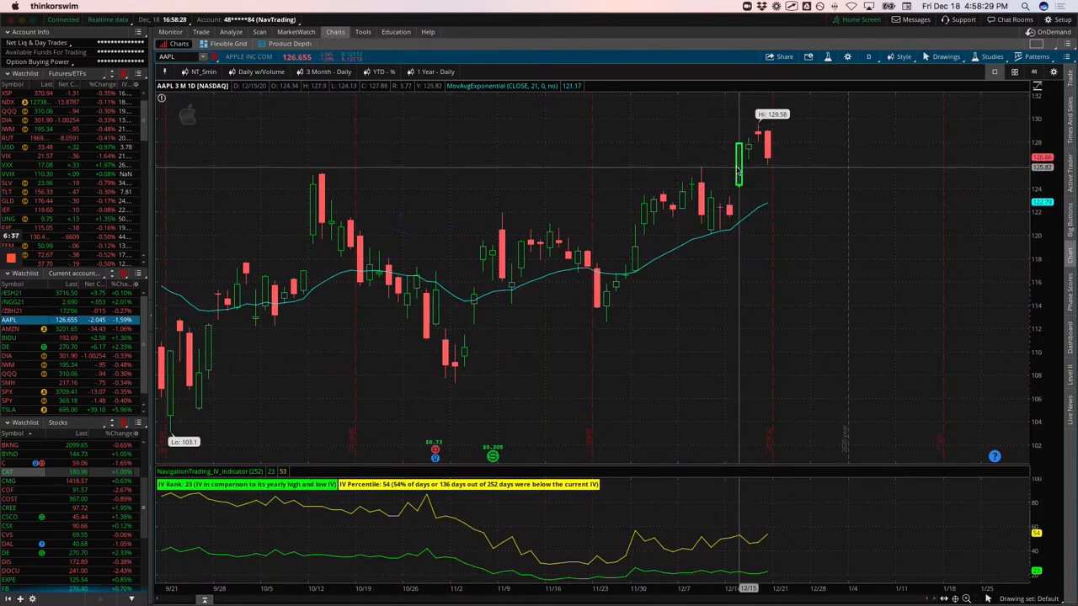
pyautogui.moveTo(739, 164)
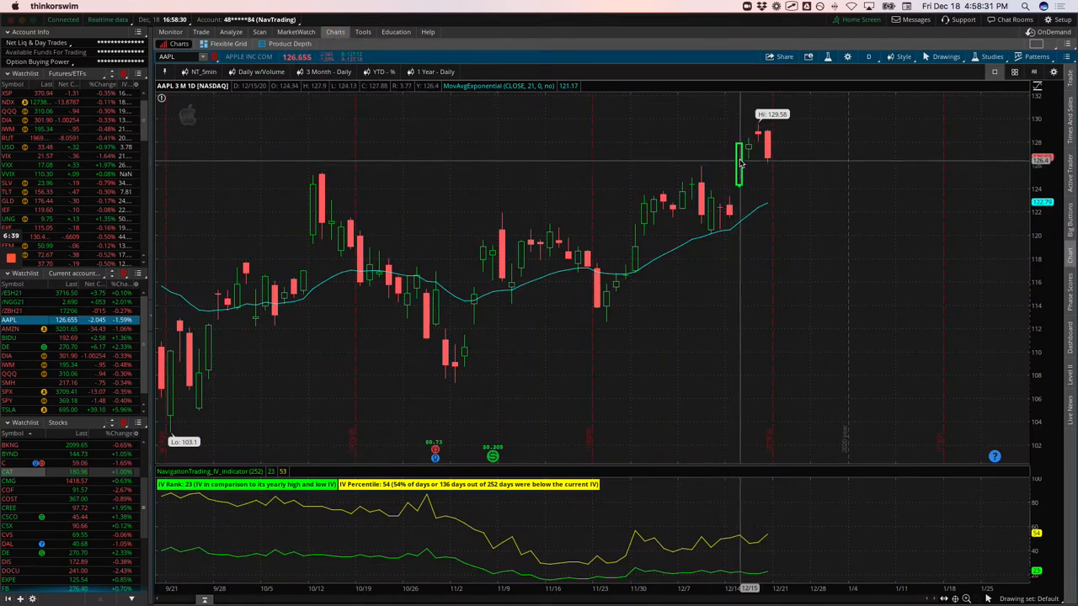
pyautogui.moveTo(767, 143)
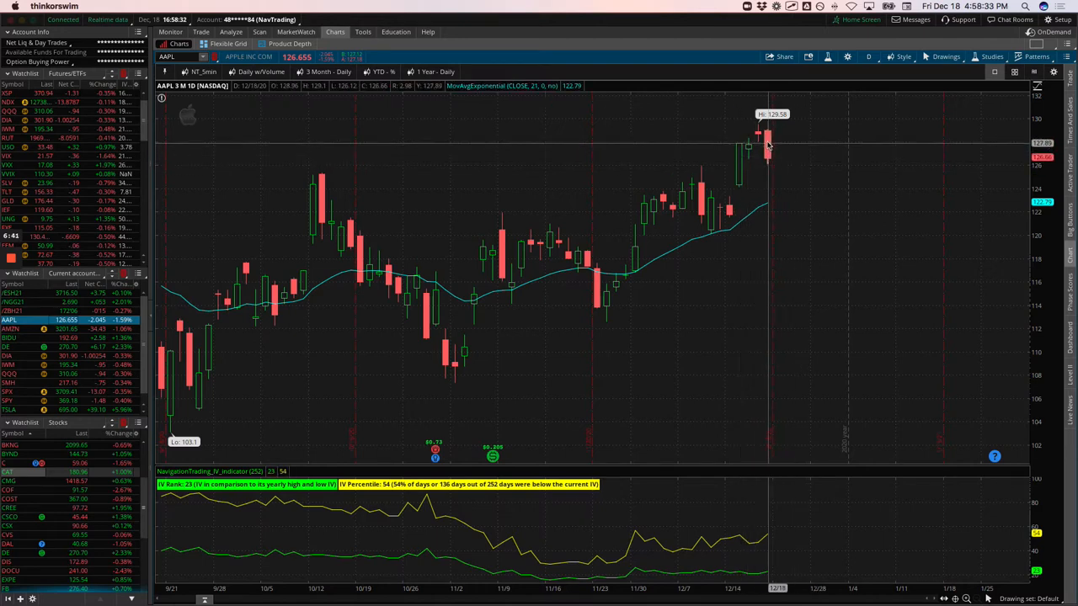
pyautogui.moveTo(762, 134); pyautogui.dragTo(774, 206)
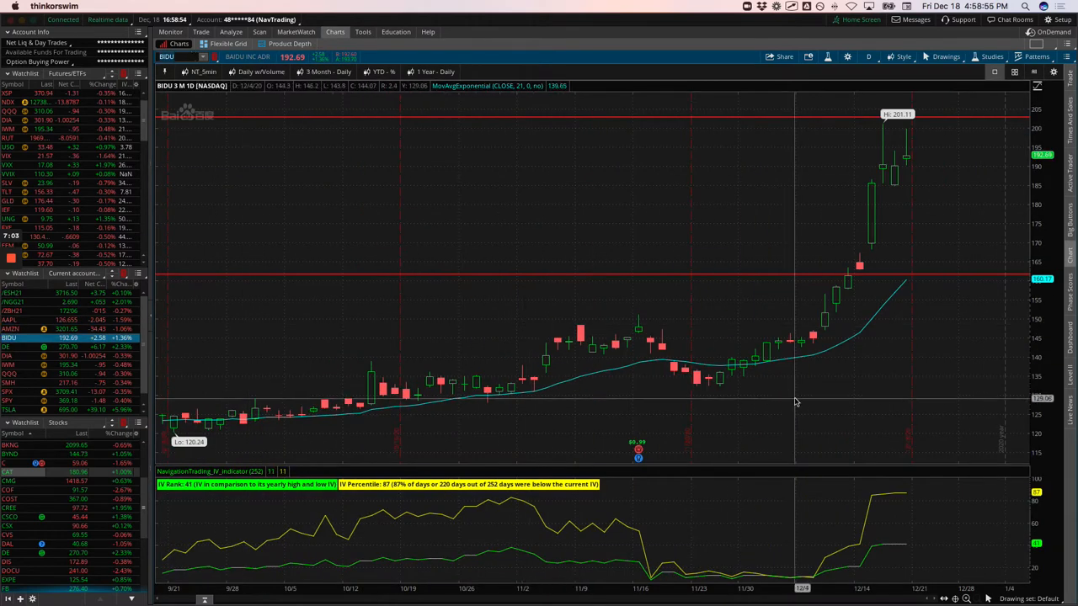
pyautogui.moveTo(827, 316)
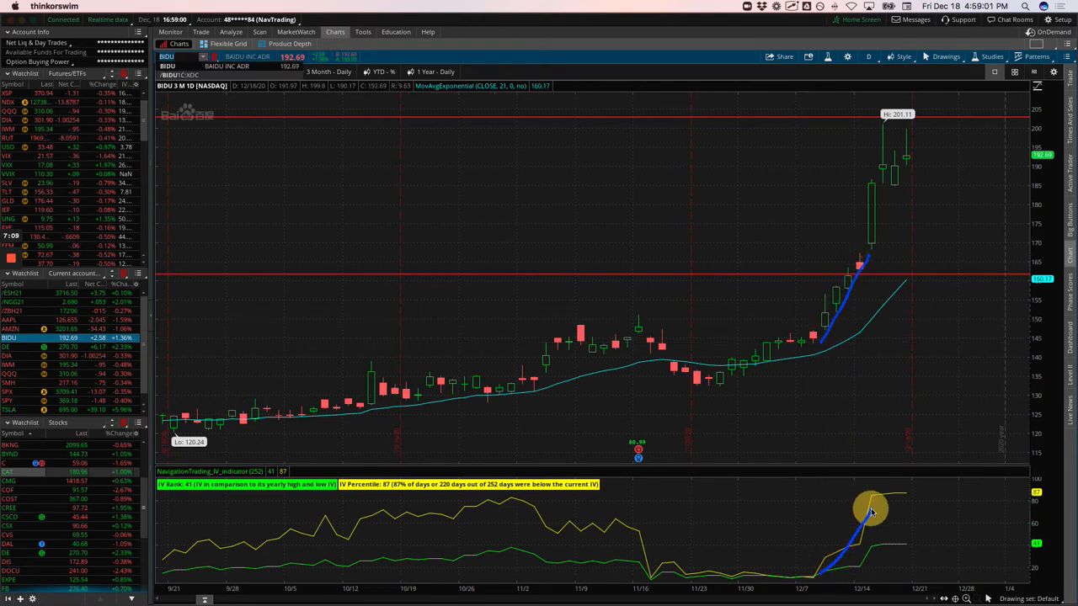
pyautogui.moveTo(810, 354)
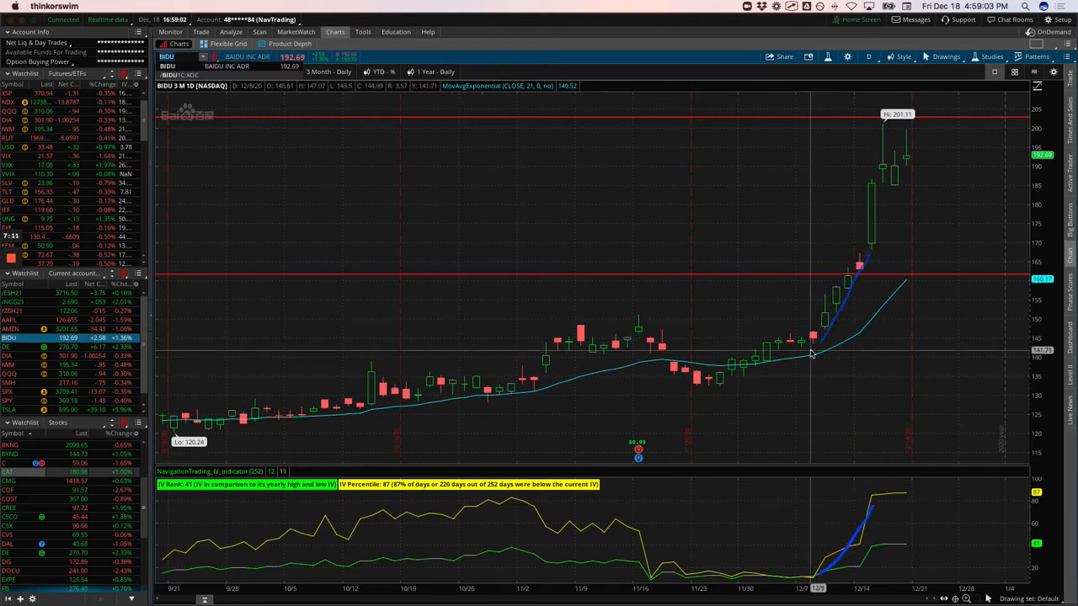
pyautogui.moveTo(884, 297)
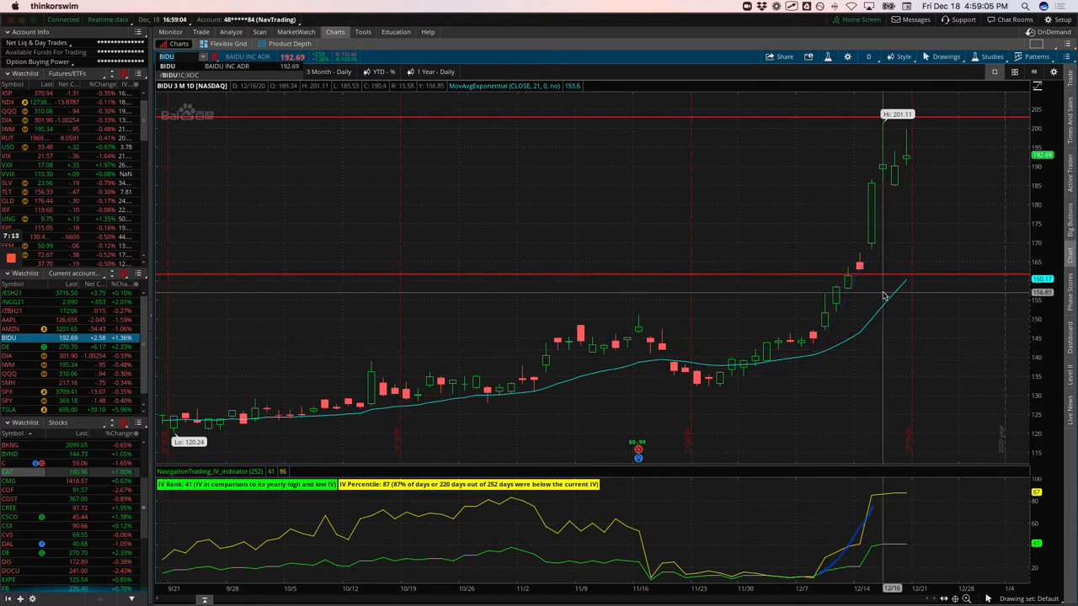
pyautogui.moveTo(887, 272)
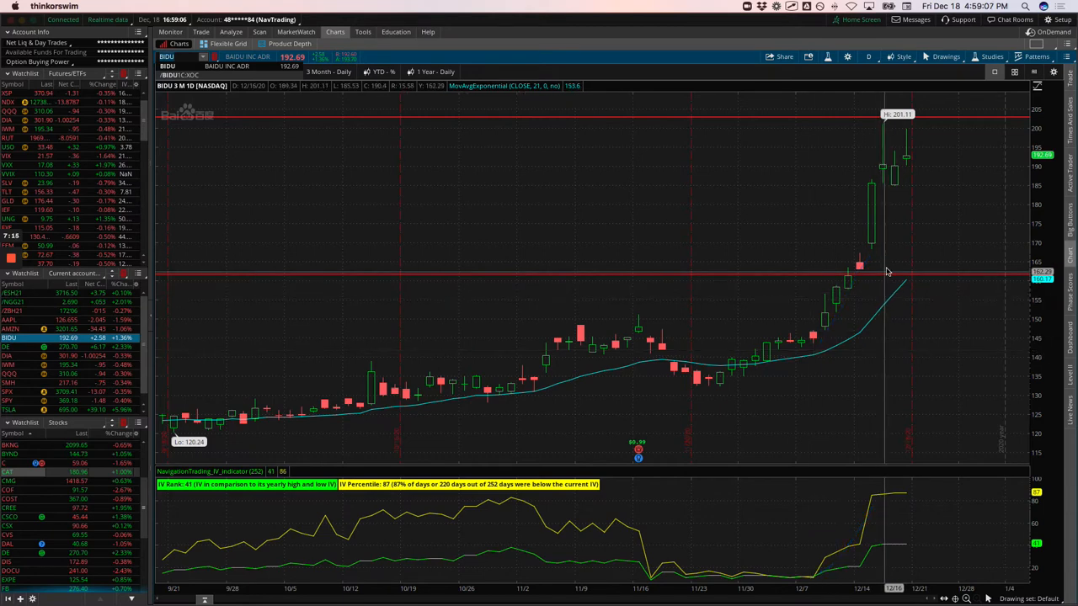
pyautogui.moveTo(831, 334)
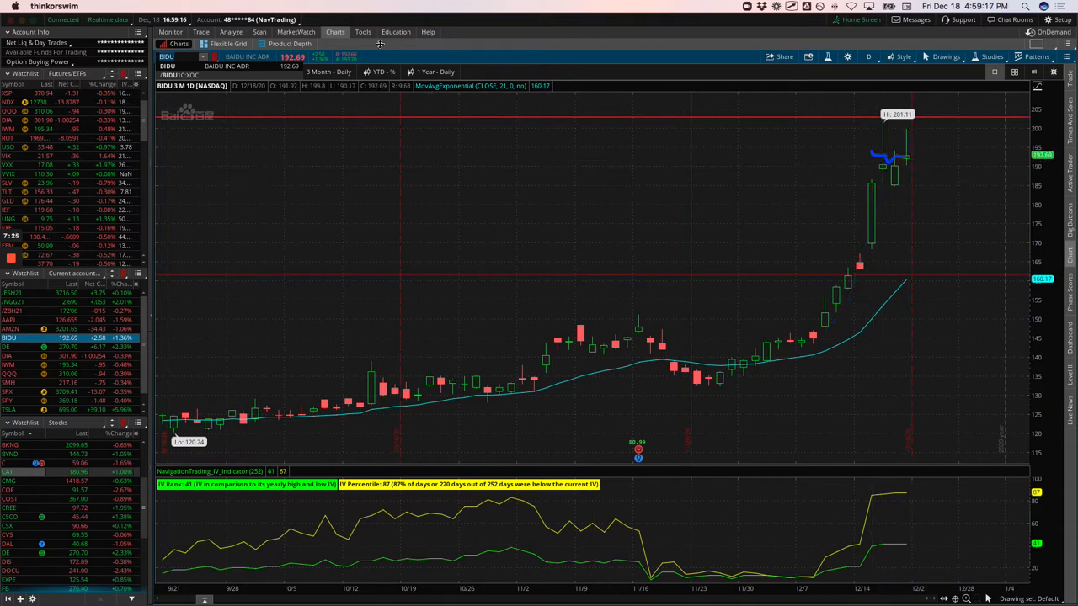
# Open the BIDU position's risk profile showing its January option legs
pyautogui.click(230, 32)
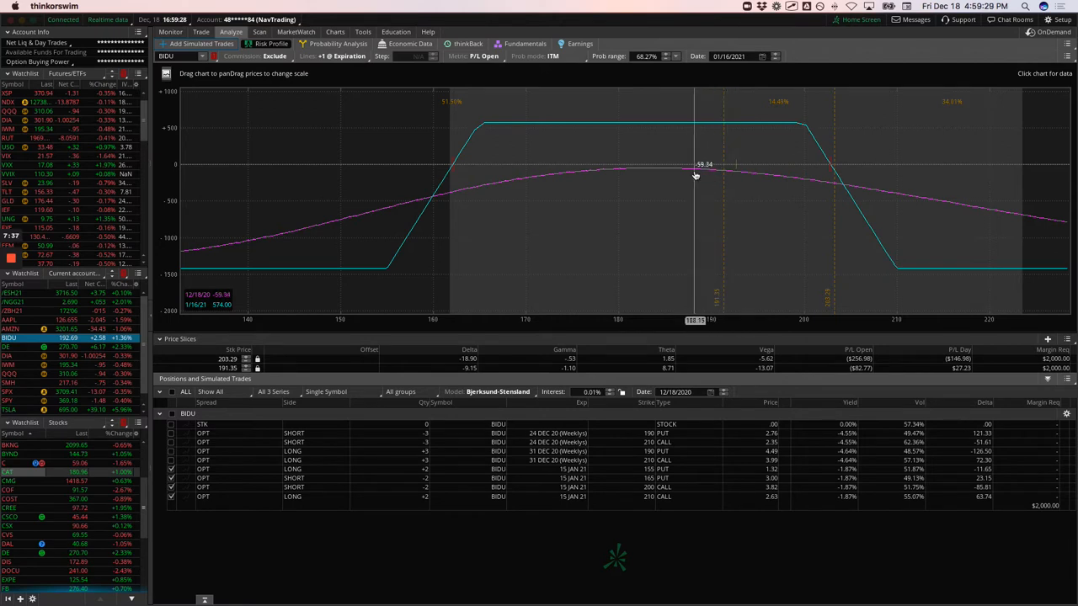
pyautogui.moveTo(695, 176)
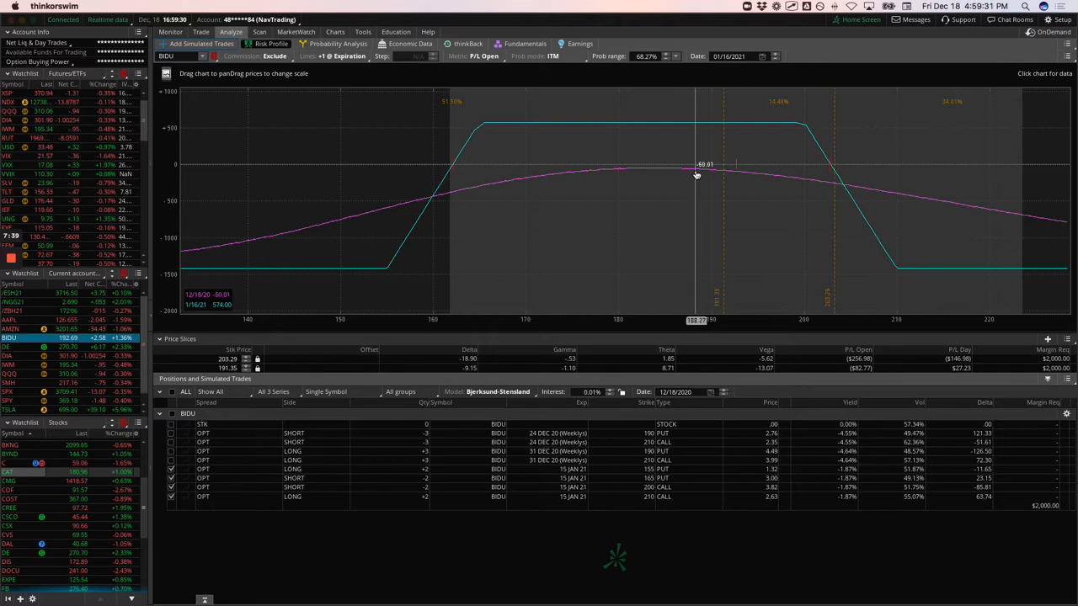
pyautogui.moveTo(840, 176)
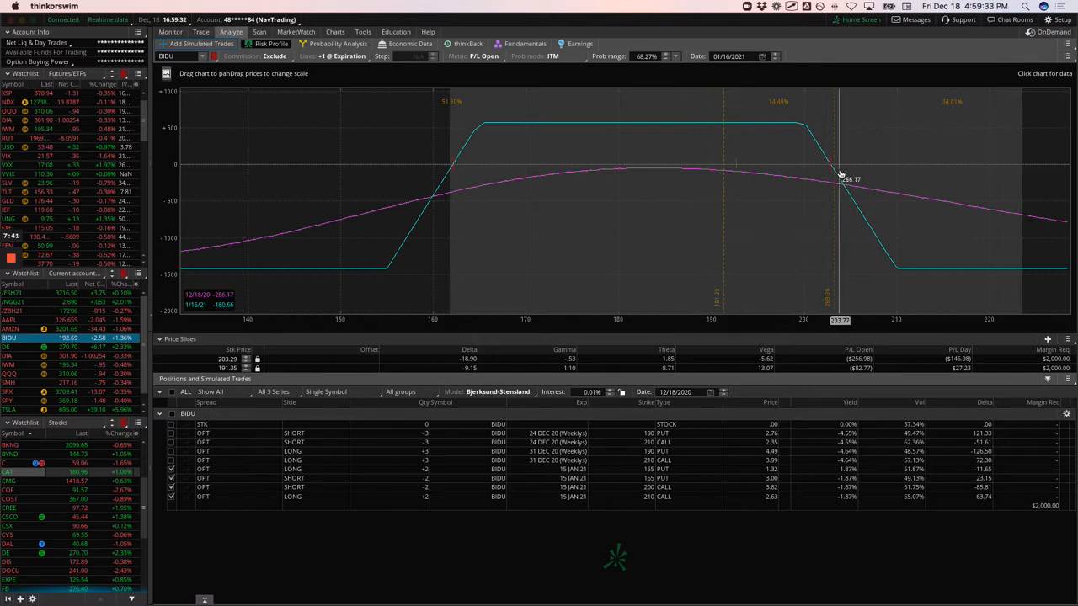
# Switch BIDU's risk graph to the December 24 and 31 weekly legs, shifted toward higher prices
pyautogui.click(335, 32)
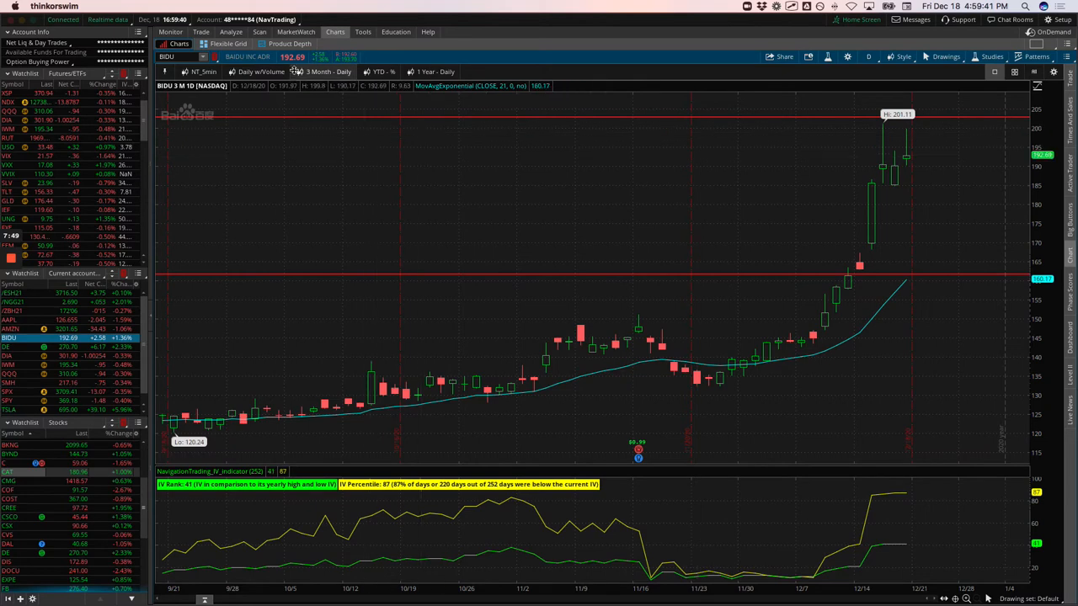
pyautogui.click(230, 32)
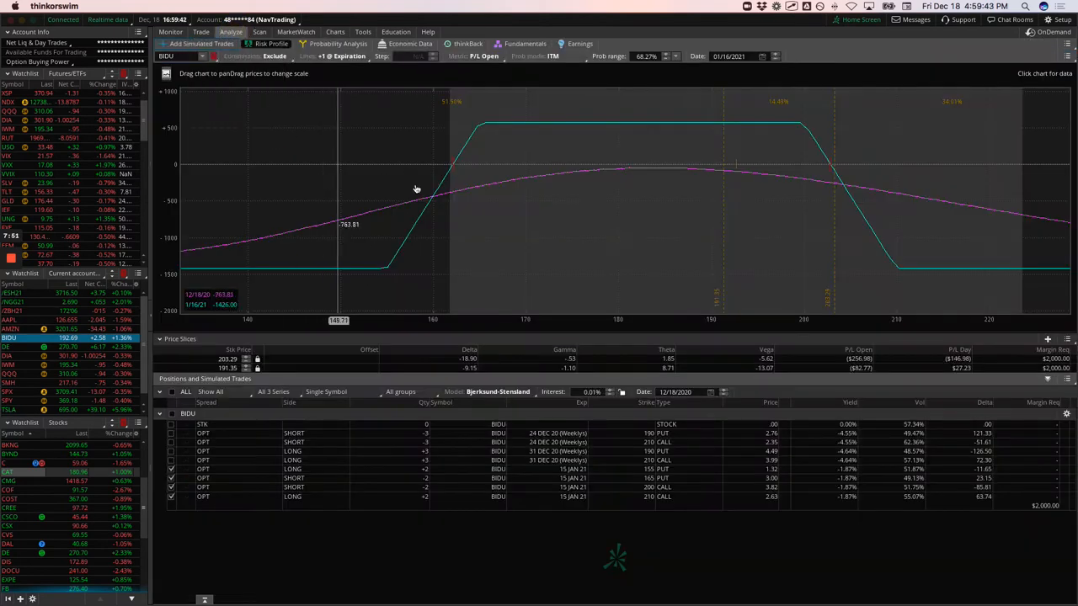
pyautogui.moveTo(786, 191)
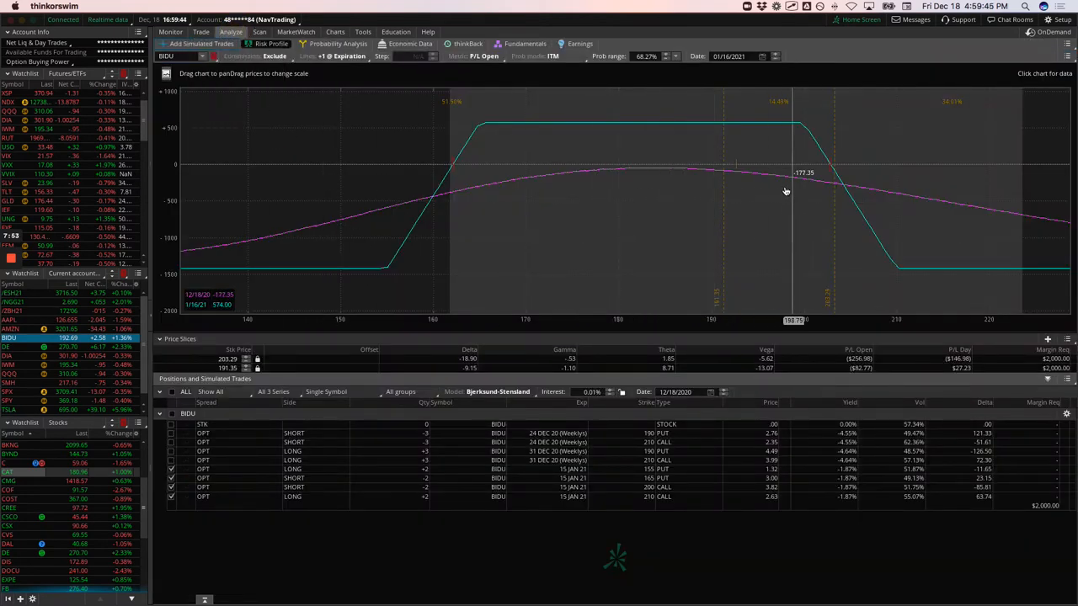
pyautogui.moveTo(581, 258)
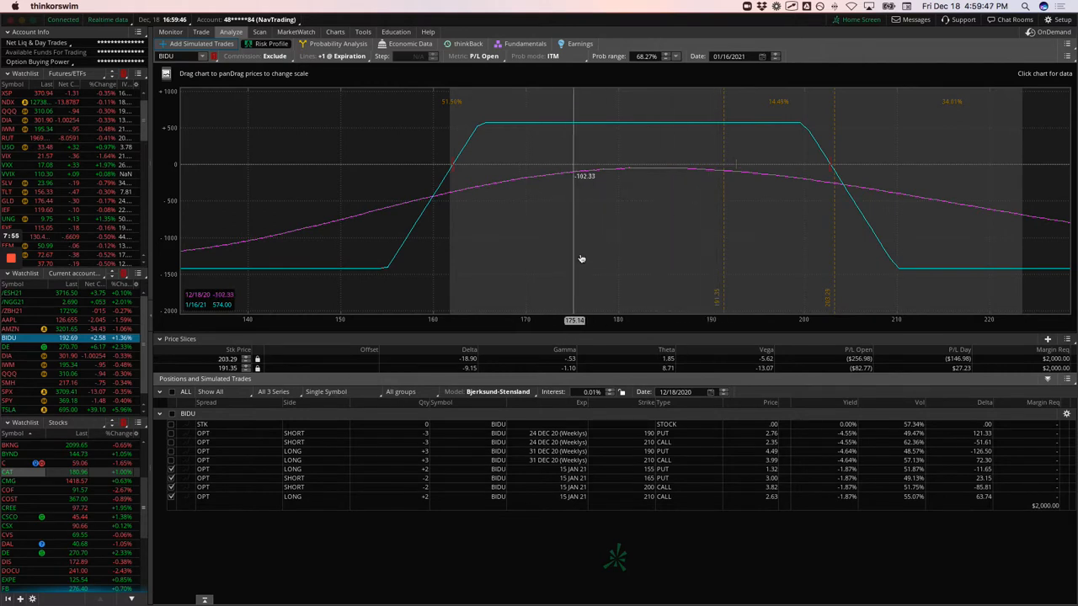
pyautogui.moveTo(596, 259)
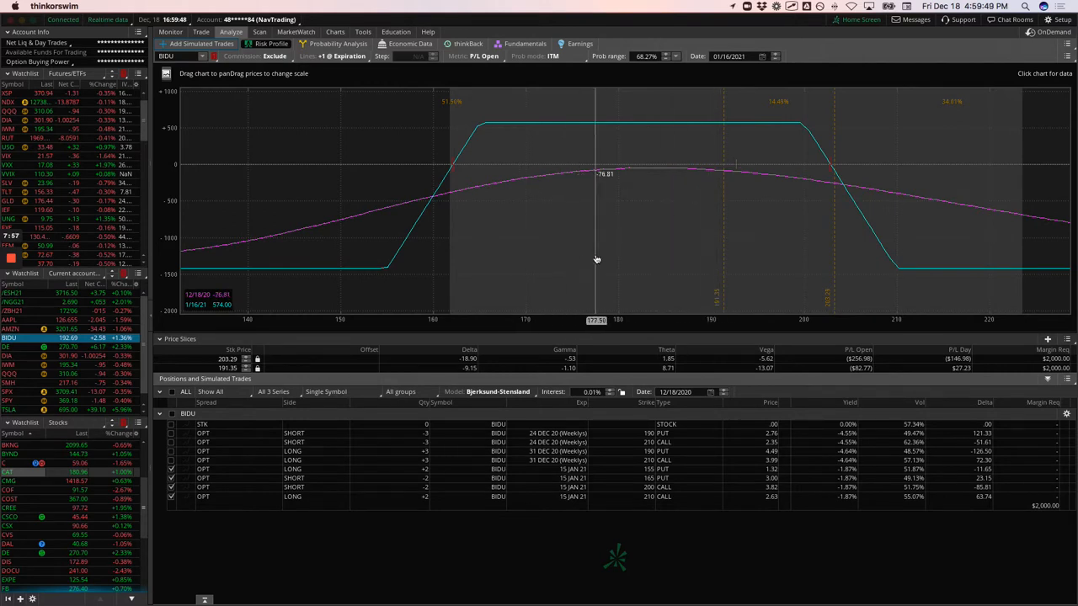
pyautogui.moveTo(593, 251)
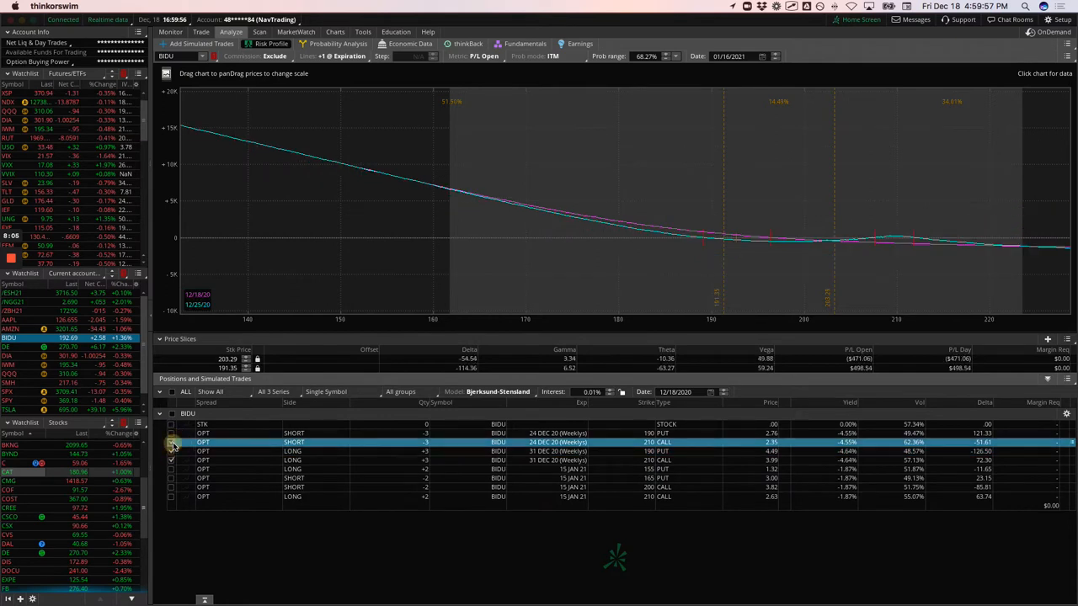
pyautogui.click(170, 442)
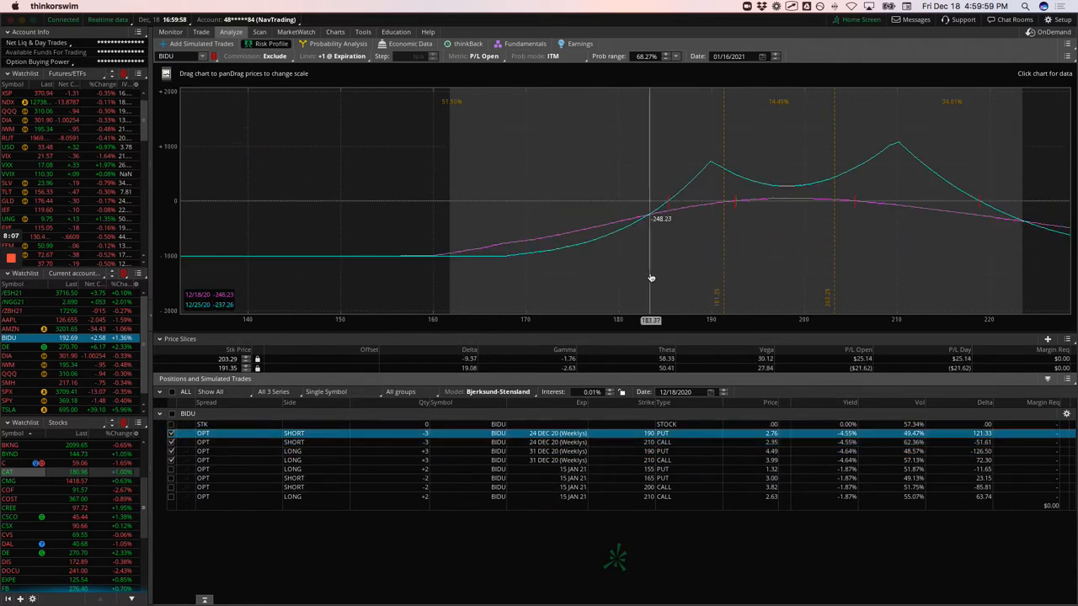
pyautogui.moveTo(651, 278); pyautogui.dragTo(587, 320)
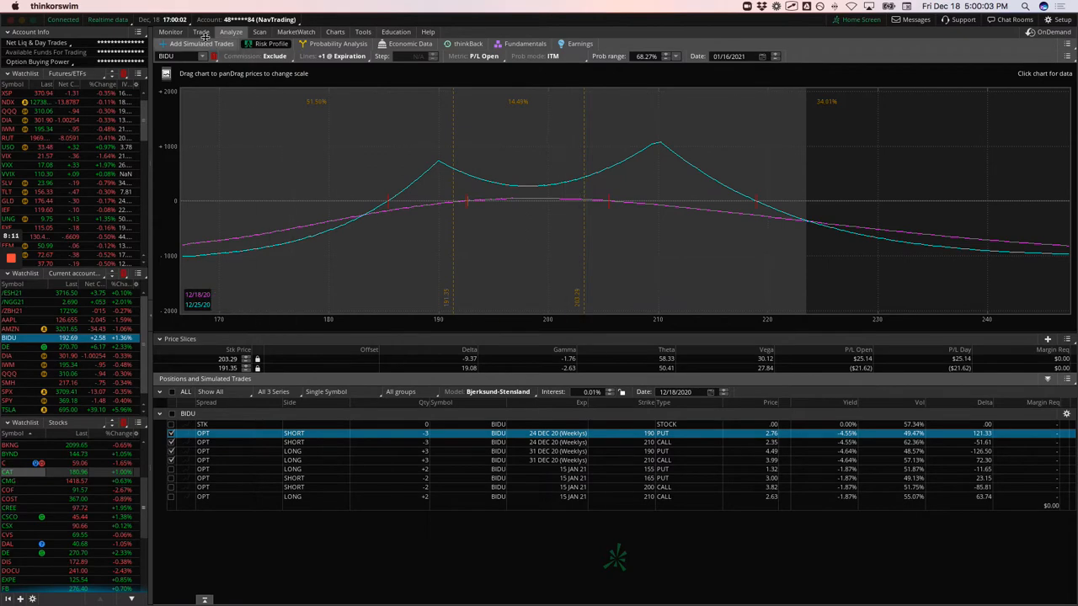
# Compare BIDU's December 24 and 31 weekly IVs, then draw an arrow across the profit curve
pyautogui.click(201, 32)
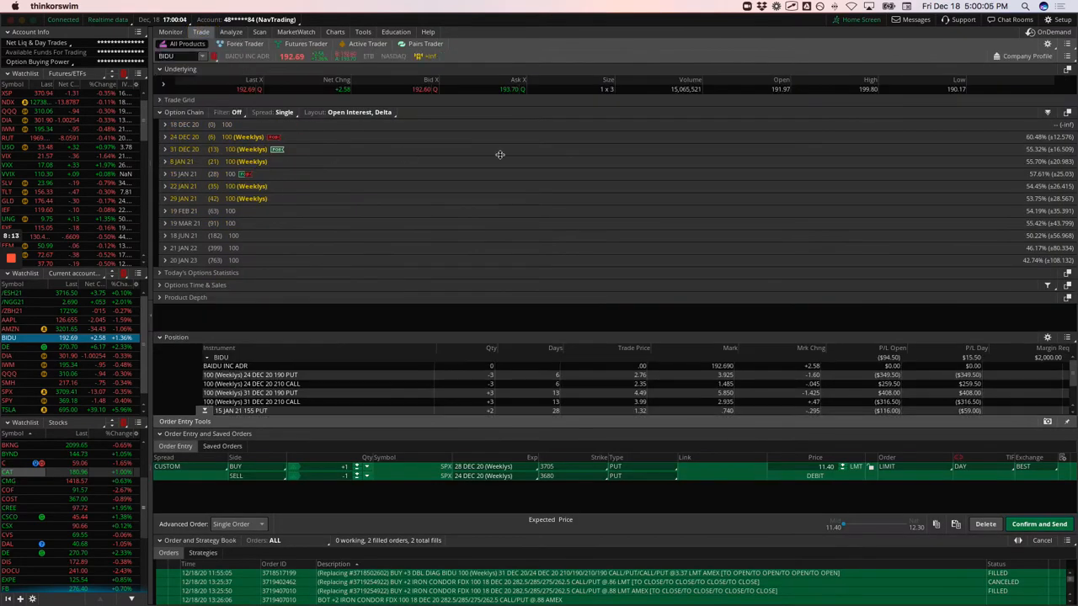
pyautogui.moveTo(872, 147)
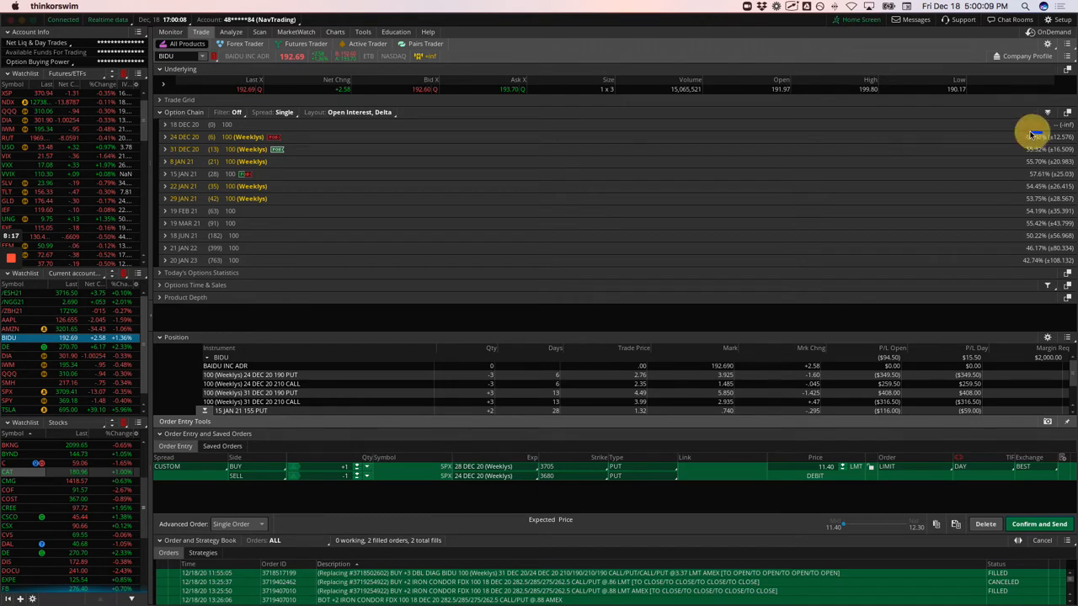
pyautogui.moveTo(1036, 143)
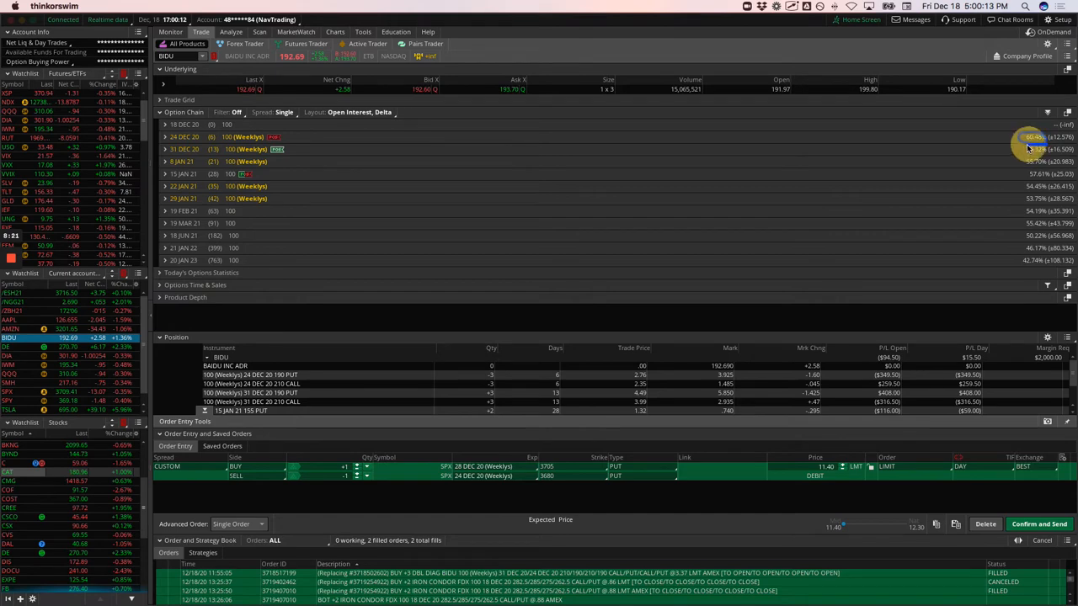
pyautogui.moveTo(1010, 150)
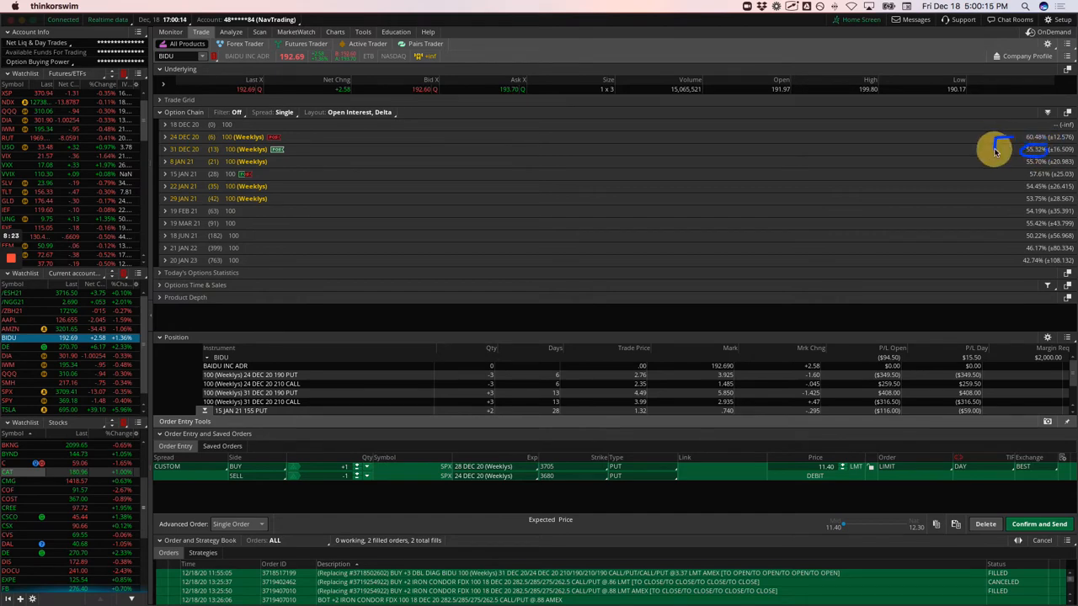
pyautogui.click(231, 32)
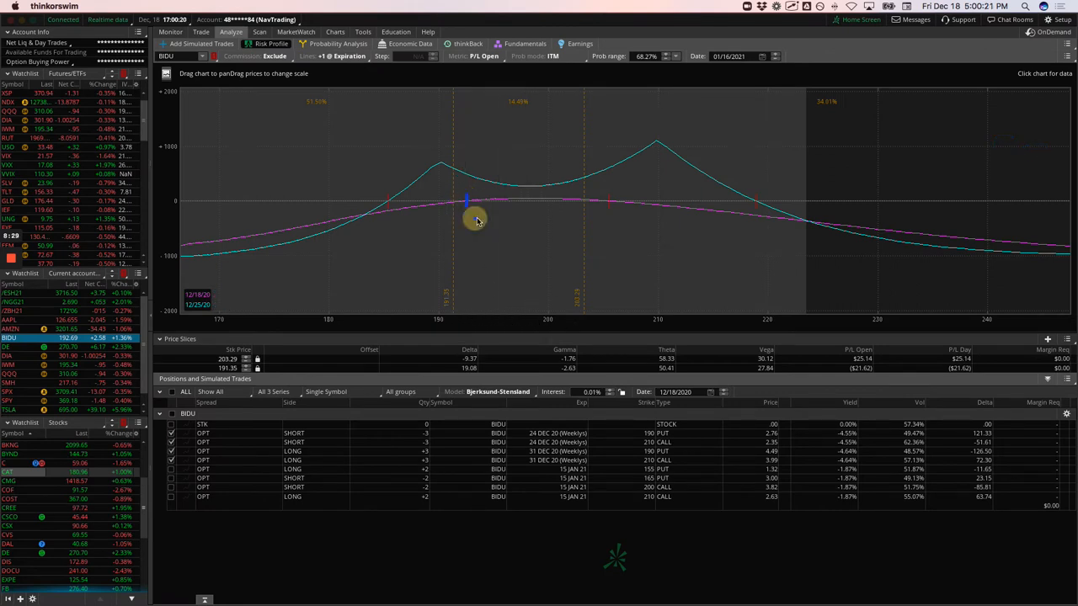
pyautogui.moveTo(476, 219); pyautogui.dragTo(723, 243)
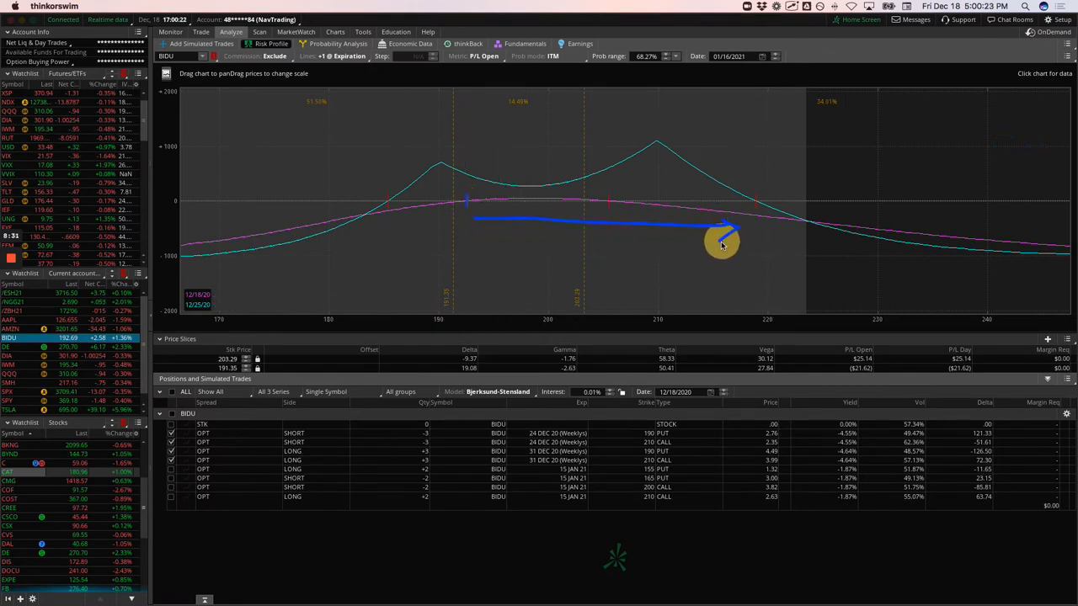
pyautogui.moveTo(606, 257)
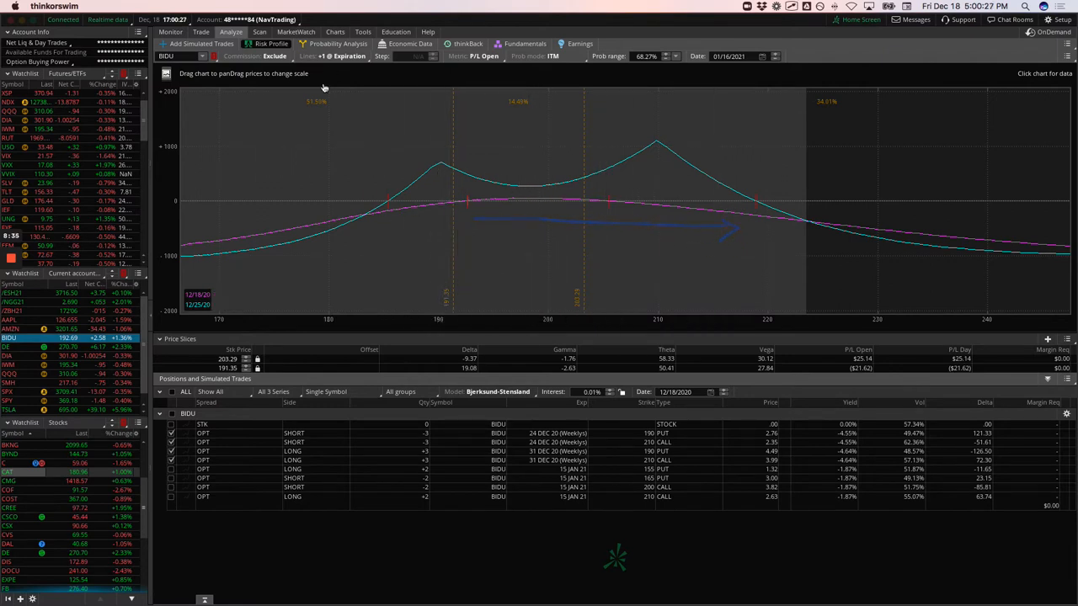
pyautogui.moveTo(272, 101)
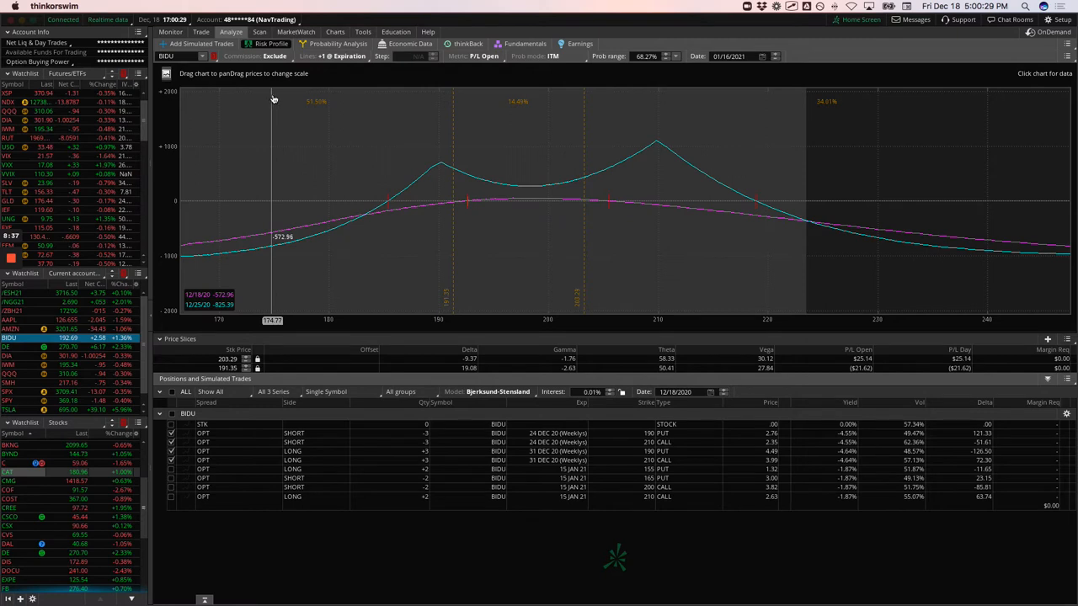
pyautogui.moveTo(205, 307)
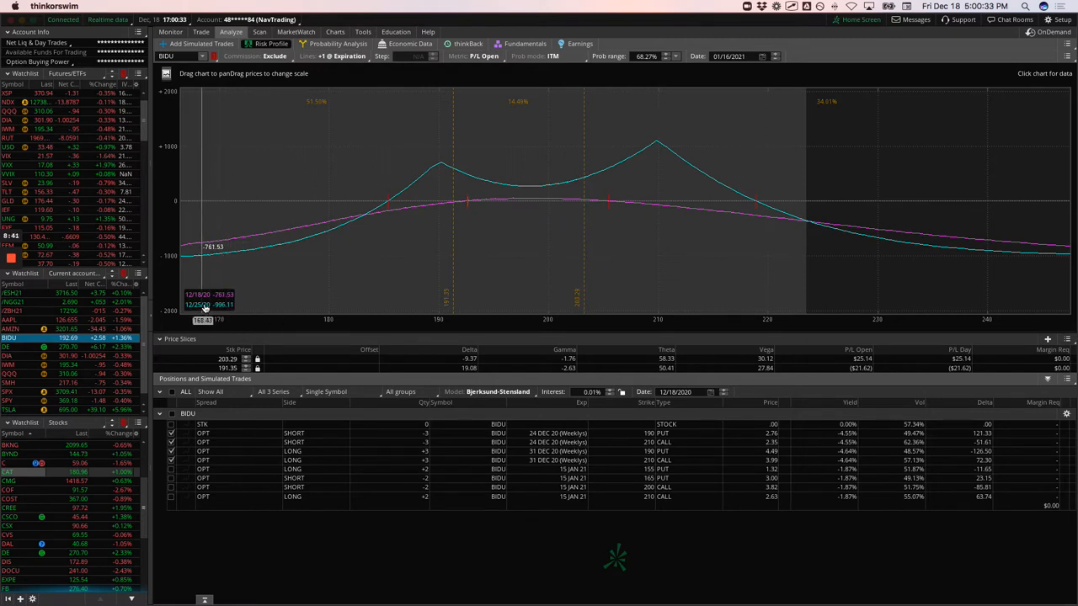
pyautogui.moveTo(350, 280)
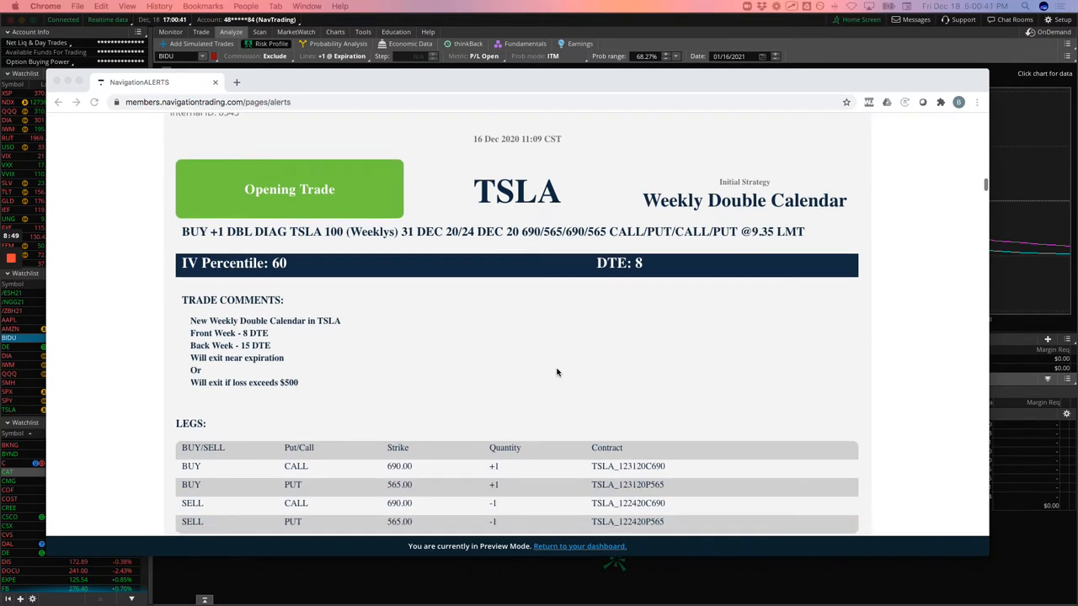
pyautogui.moveTo(531, 369)
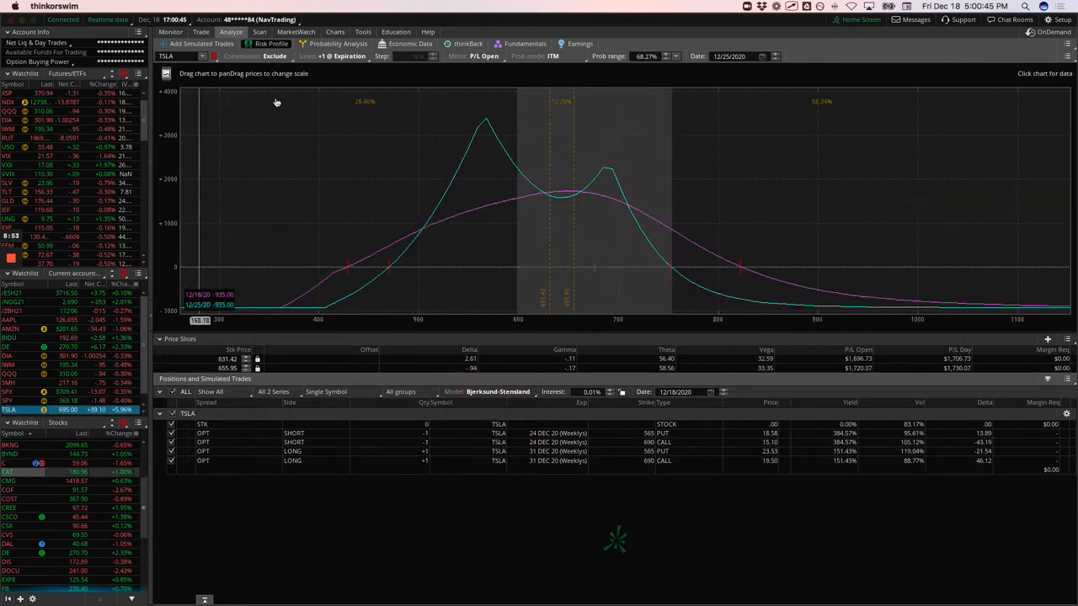
# Bring up the TSLA option chain with the four weekly double-calendar legs
pyautogui.click(200, 32)
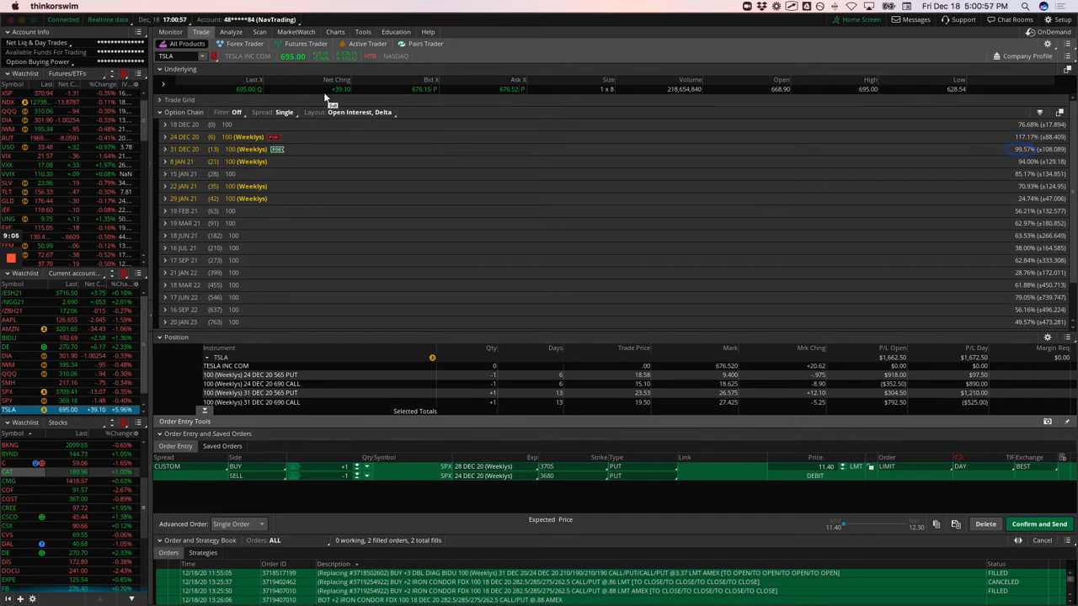
# Show the TSLA three-month daily chart, with its 695 high and implied volatility study
pyautogui.click(335, 32)
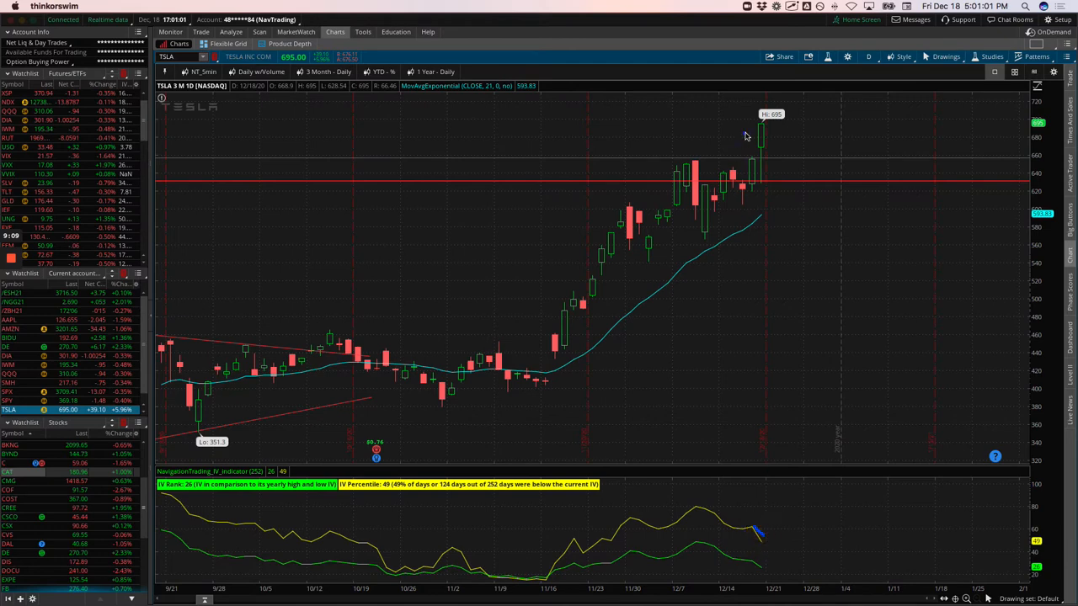
pyautogui.moveTo(551, 358)
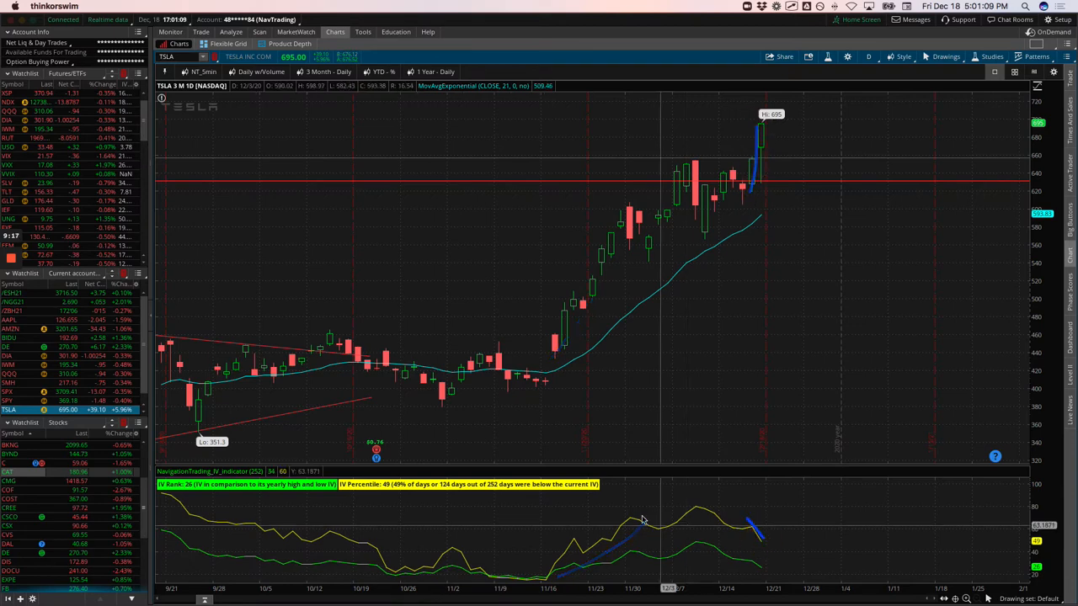
pyautogui.moveTo(768, 411)
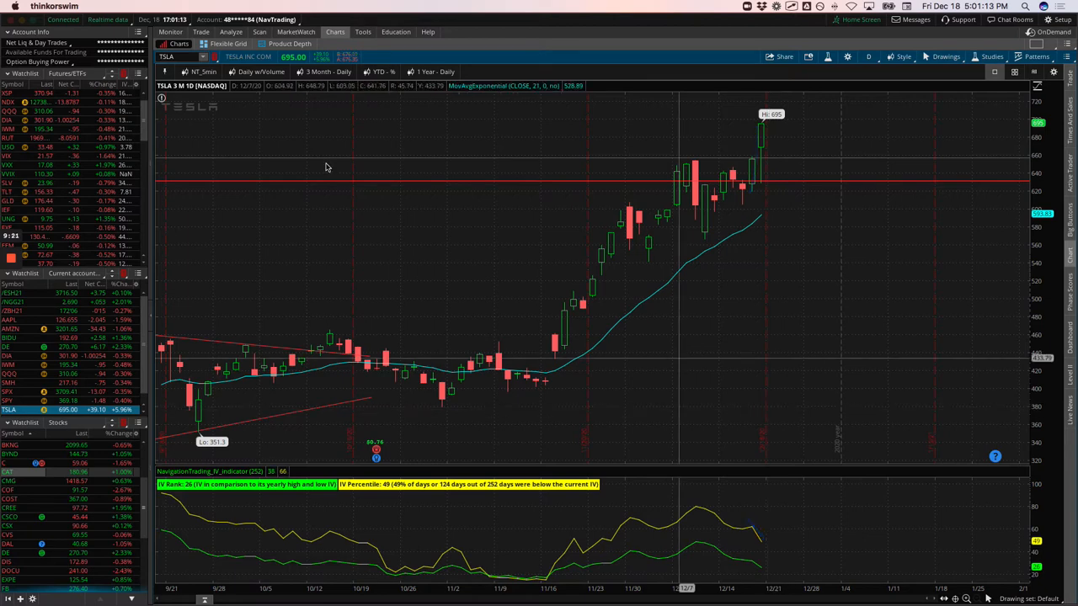
# Check the TSLA double calendar's P/L at several prices, then return to the TSLA trade page
pyautogui.click(231, 32)
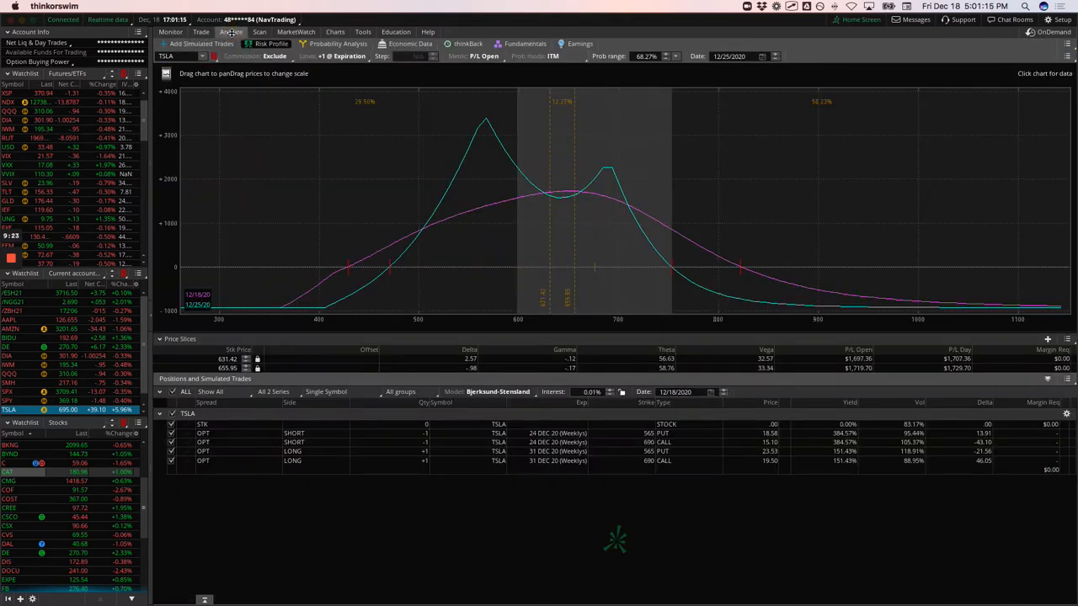
pyautogui.moveTo(684, 241)
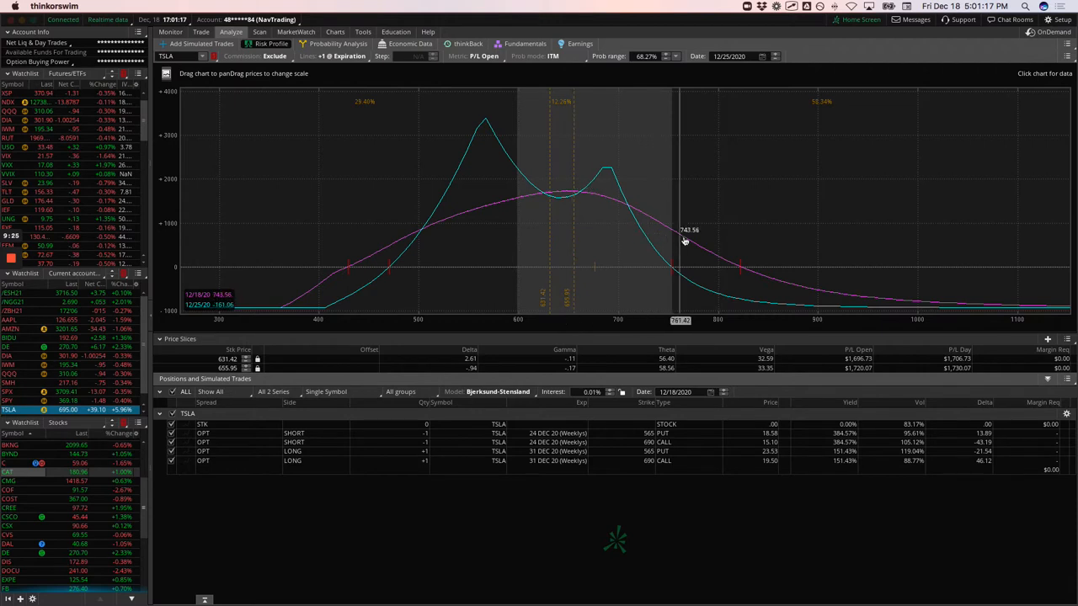
pyautogui.moveTo(596, 209)
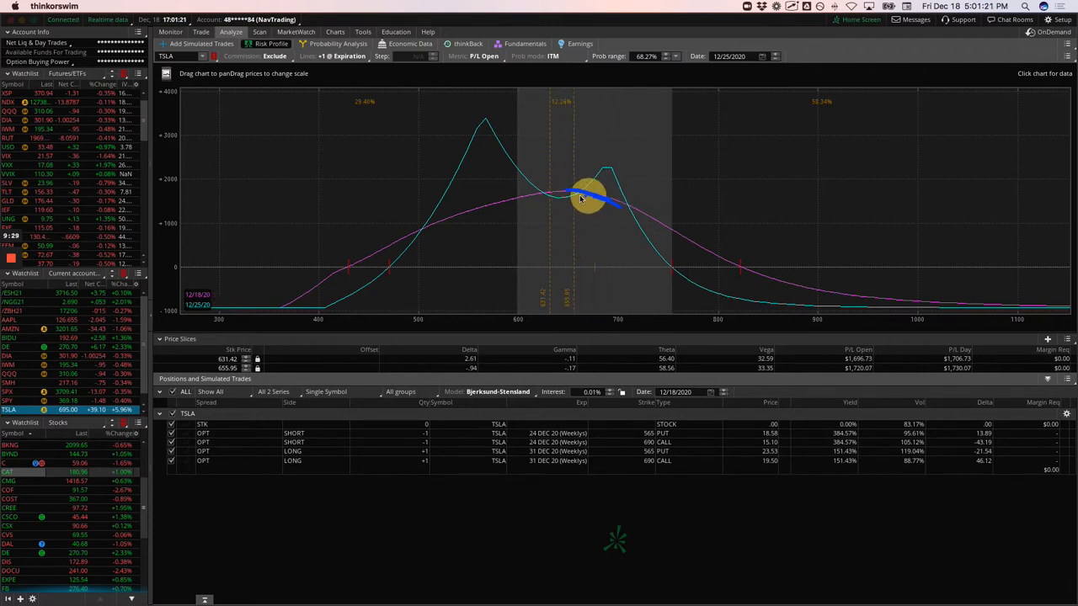
pyautogui.moveTo(560, 291)
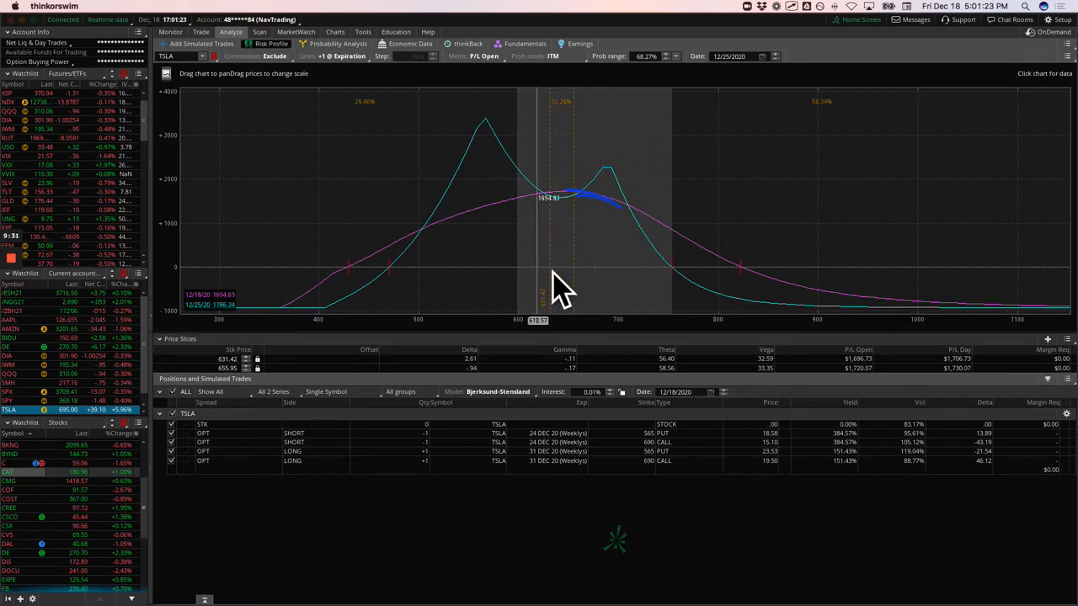
pyautogui.moveTo(532, 248)
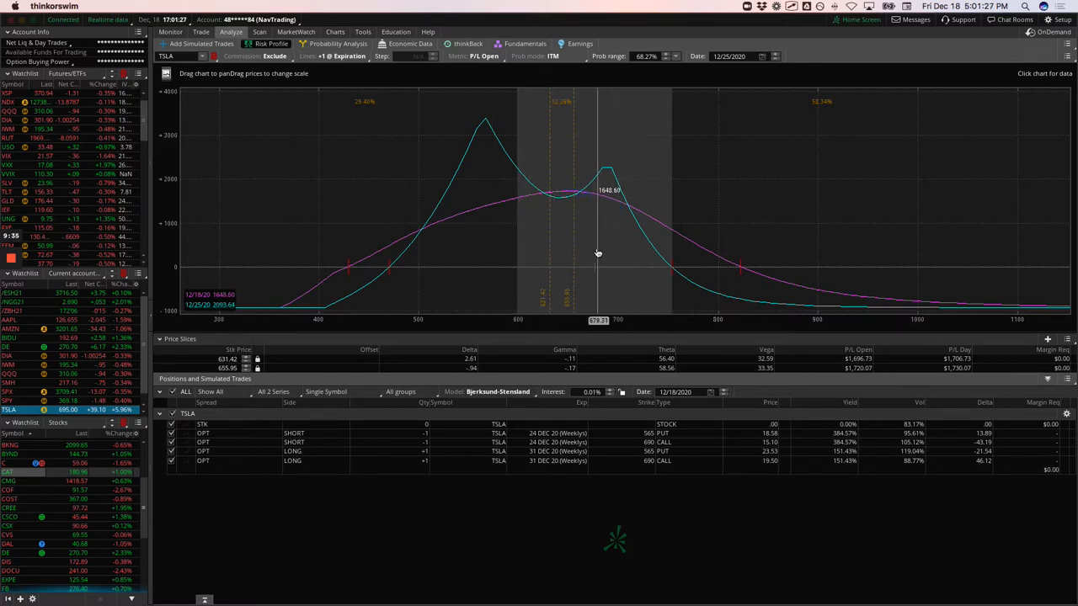
pyautogui.moveTo(596, 265)
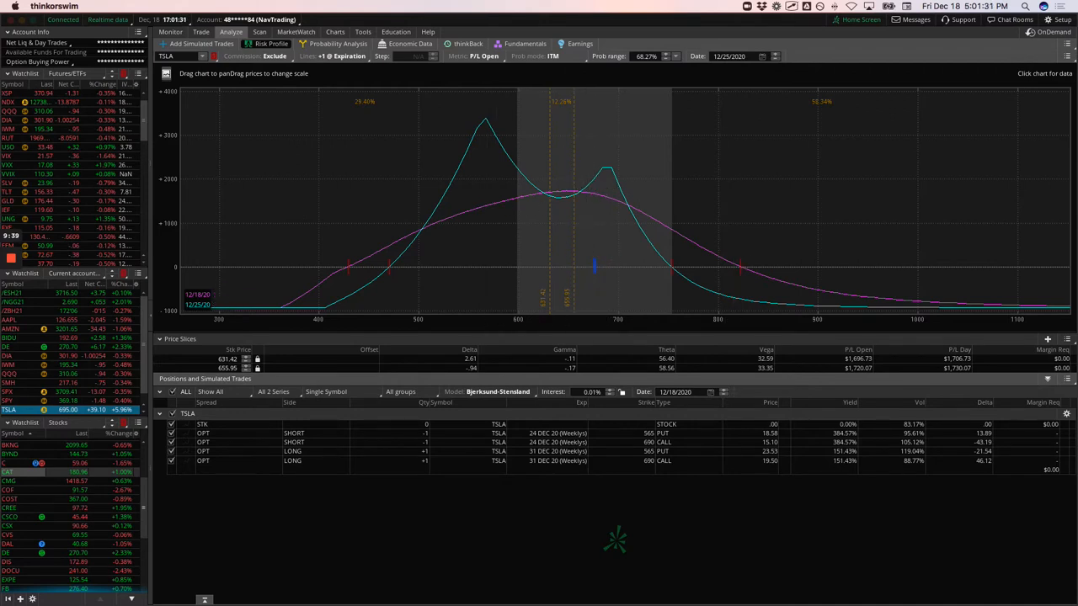
pyautogui.moveTo(815, 320)
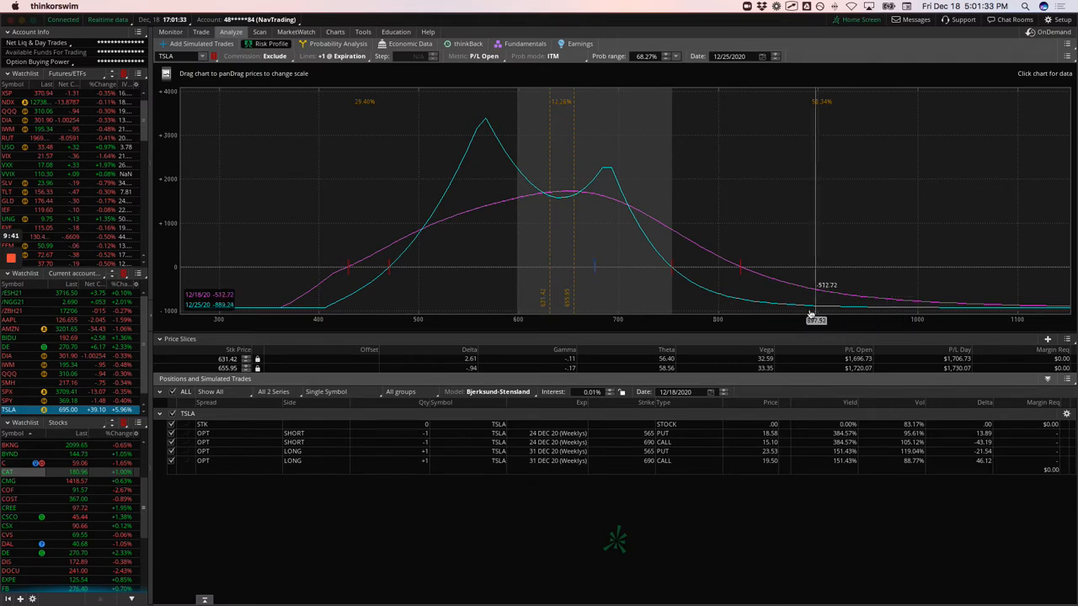
pyautogui.click(201, 32)
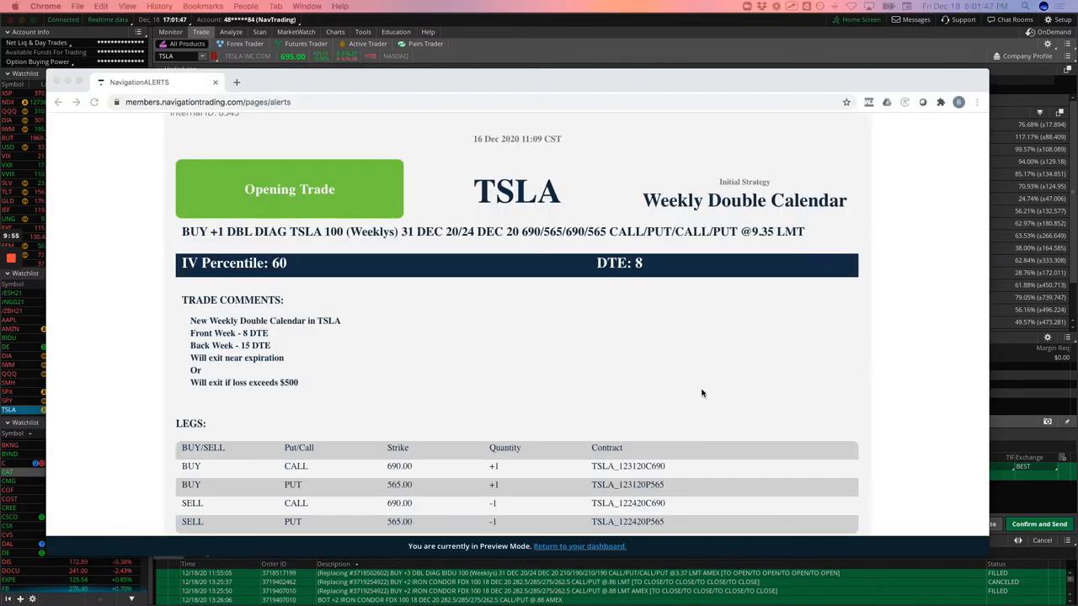
# Scroll past the TSLA opening alert to the SPX Weekly Double Calendar closing alert
pyautogui.scroll(-3)
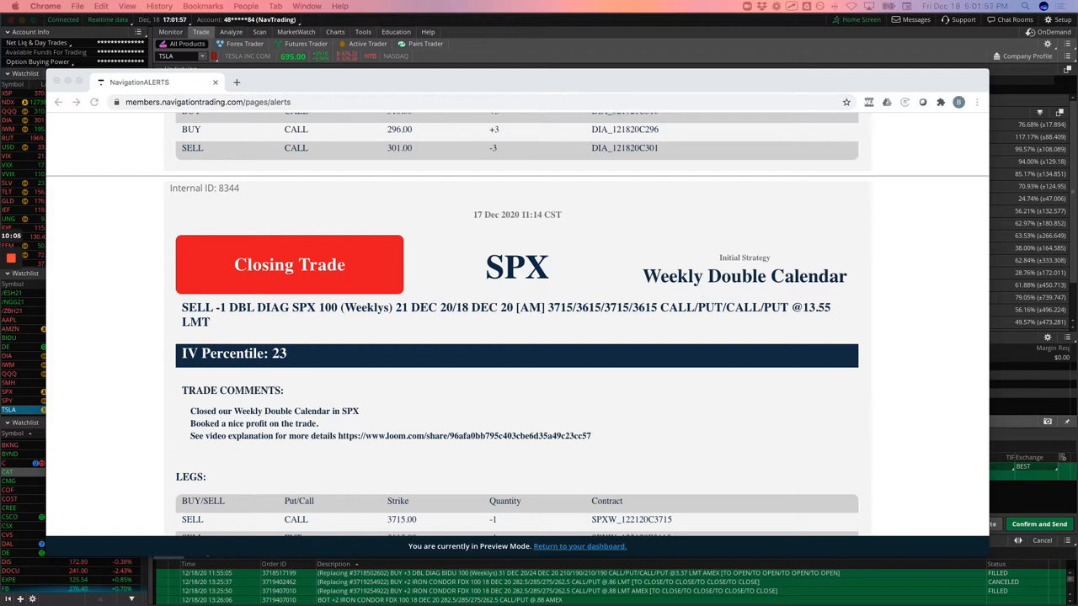
pyautogui.moveTo(493, 367)
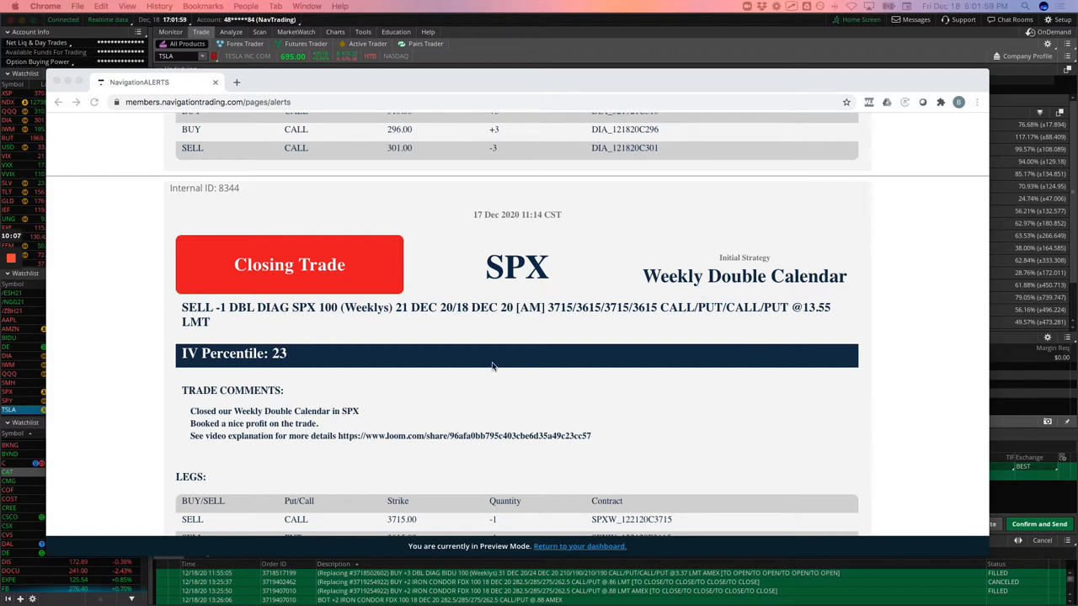
pyautogui.scroll(-3)
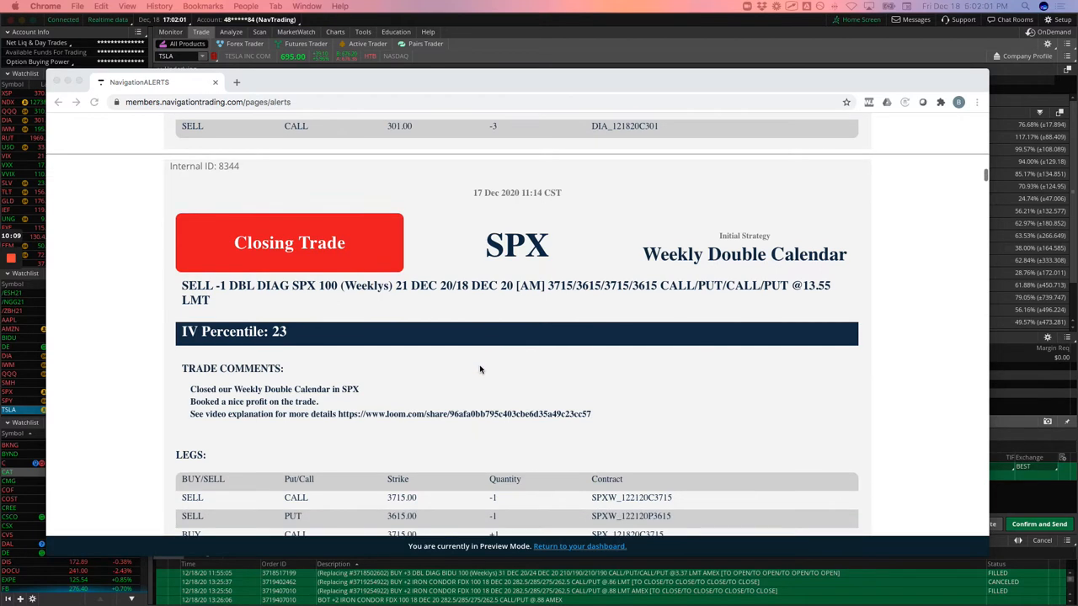
pyautogui.moveTo(465, 376)
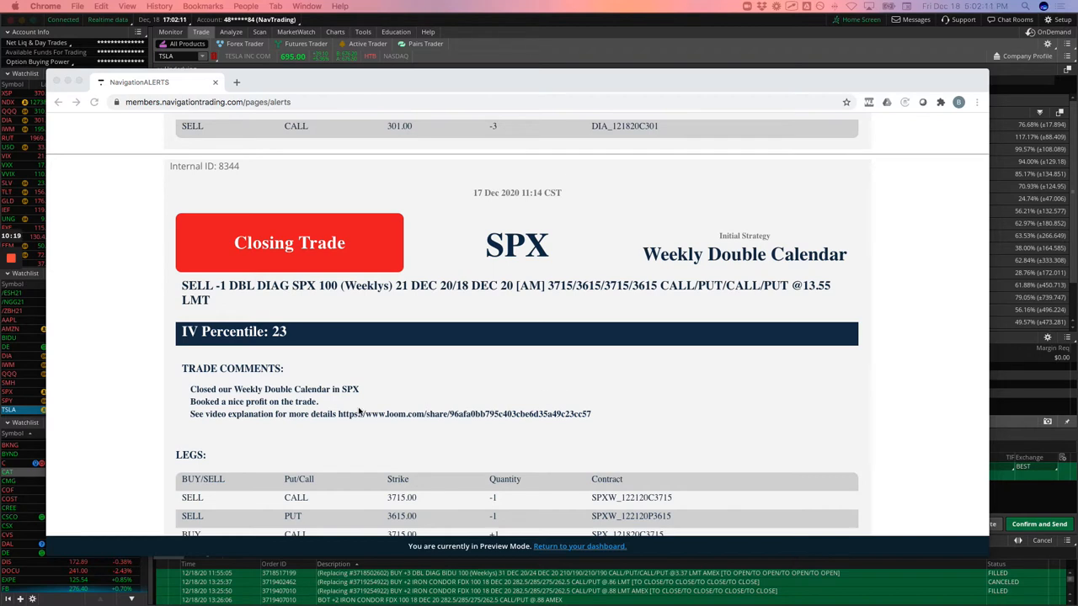
pyautogui.scroll(-3)
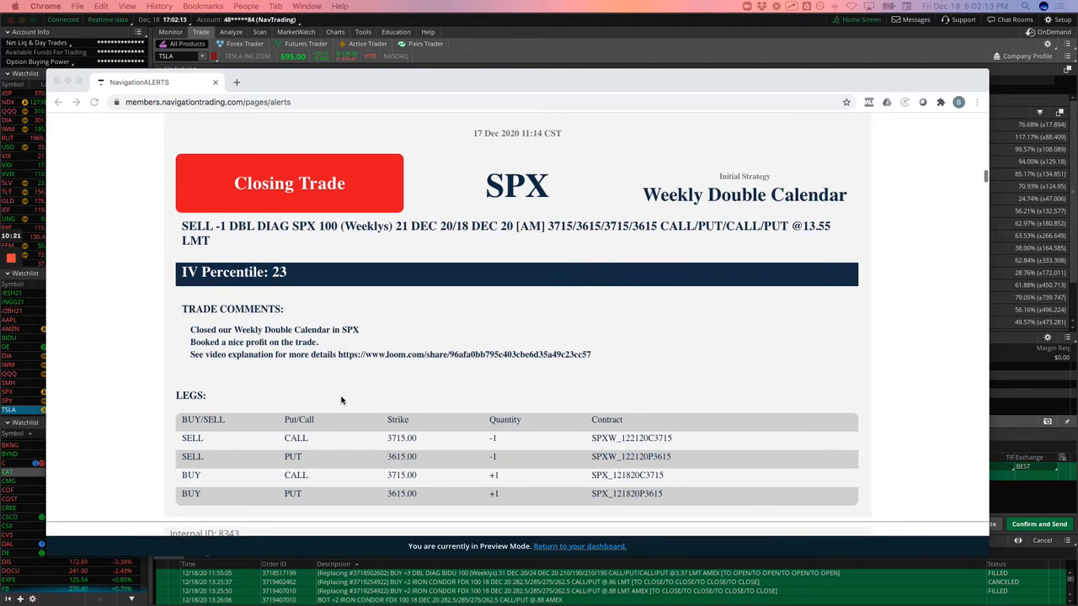
pyautogui.moveTo(403, 379)
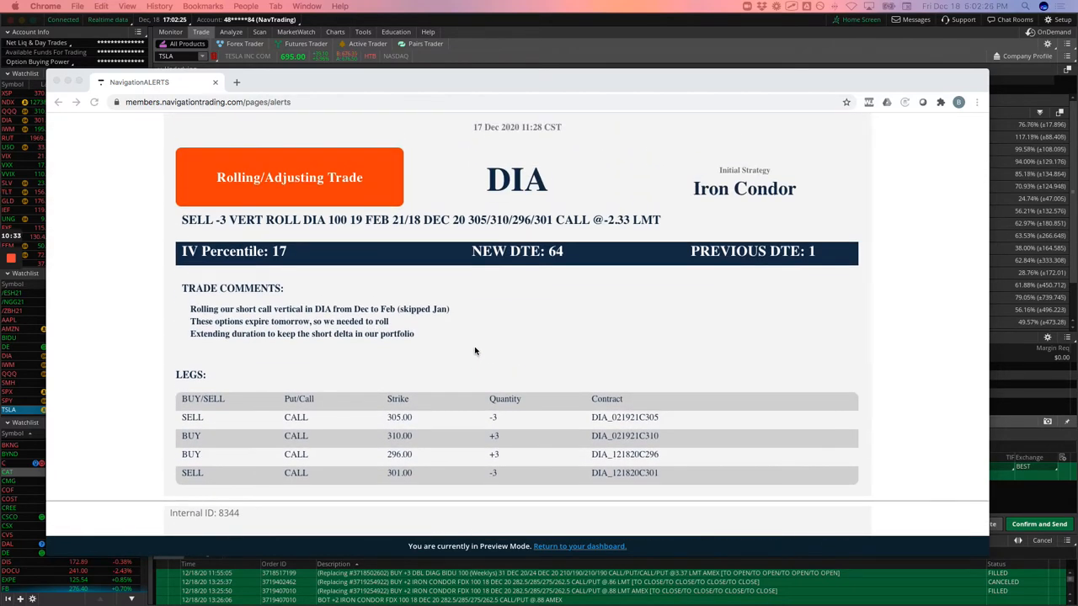
pyautogui.moveTo(420, 343)
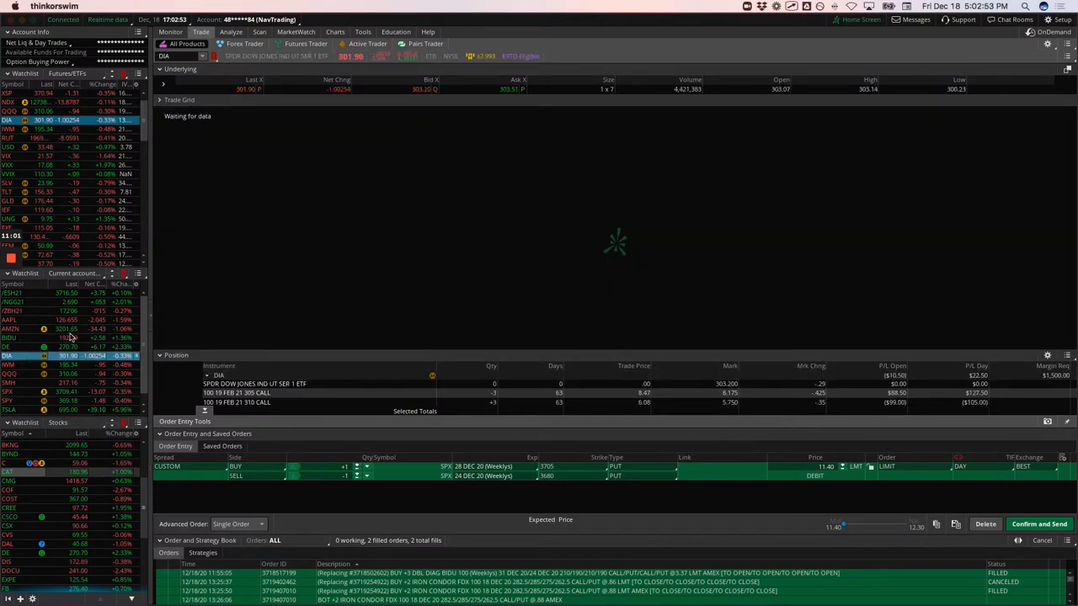
# Show the risk profile for the rolled DIA February 305/310 call spread
pyautogui.click(231, 32)
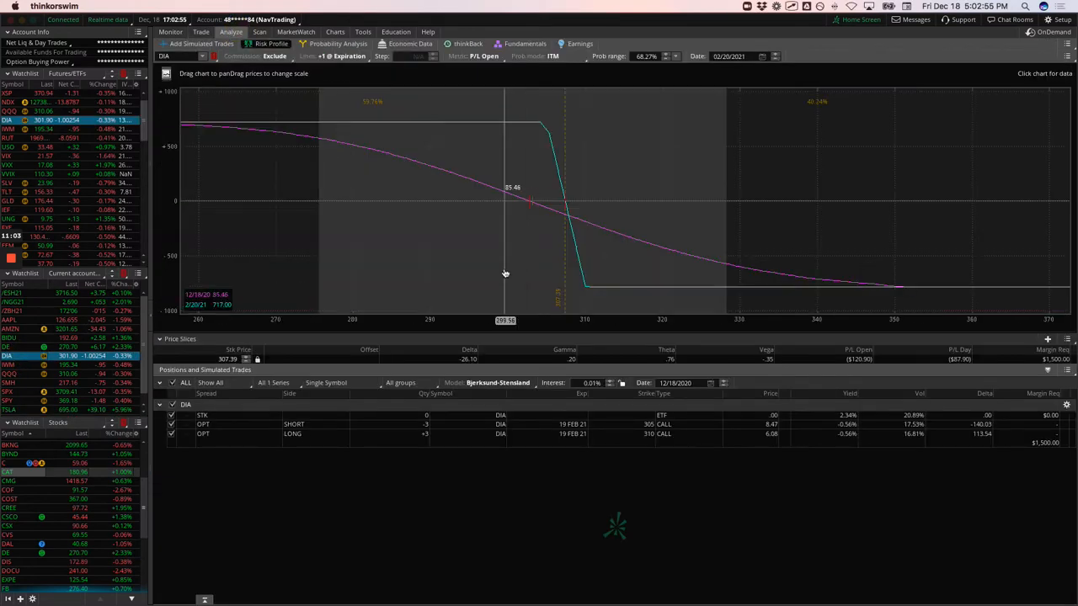
pyautogui.moveTo(533, 213)
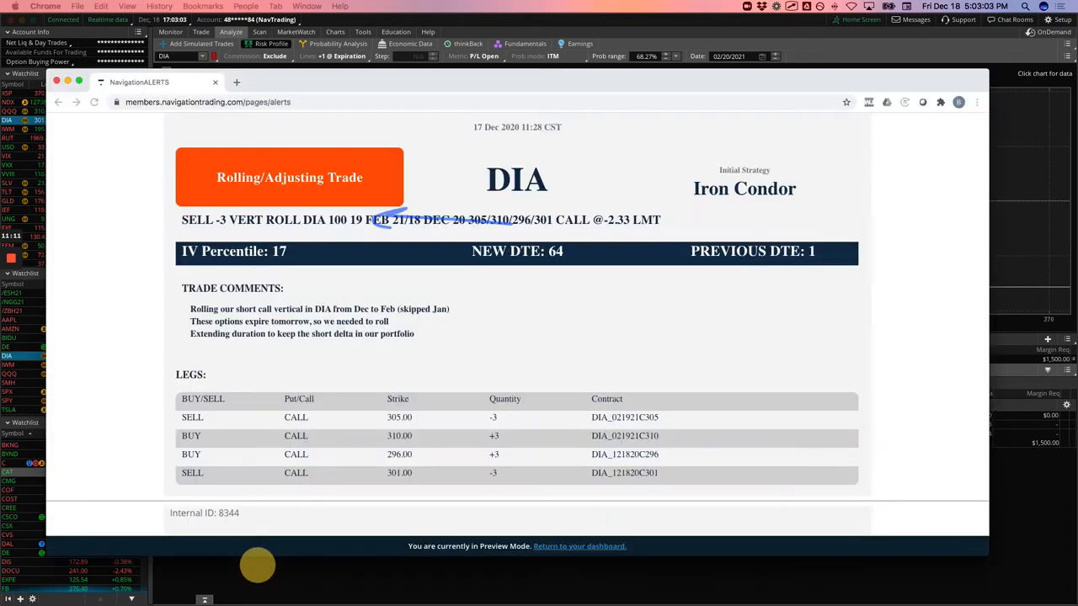
# Scroll past the DIA roll and NFLX closing alerts to the FDX Earnings Iron Duck opening alert
pyautogui.scroll(-3)
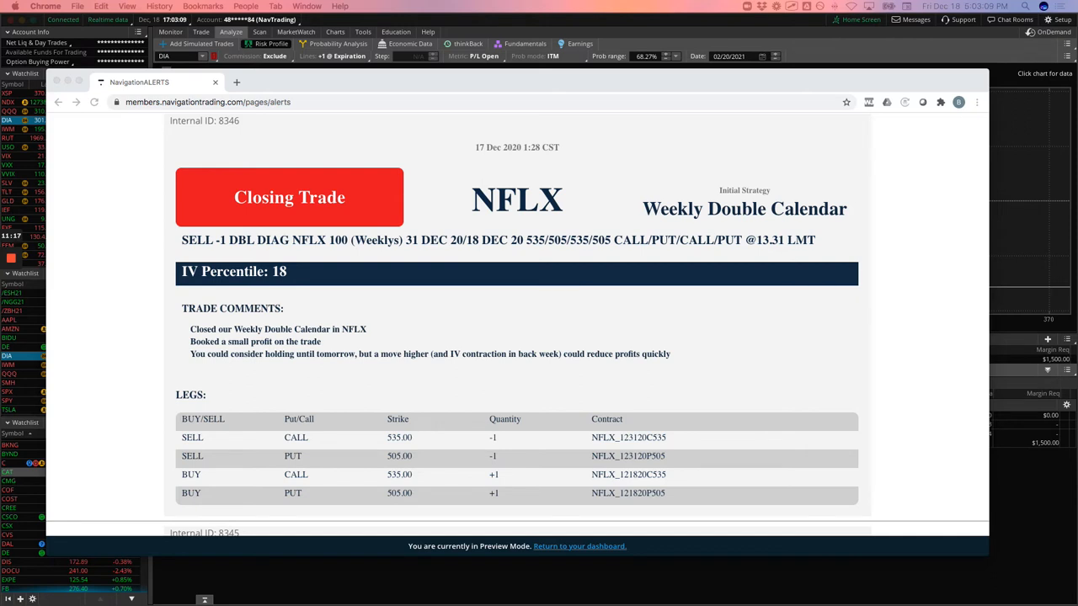
pyautogui.moveTo(577, 369)
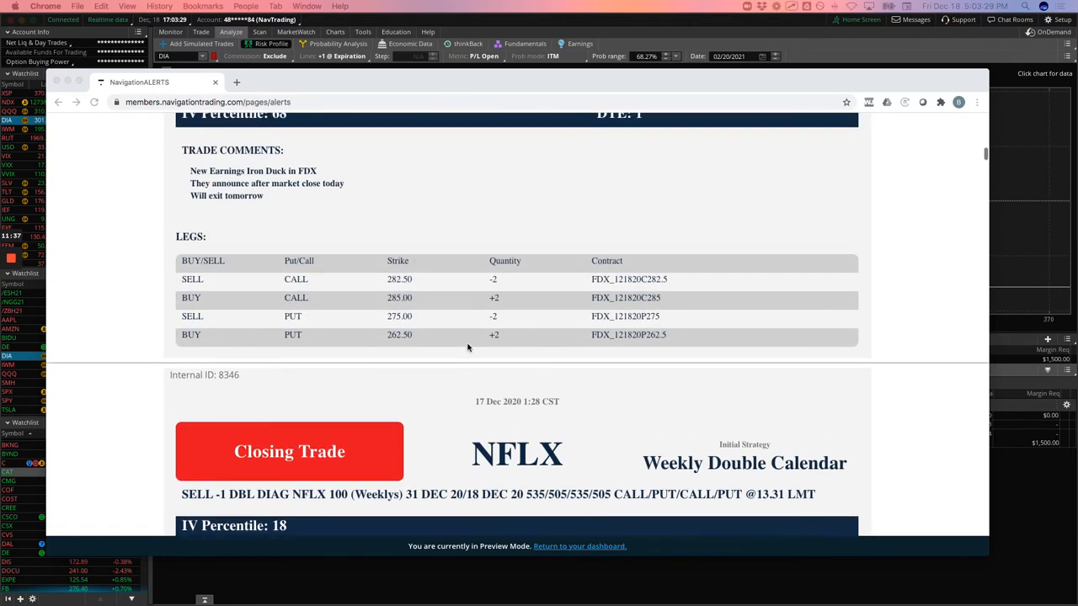
pyautogui.scroll(3)
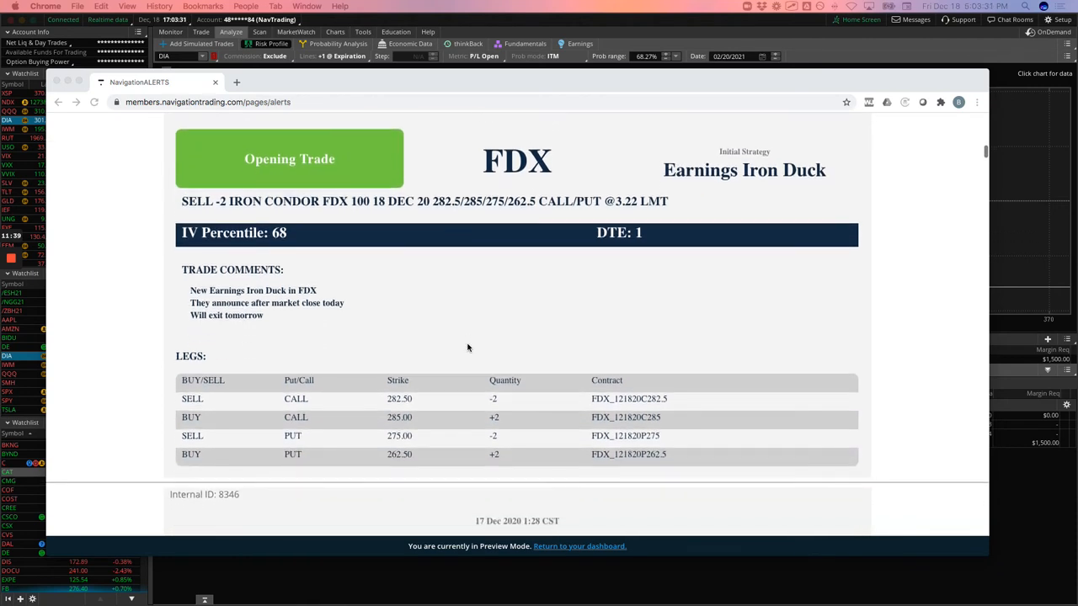
pyautogui.moveTo(450, 343)
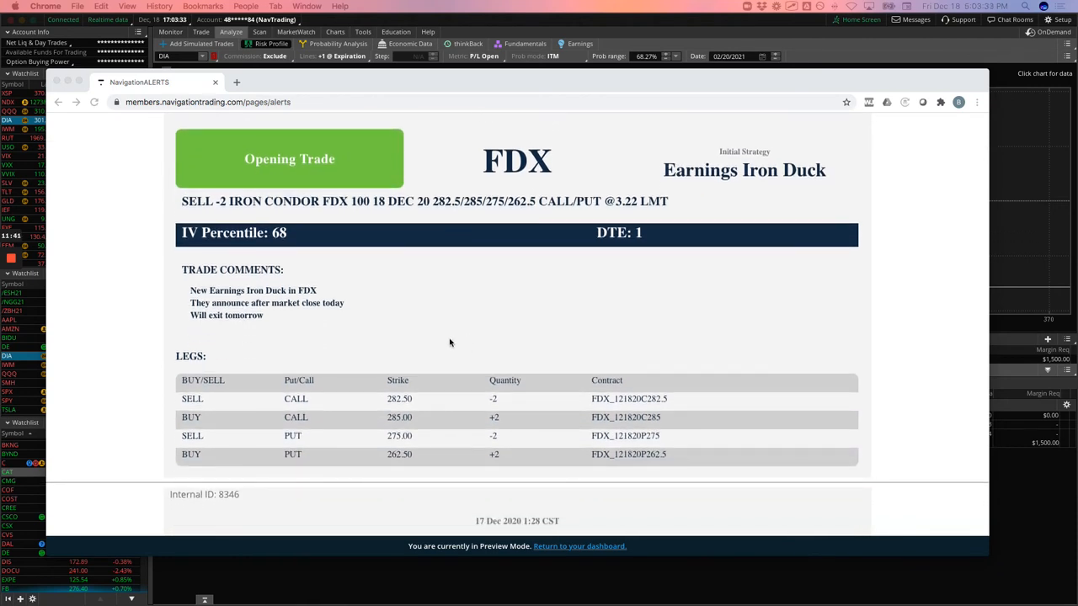
pyautogui.moveTo(724, 181)
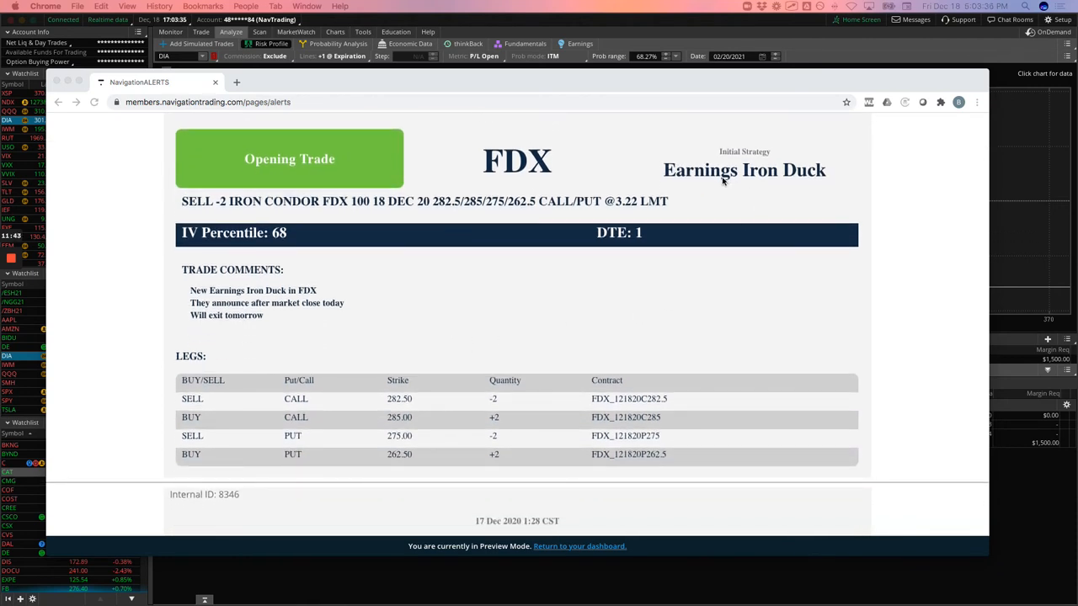
pyautogui.moveTo(693, 220)
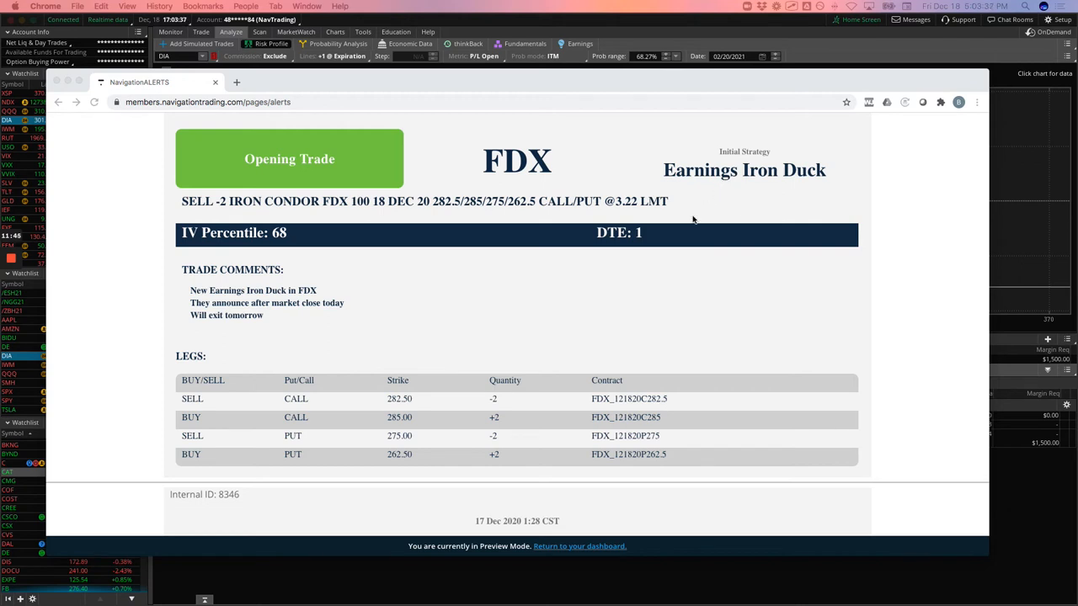
pyautogui.moveTo(678, 220)
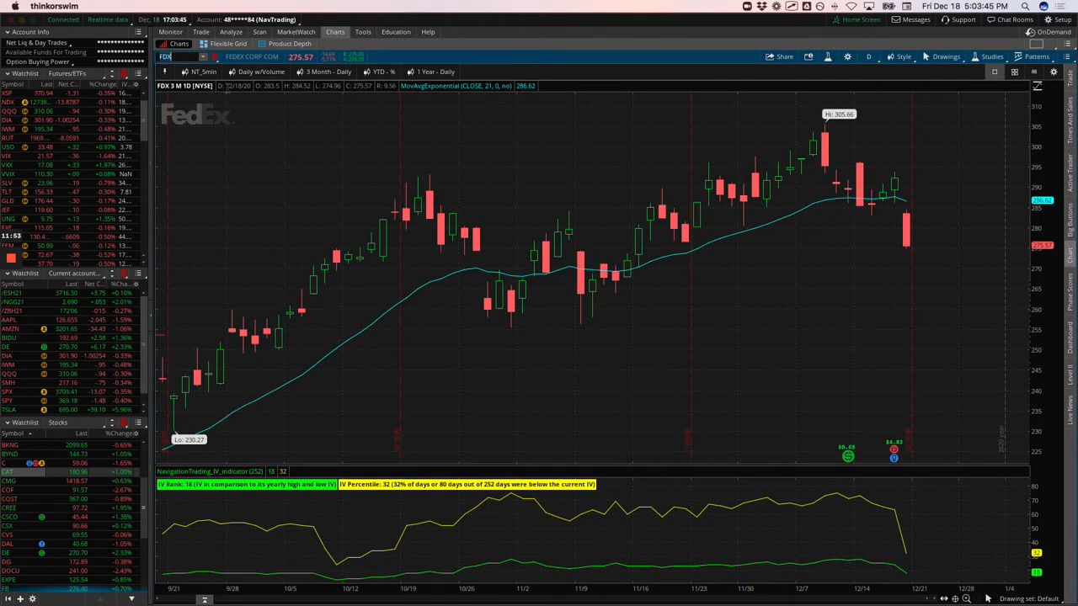
pyautogui.moveTo(897, 185)
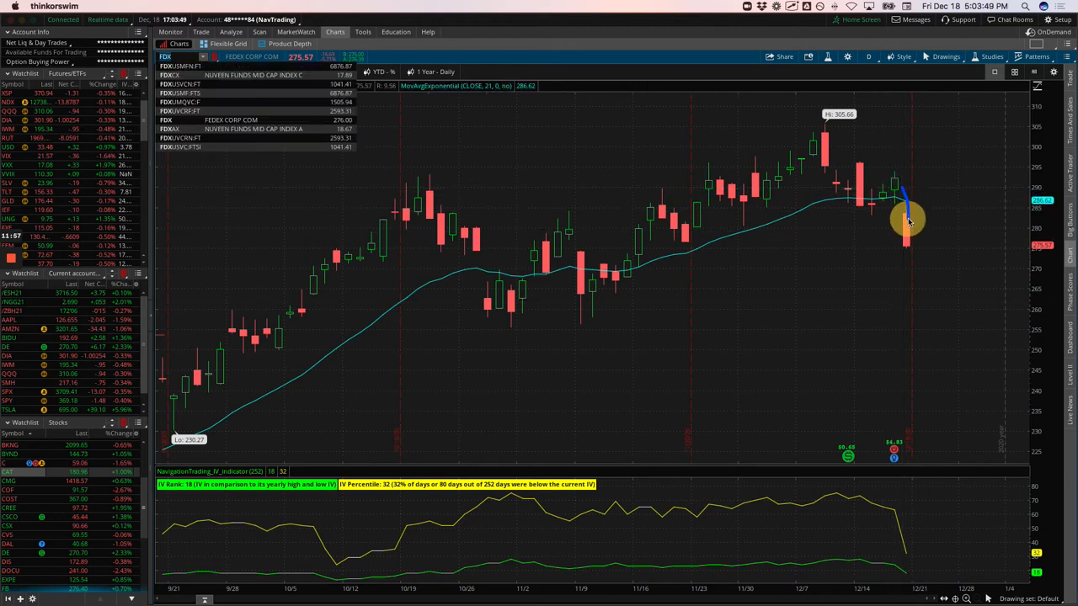
pyautogui.moveTo(908, 244)
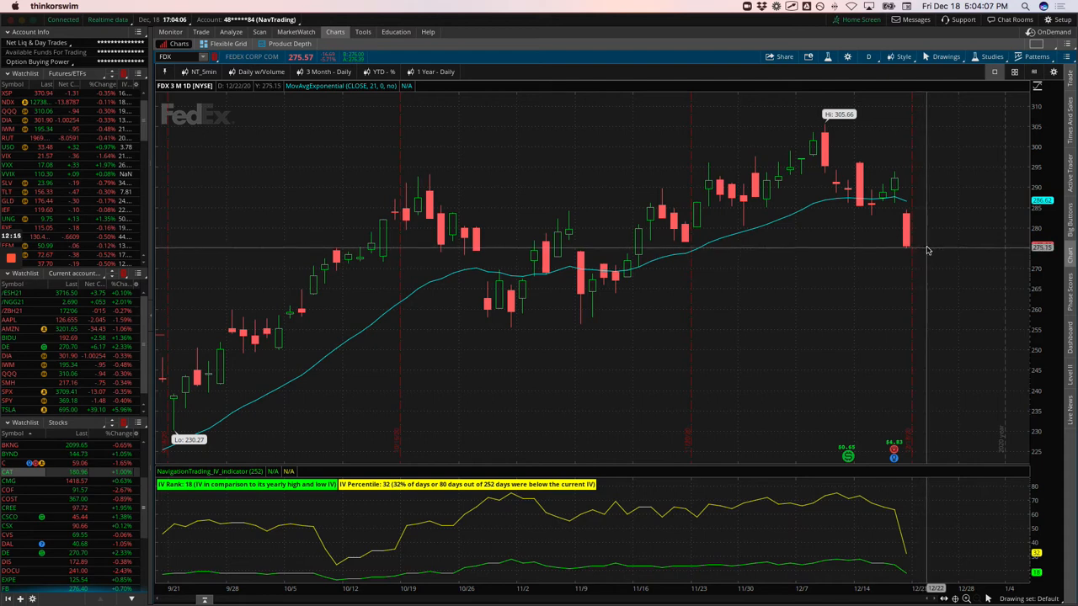
pyautogui.moveTo(926, 249)
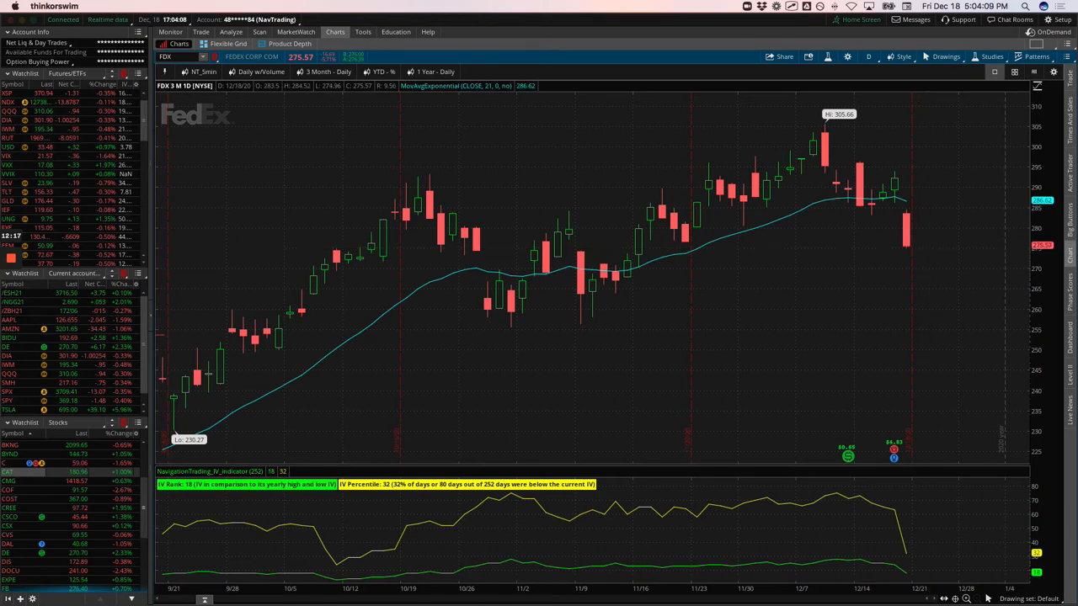
pyautogui.moveTo(690, 276)
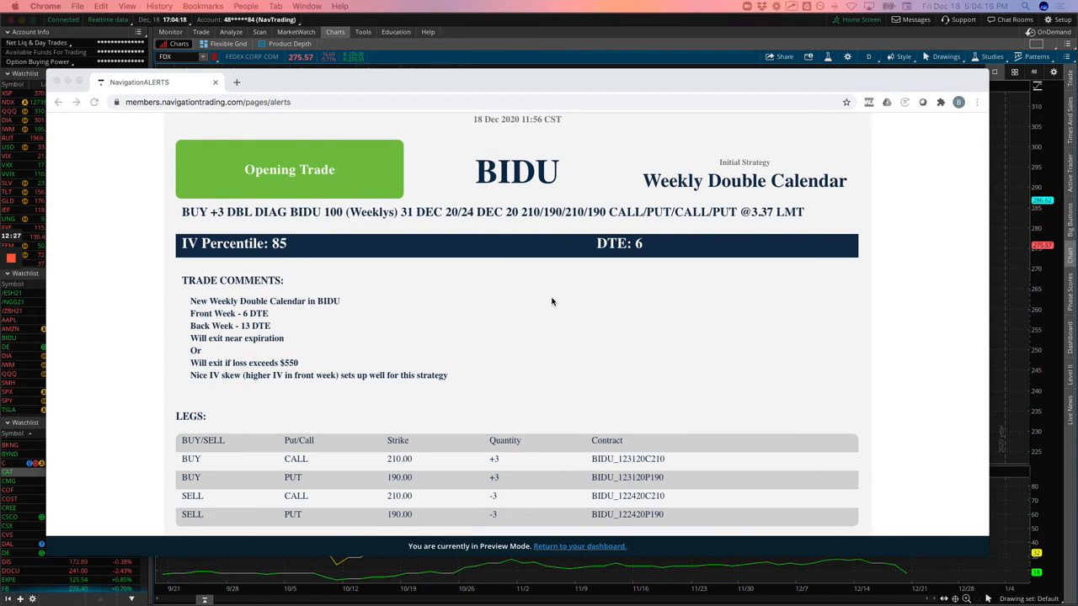
pyautogui.moveTo(663, 349)
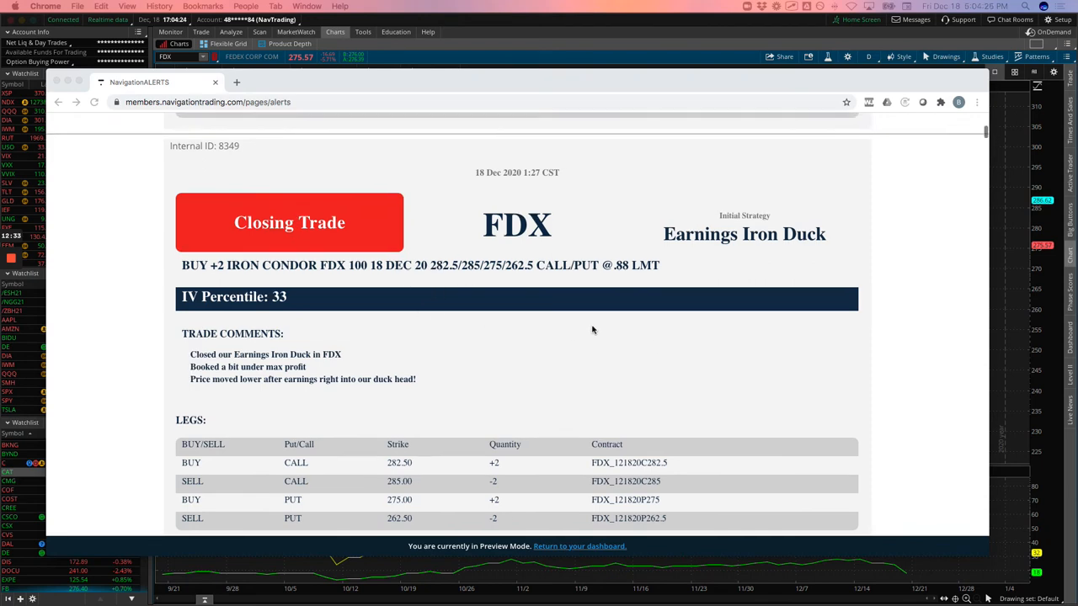
# Scroll past the BIDU, FDX closing and expired AMZN Iron Duck alerts to the top
pyautogui.scroll(3)
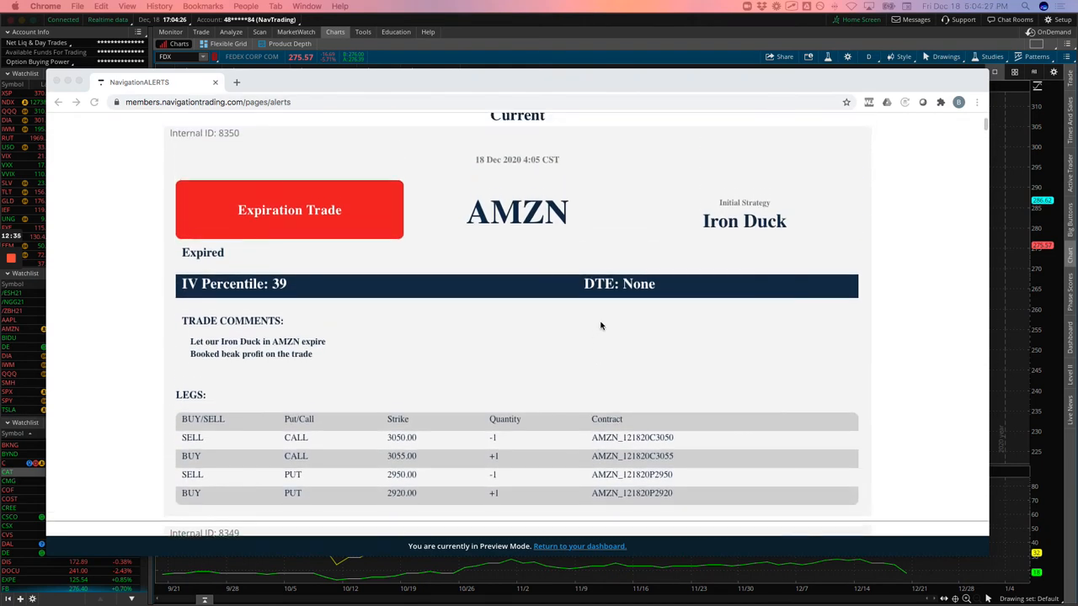
pyautogui.moveTo(521, 328)
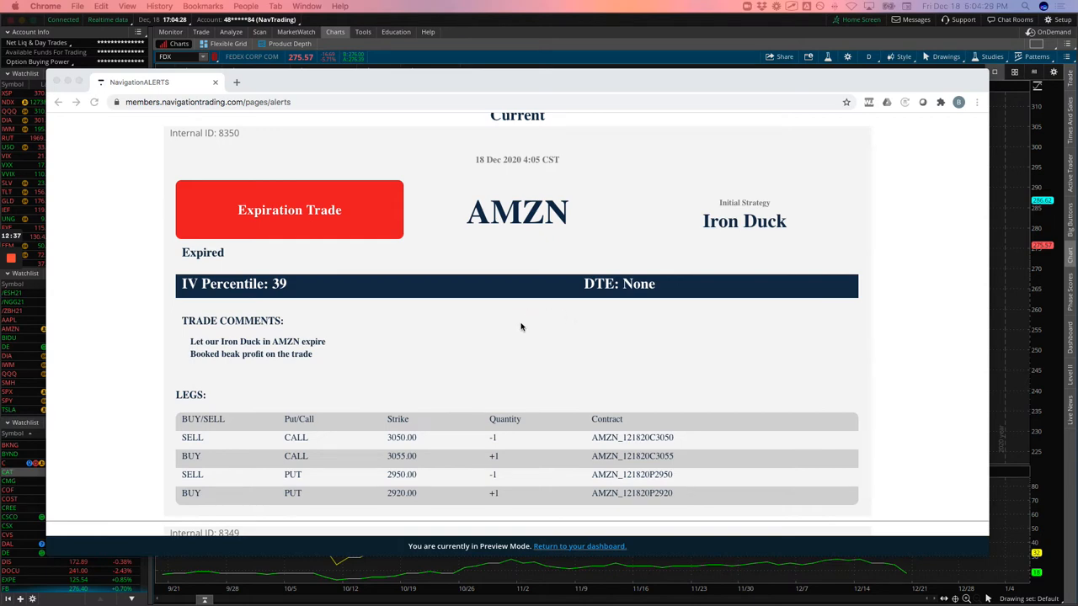
pyautogui.moveTo(311, 349)
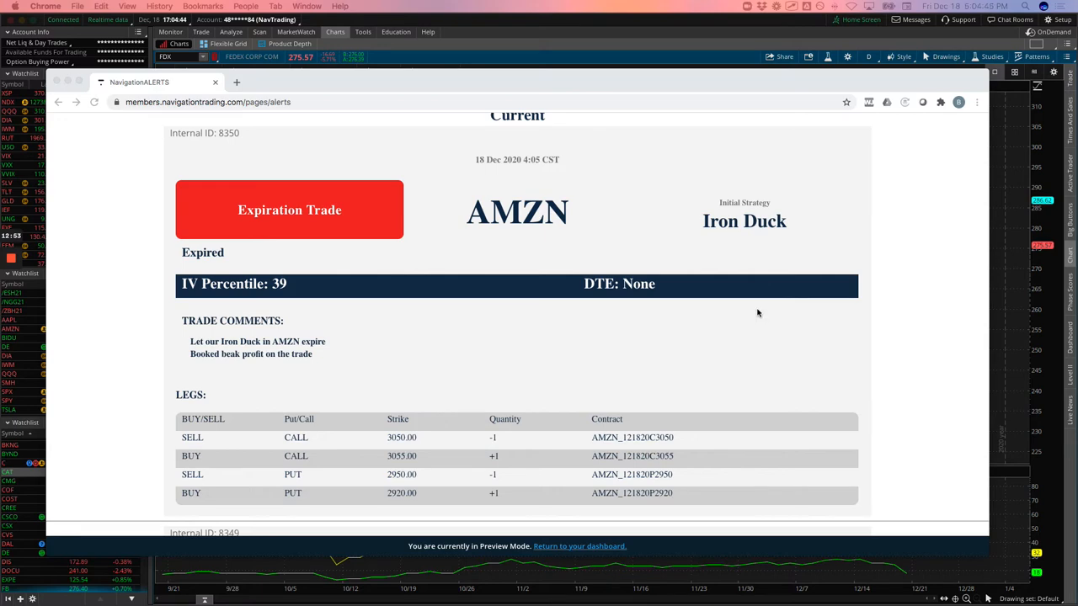
pyautogui.scroll(3)
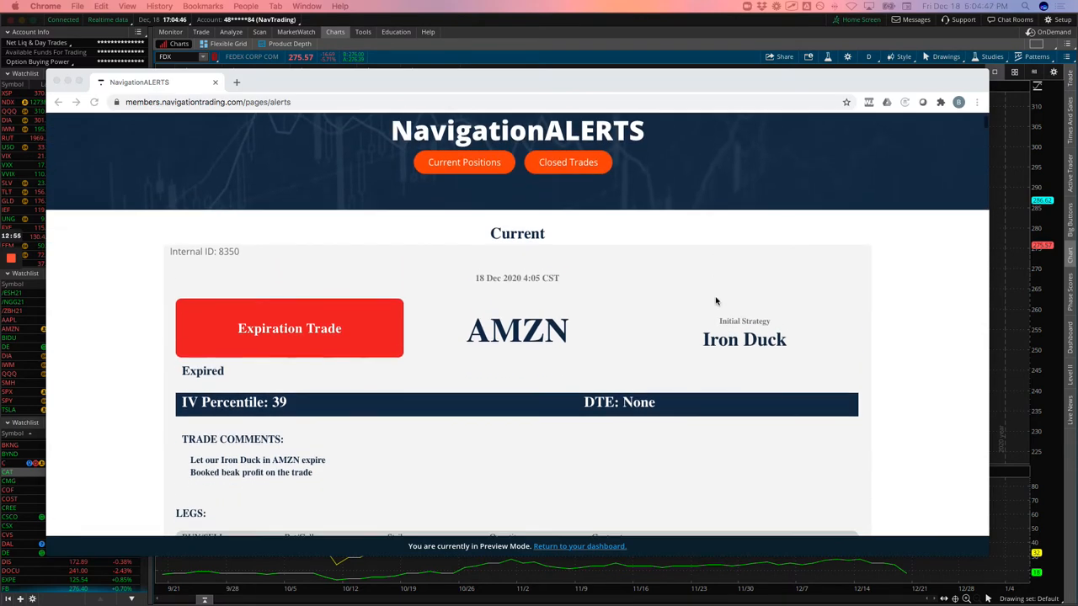
pyautogui.moveTo(332, 42)
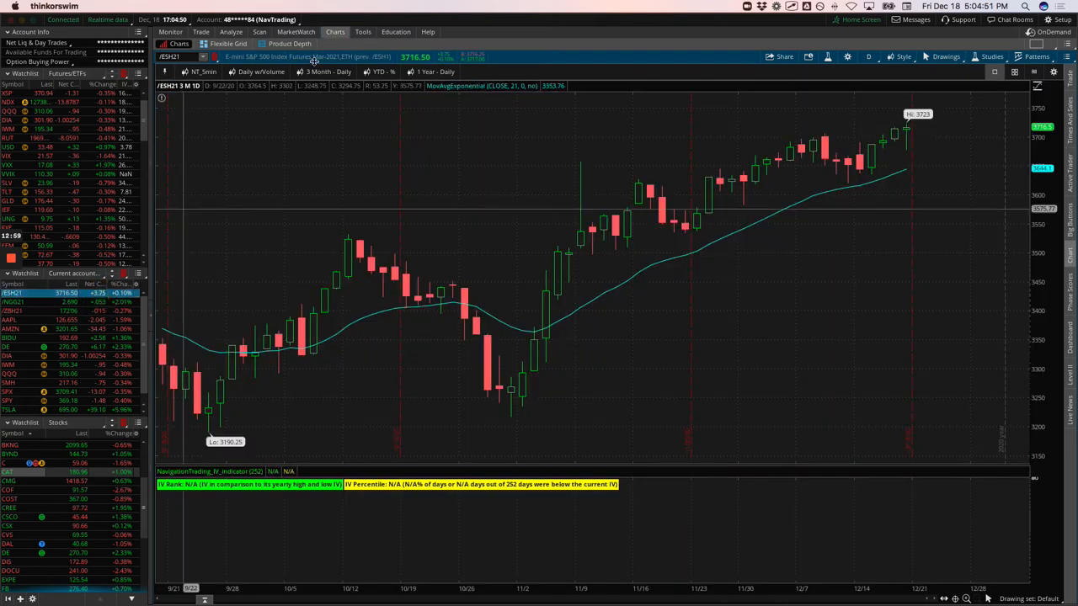
# Review the /ESH21, /NGG21 and /ZBH21 futures risk profiles, ending on the /ZBH21 daily chart
pyautogui.click(230, 32)
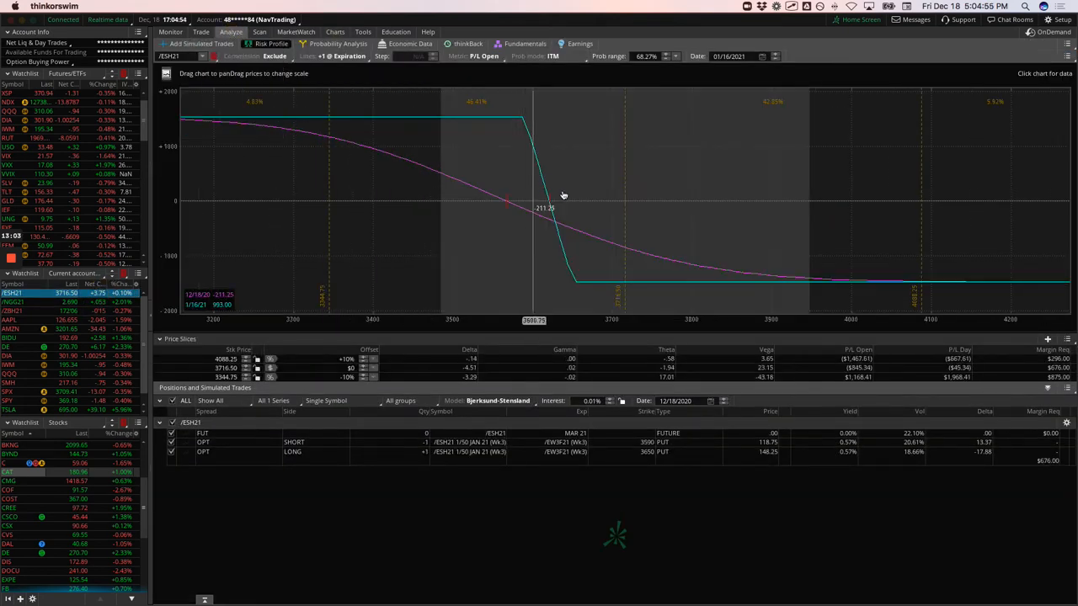
pyautogui.moveTo(467, 205)
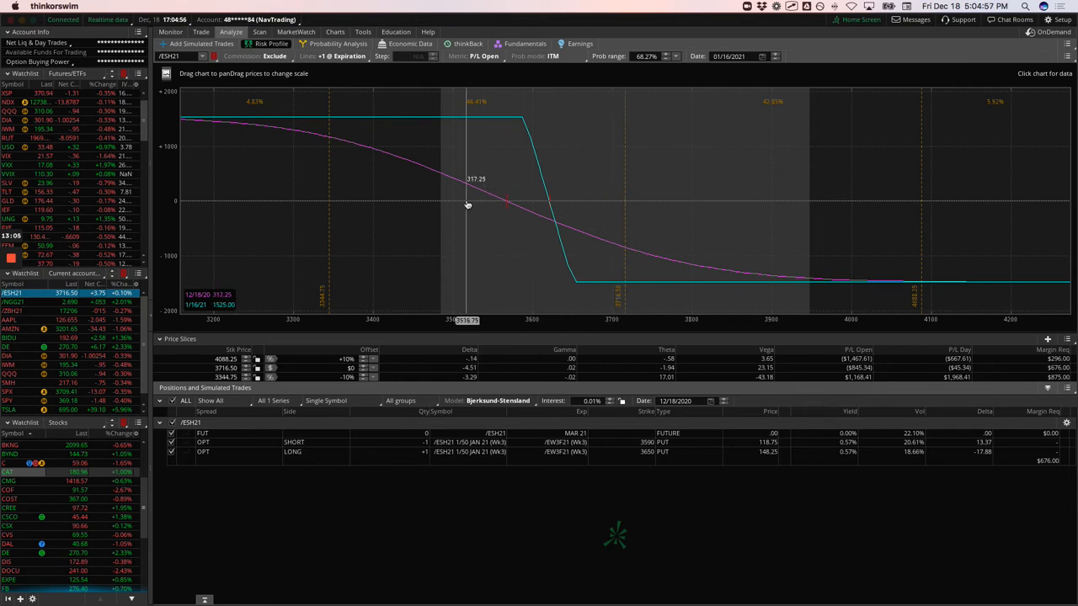
pyautogui.moveTo(467, 205)
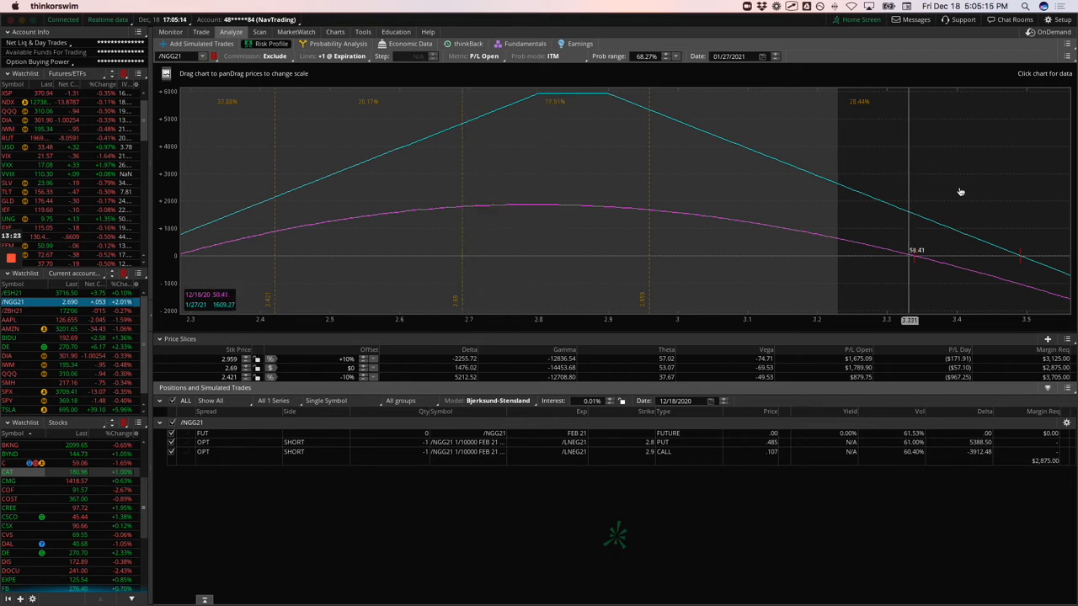
pyautogui.moveTo(535, 213)
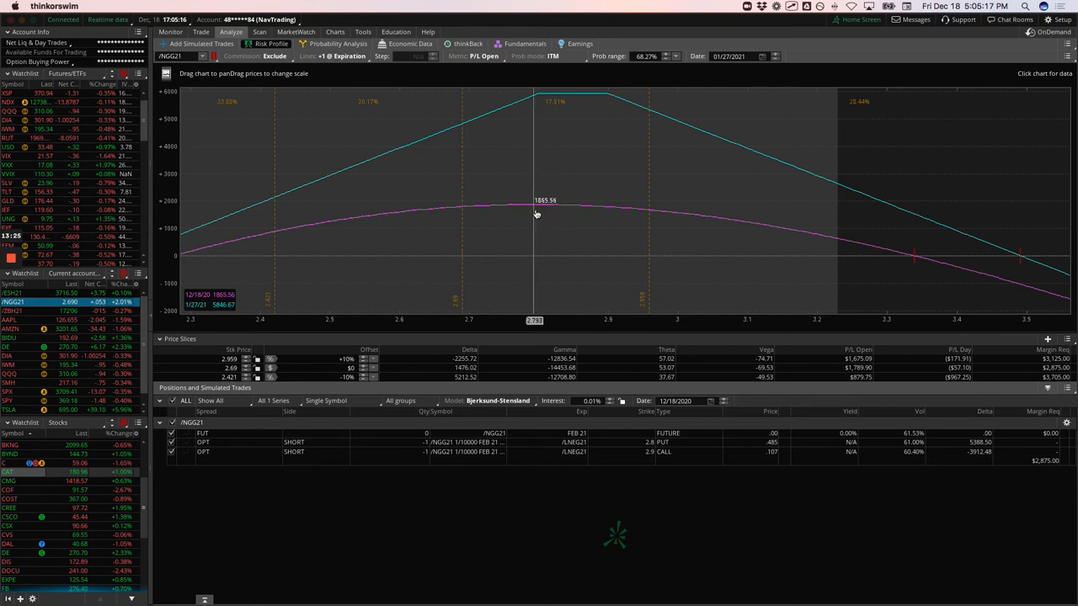
pyautogui.moveTo(505, 223)
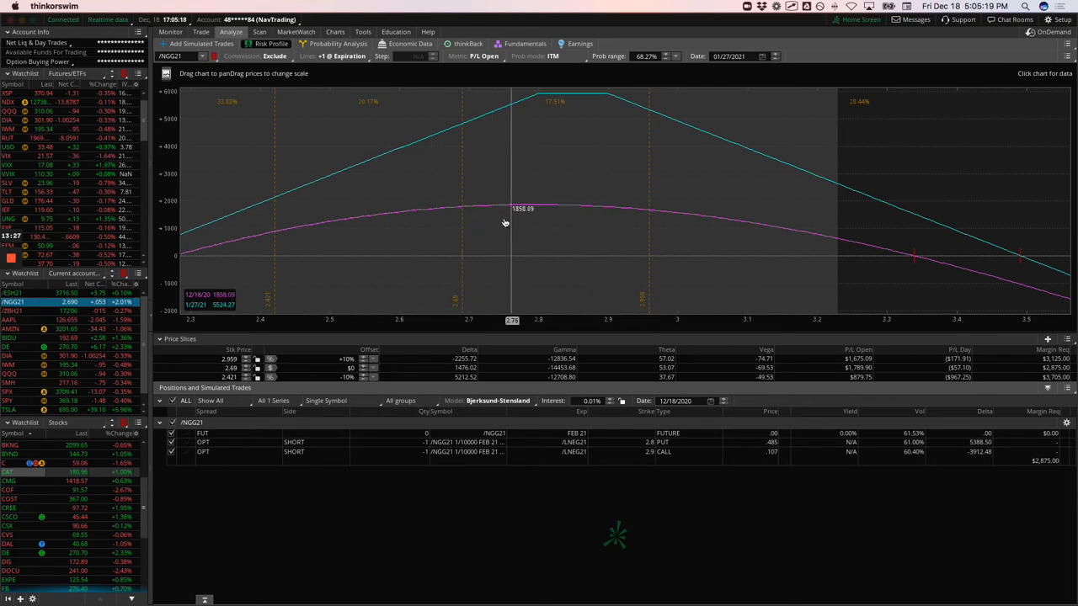
pyautogui.moveTo(531, 211)
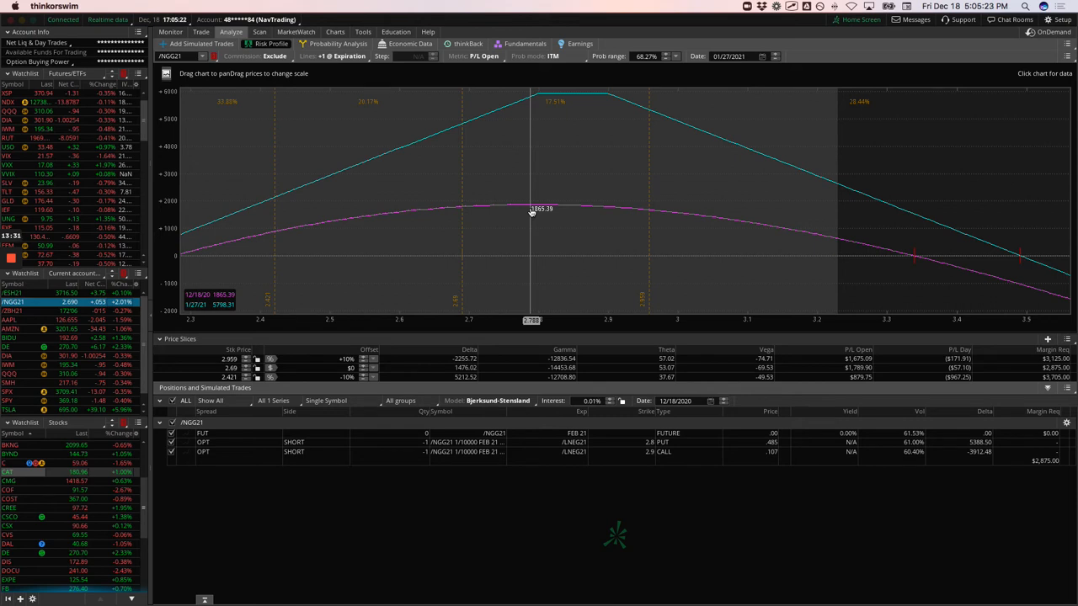
pyautogui.moveTo(530, 210)
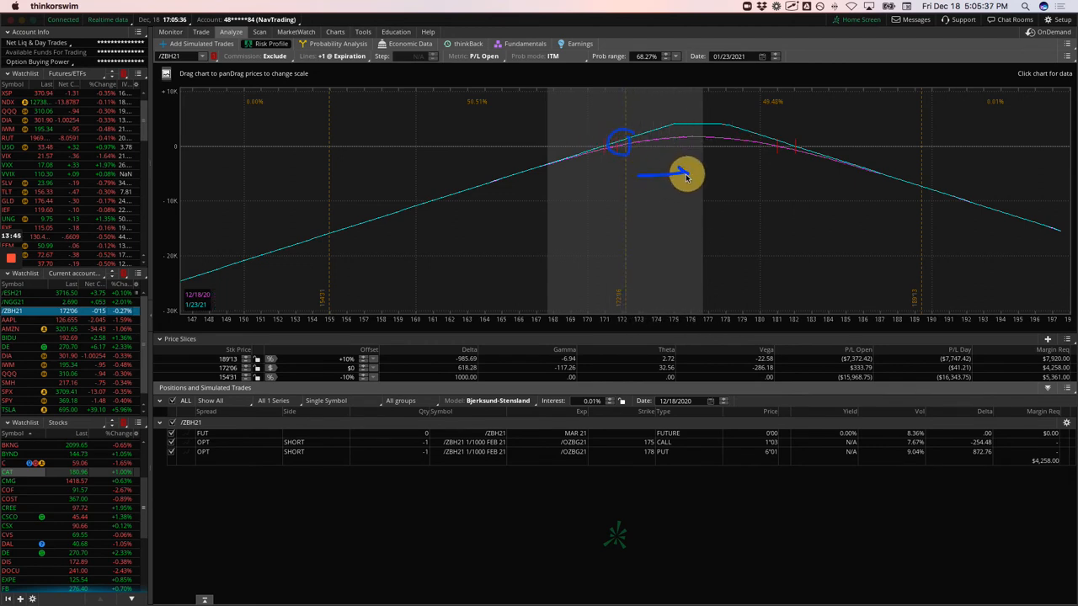
pyautogui.click(335, 32)
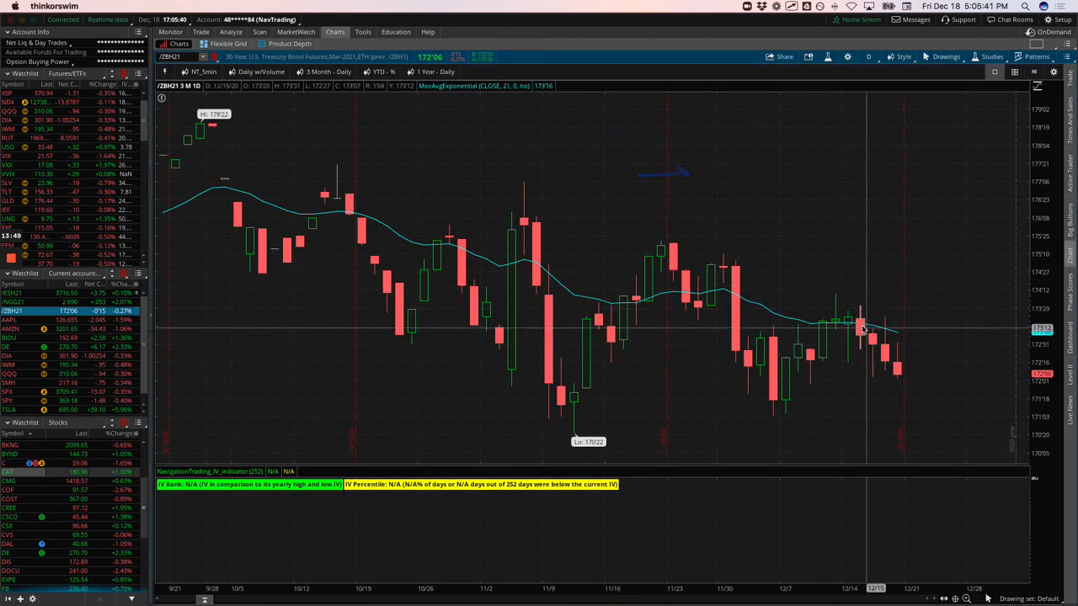
pyautogui.moveTo(859, 324)
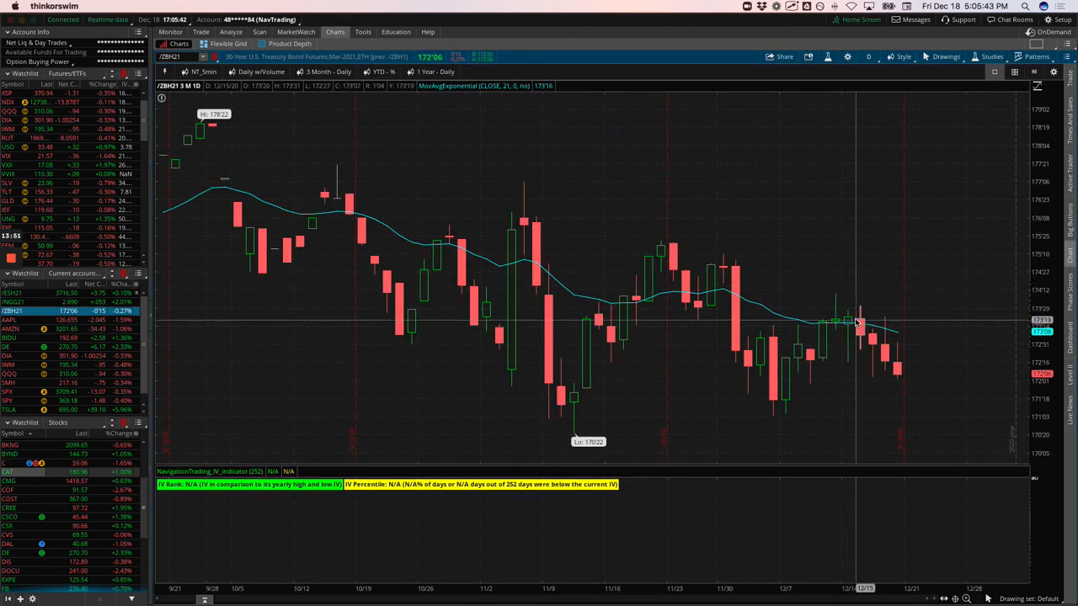
pyautogui.moveTo(858, 323); pyautogui.dragTo(905, 375)
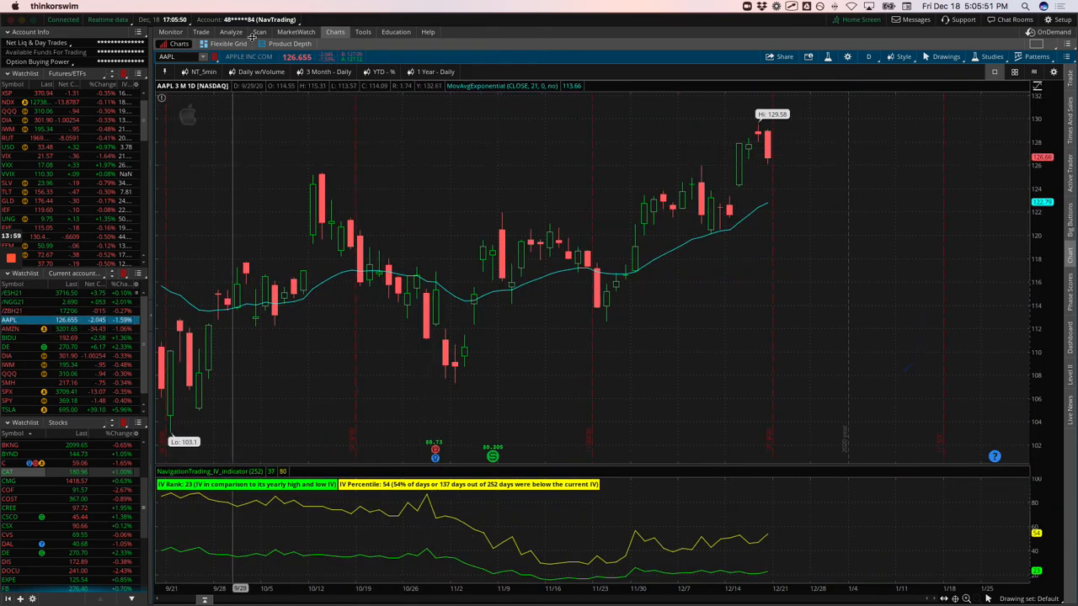
# Check the AMZN and DE position risk profiles, then view Deere's daily chart
pyautogui.click(231, 32)
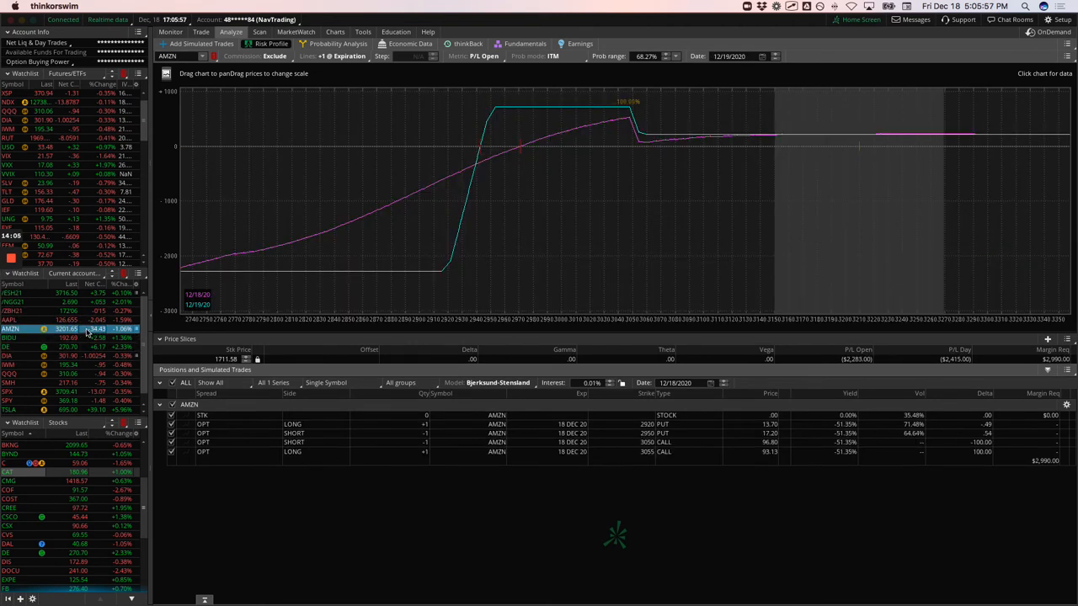
pyautogui.moveTo(861, 148)
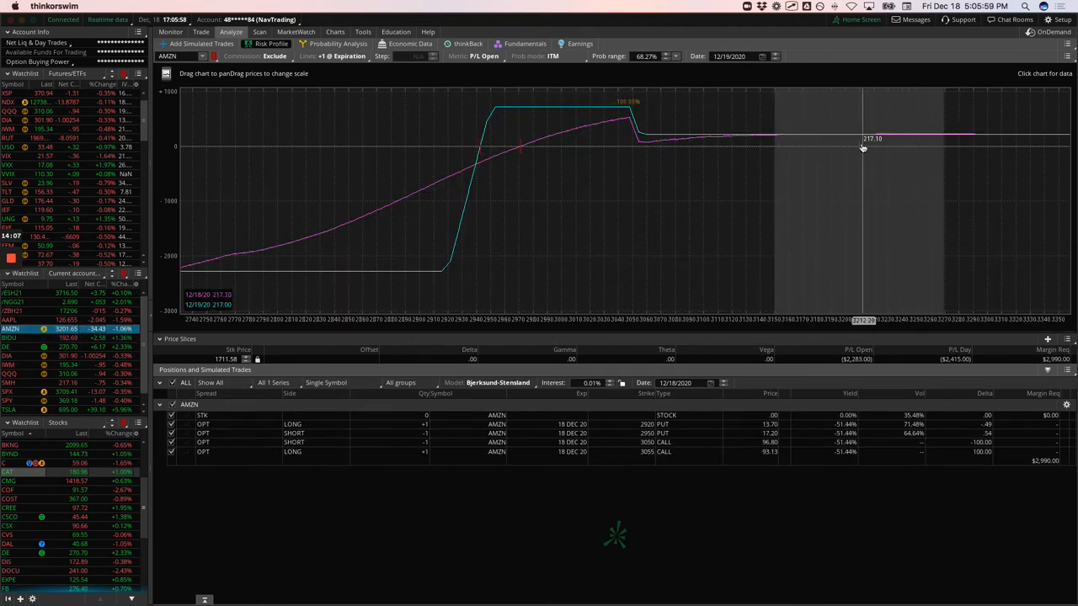
pyautogui.moveTo(585, 280)
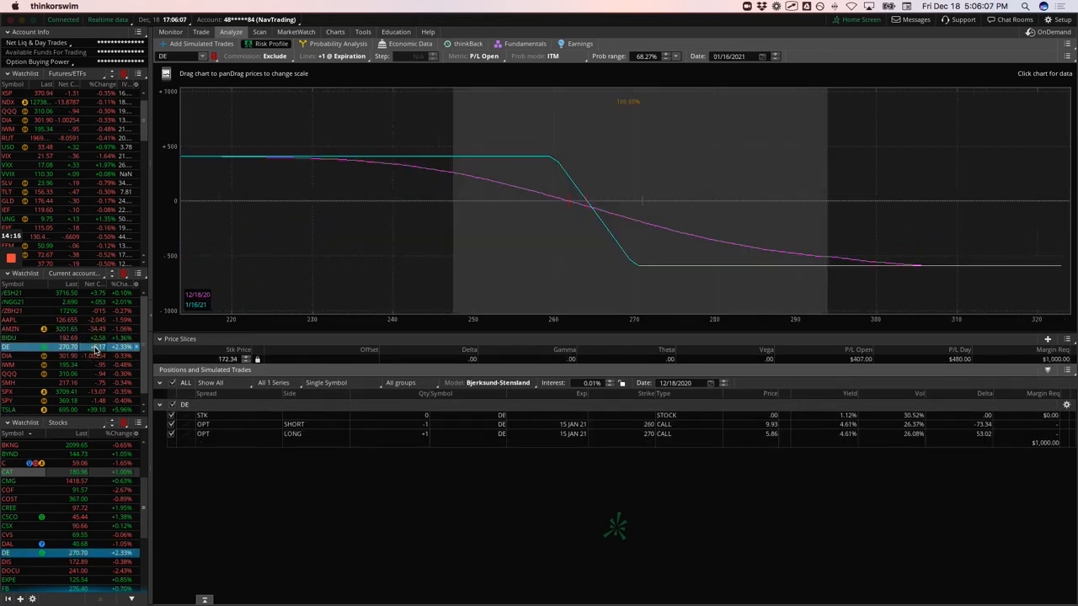
pyautogui.moveTo(222, 221)
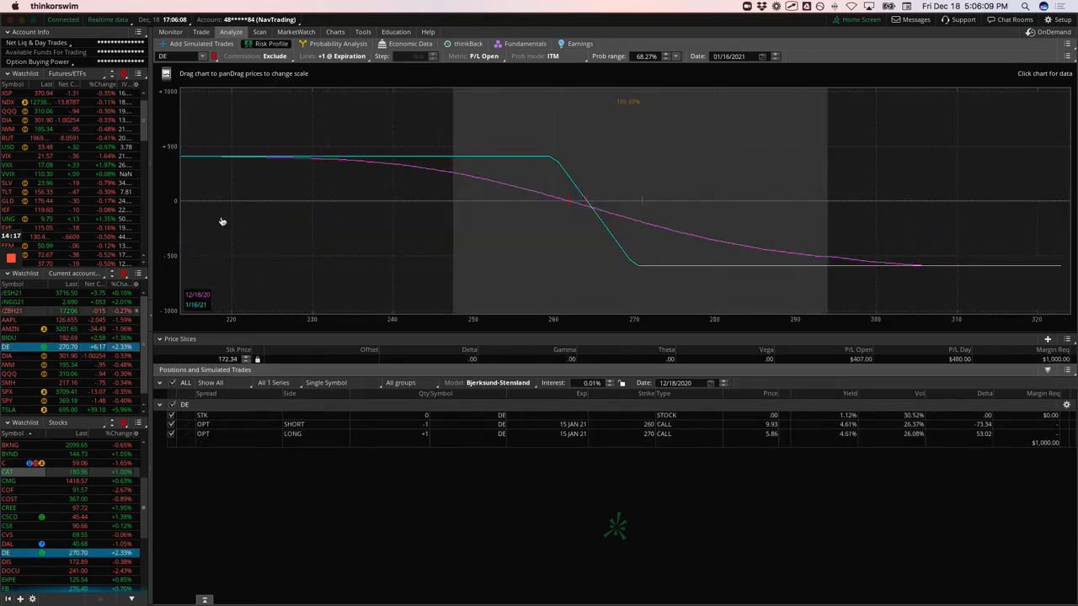
pyautogui.click(335, 32)
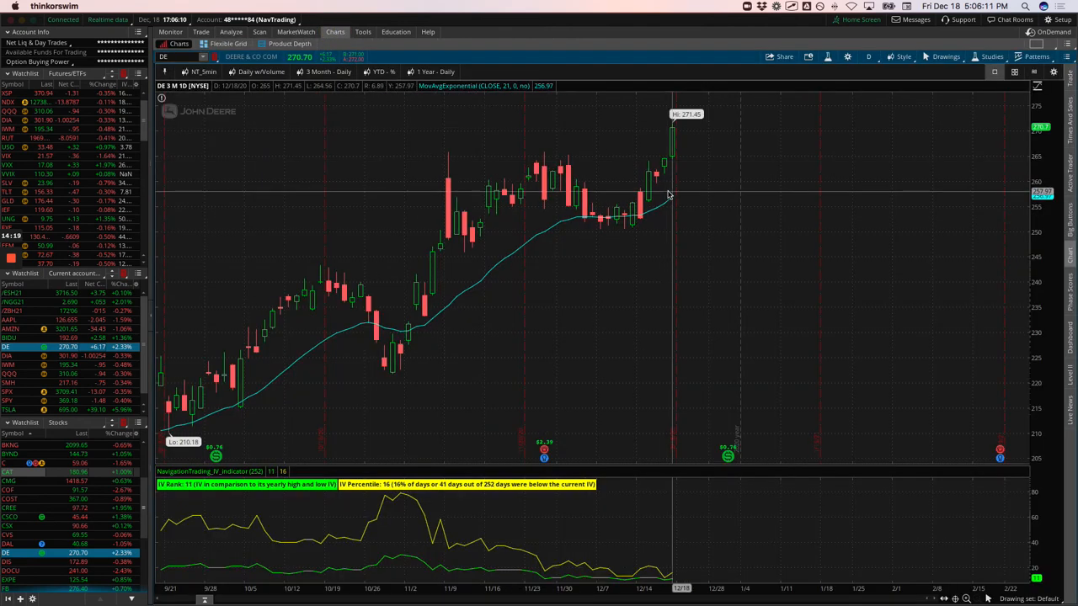
pyautogui.moveTo(671, 131)
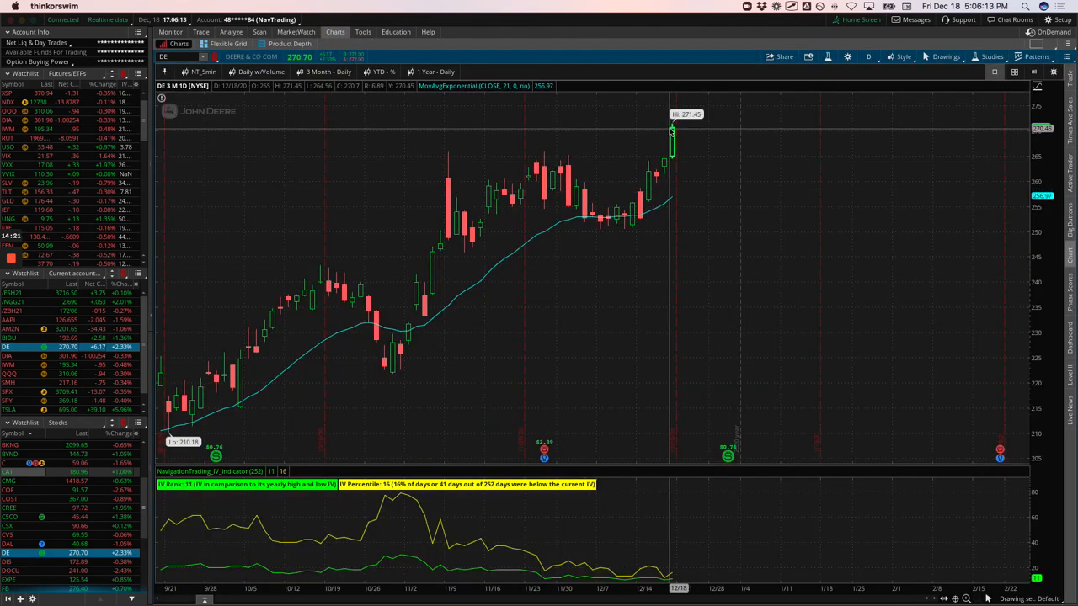
pyautogui.moveTo(674, 198)
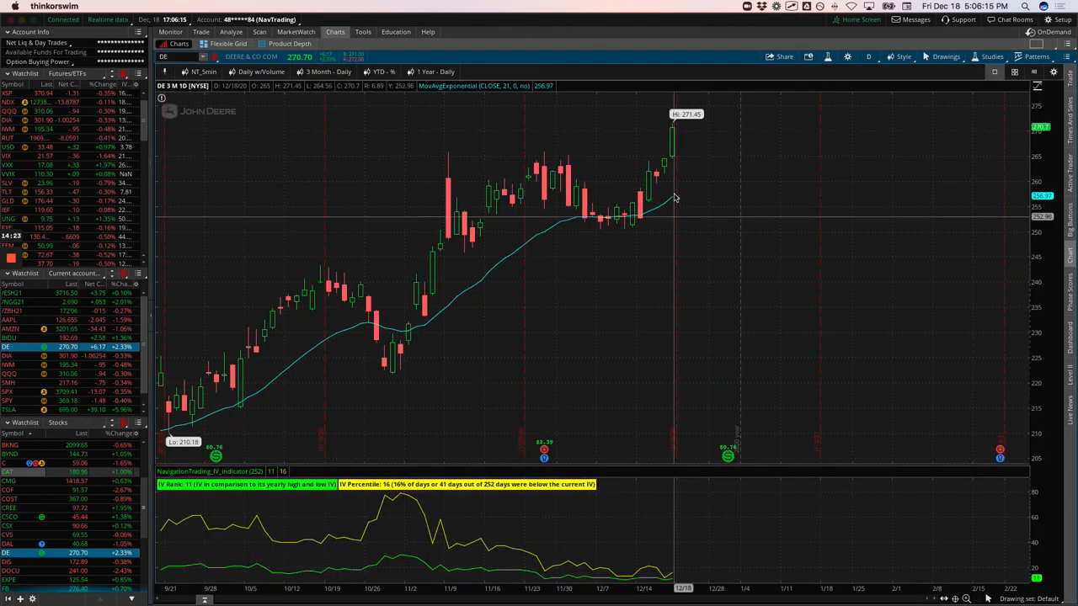
pyautogui.moveTo(320, 130)
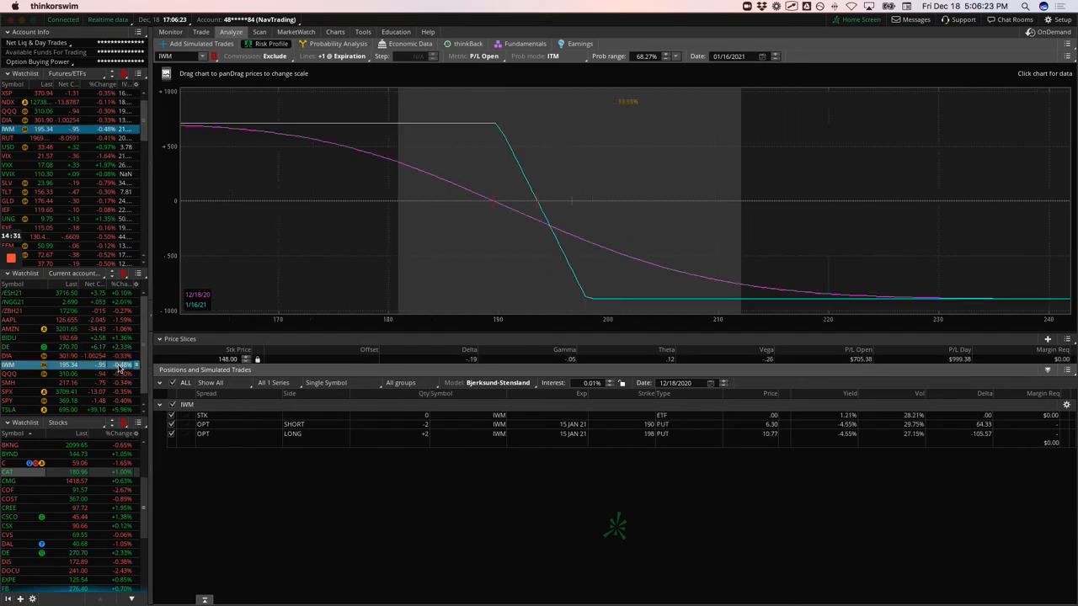
pyautogui.moveTo(295, 261)
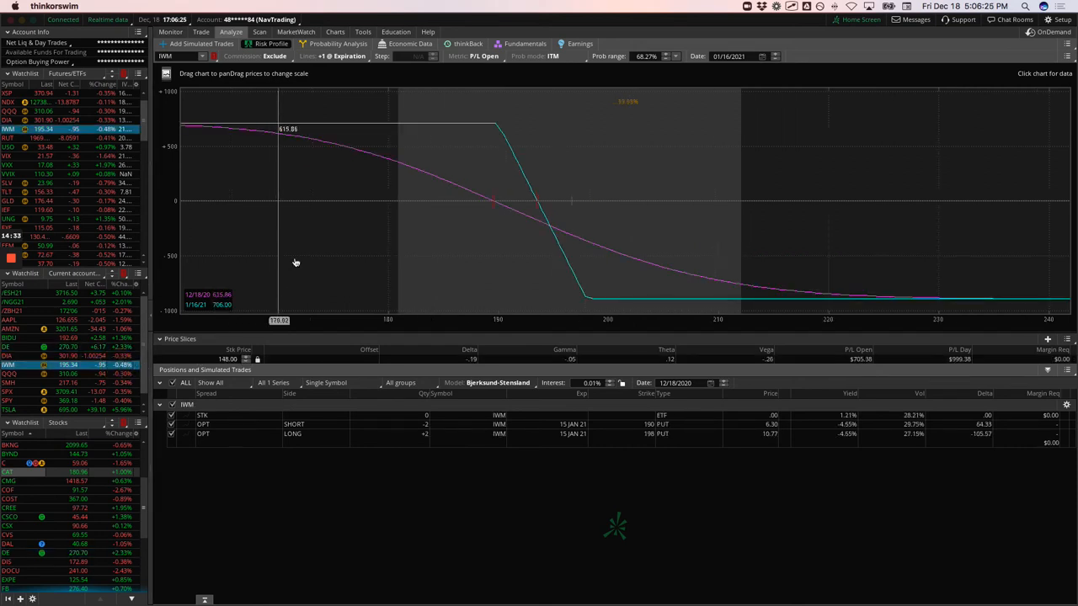
# Pan the IWM profile lower, view QQQ, and exclude SMH's short 180 call
pyautogui.moveTo(295, 261); pyautogui.dragTo(397, 255)
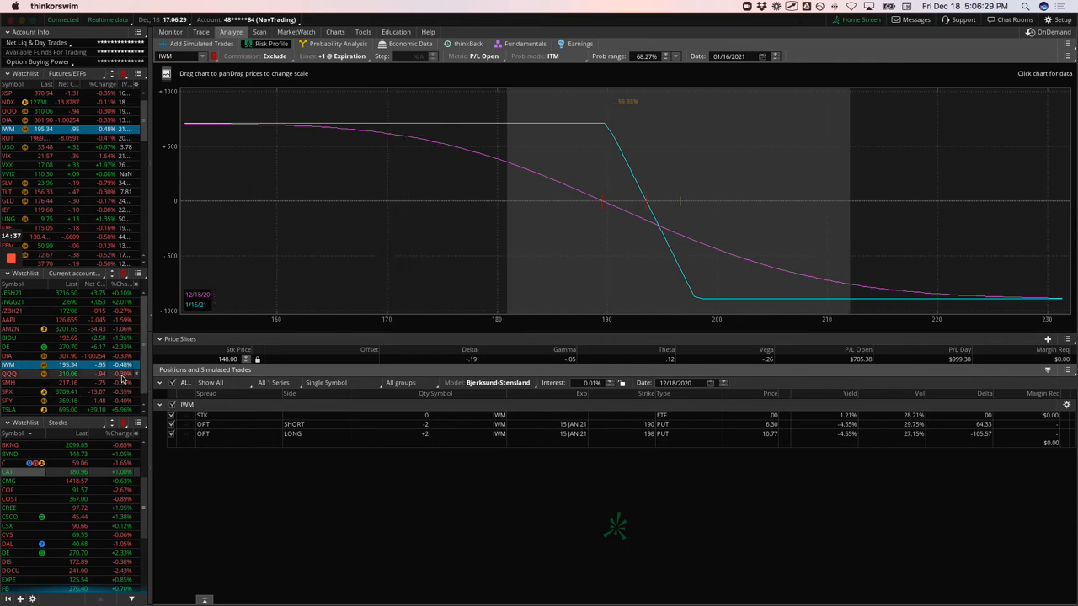
pyautogui.click(42, 374)
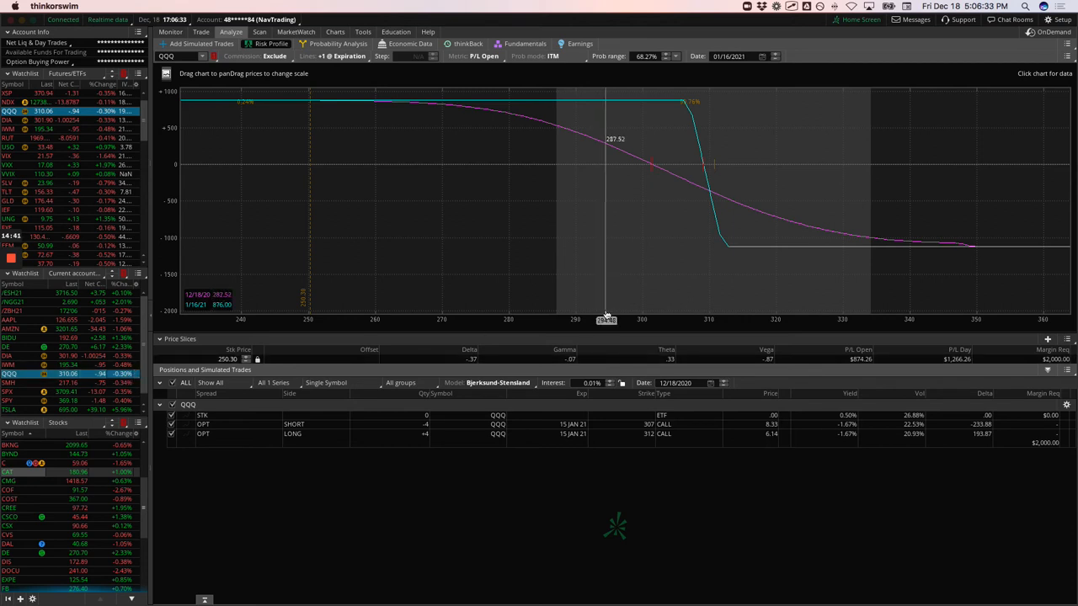
pyautogui.moveTo(548, 303)
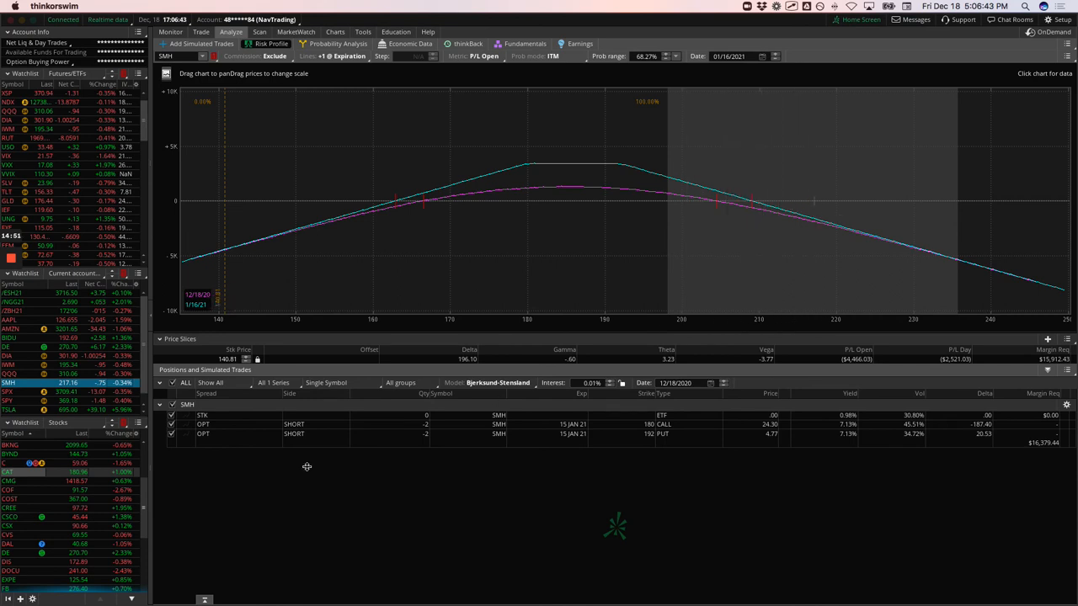
pyautogui.click(171, 425)
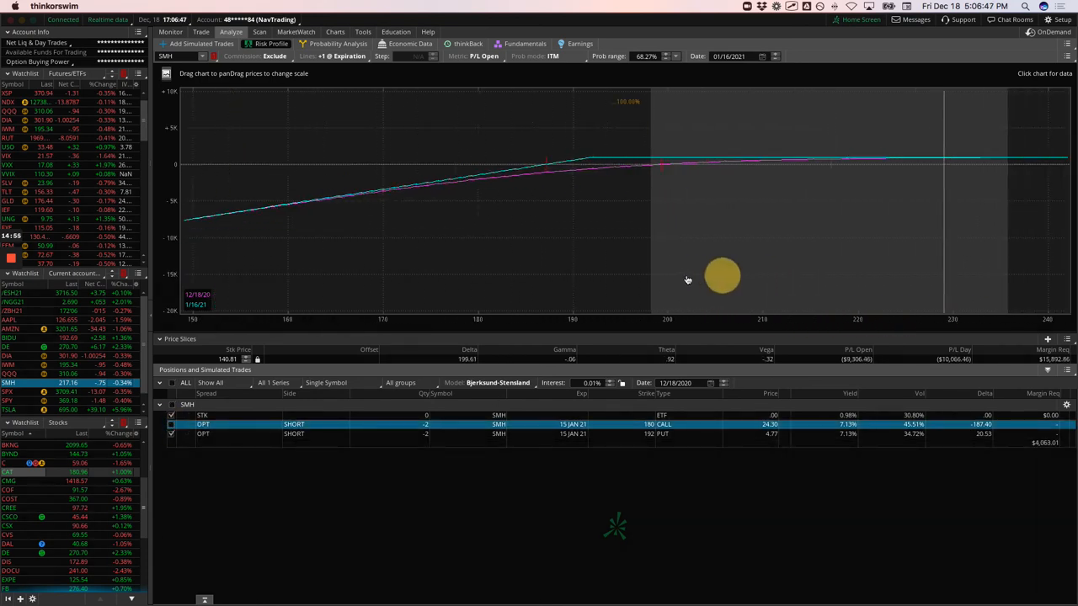
pyautogui.moveTo(721, 275); pyautogui.dragTo(504, 160)
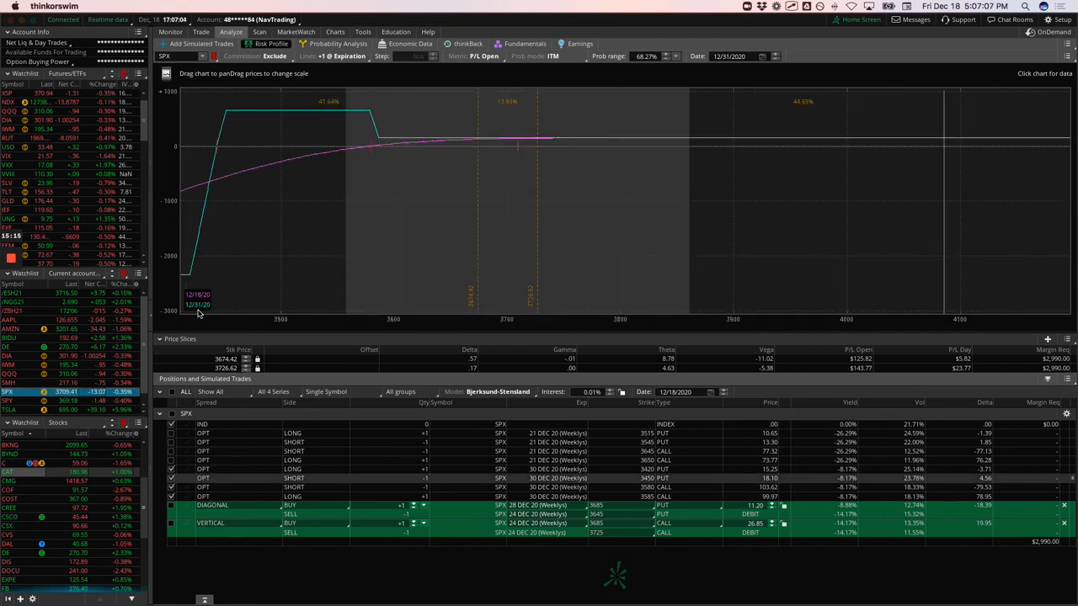
pyautogui.moveTo(545, 230)
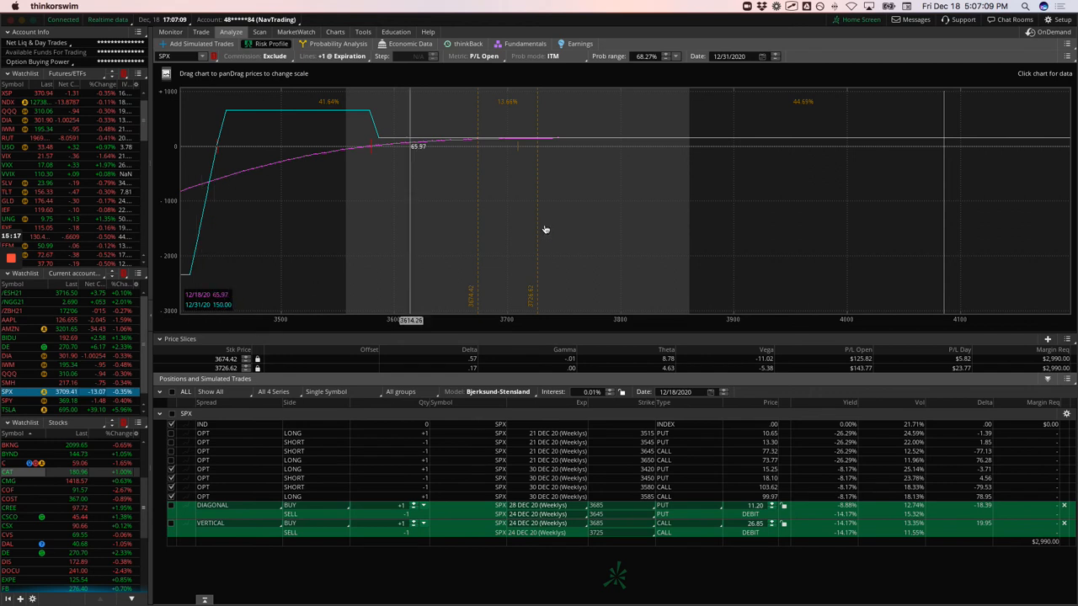
pyautogui.moveTo(521, 165)
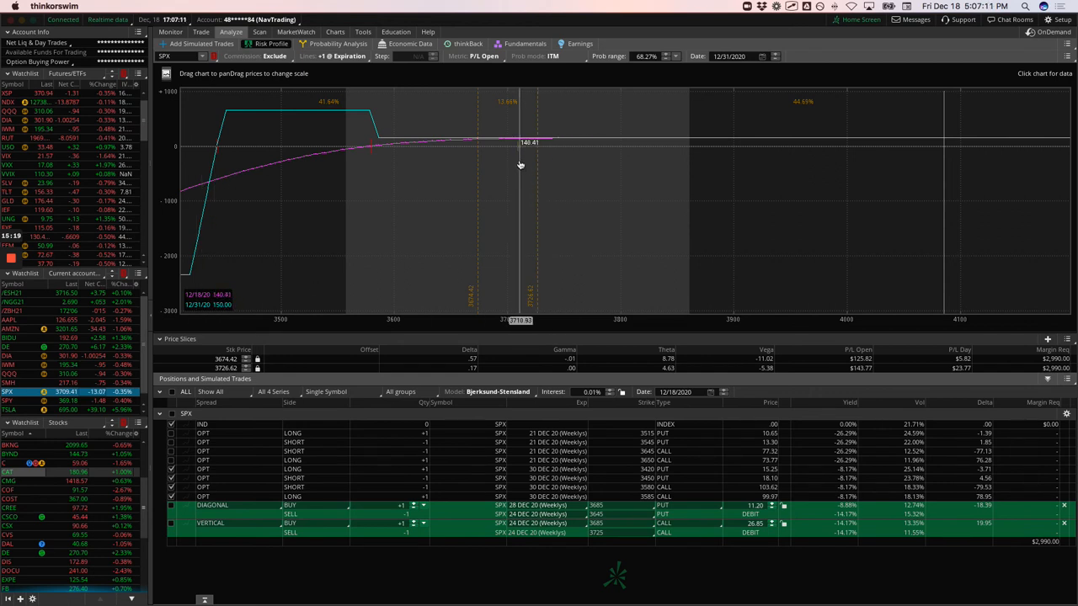
pyautogui.moveTo(521, 168)
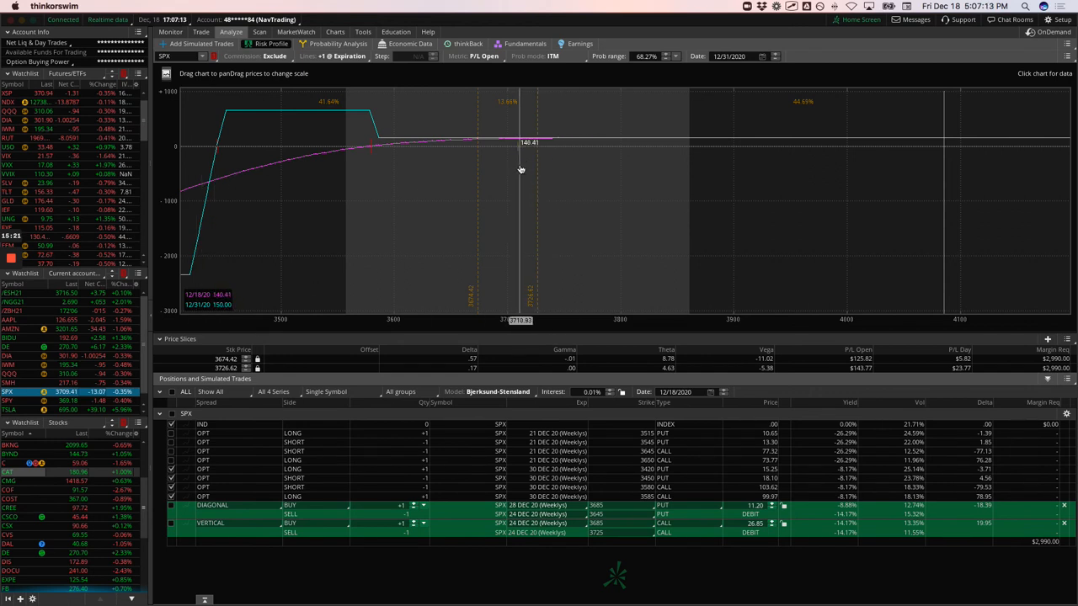
pyautogui.moveTo(610, 160)
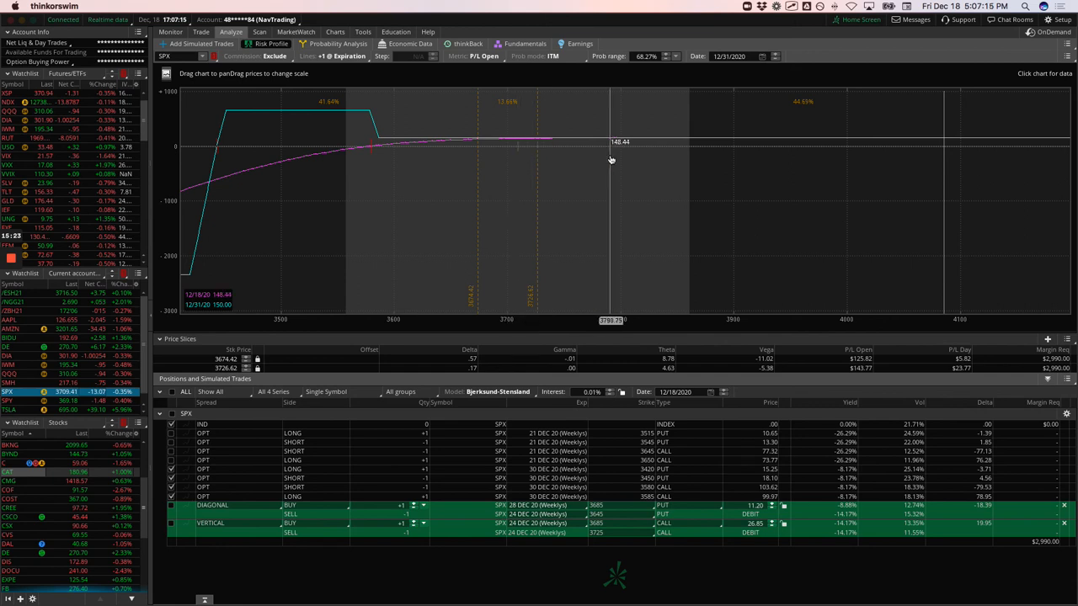
pyautogui.moveTo(522, 160)
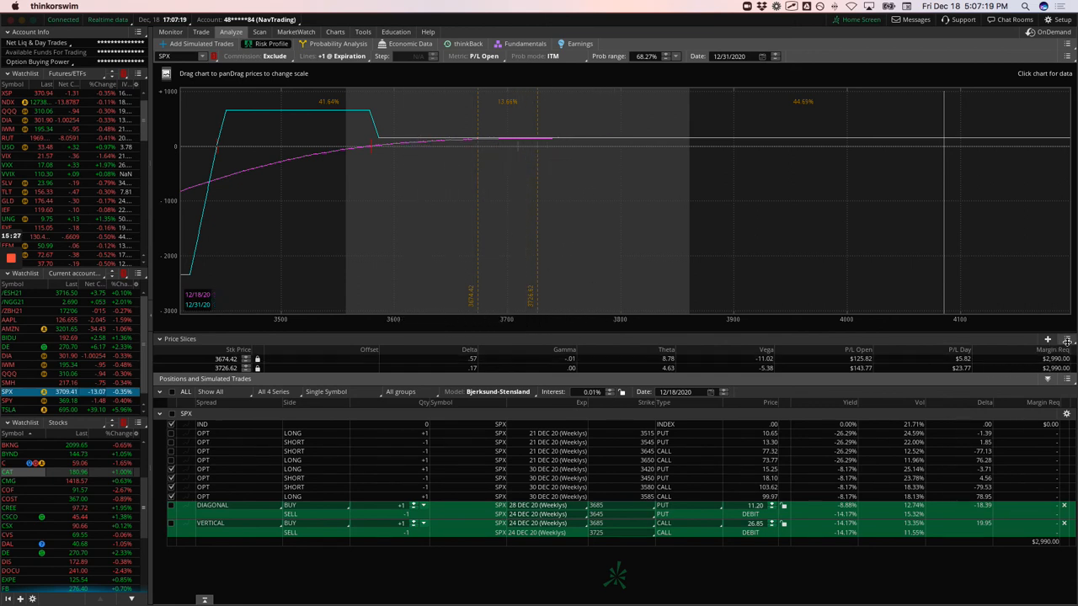
# Model the SPX 21 Dec legs with the price slice near 3586, projected to 12/22/2020
pyautogui.click(1065, 340)
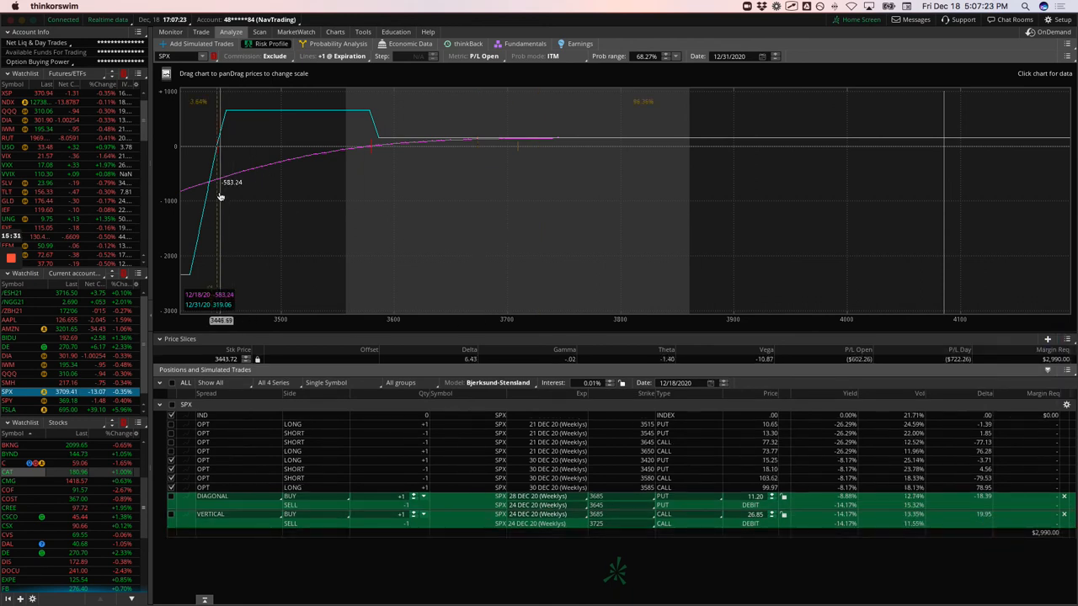
pyautogui.moveTo(220, 189); pyautogui.dragTo(376, 190)
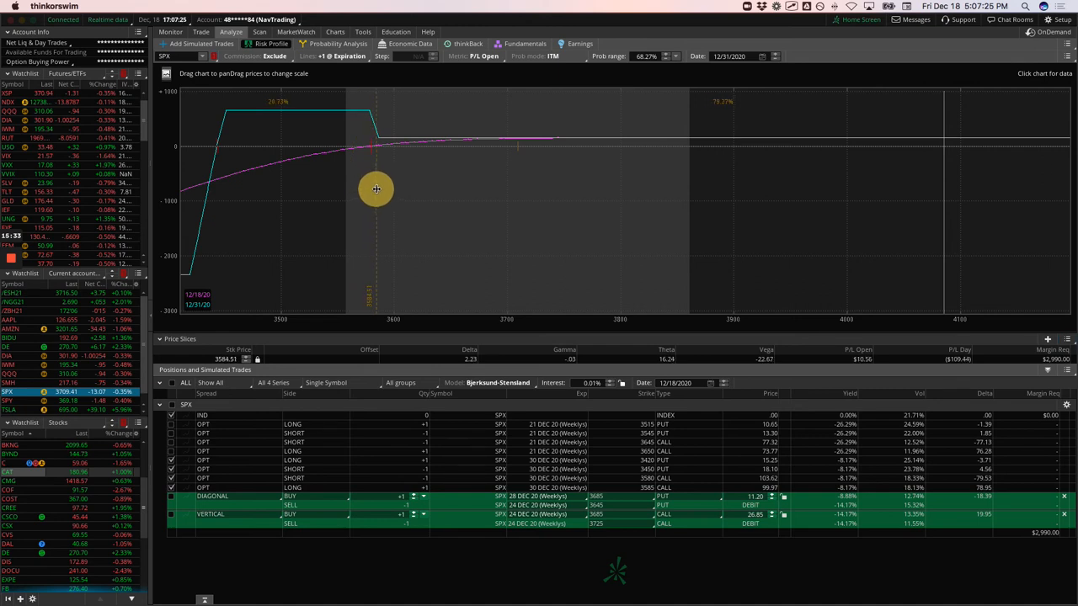
pyautogui.moveTo(312, 136)
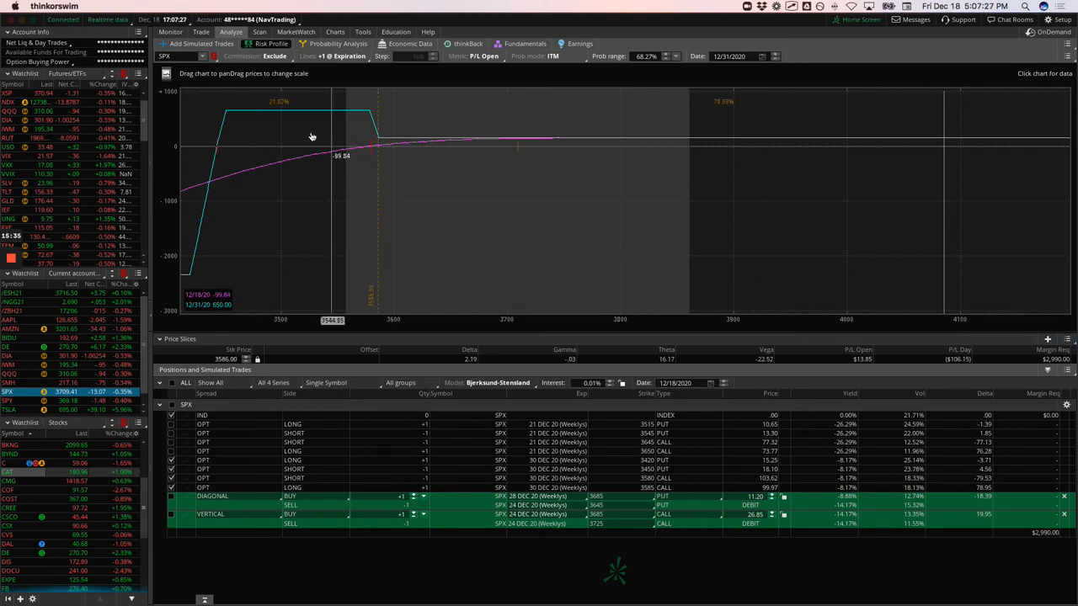
pyautogui.moveTo(519, 165)
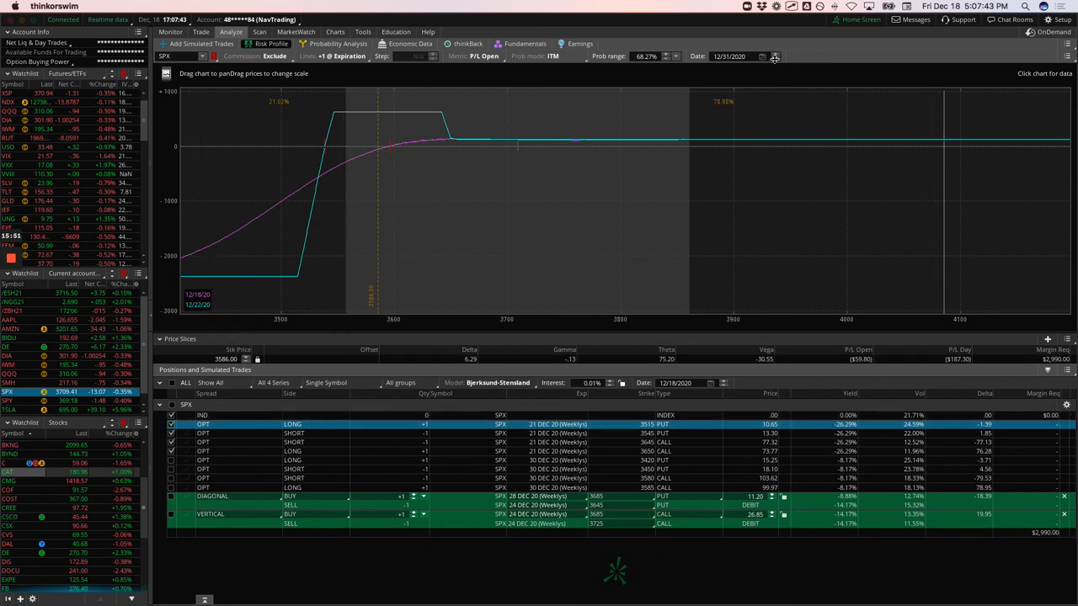
pyautogui.click(773, 56)
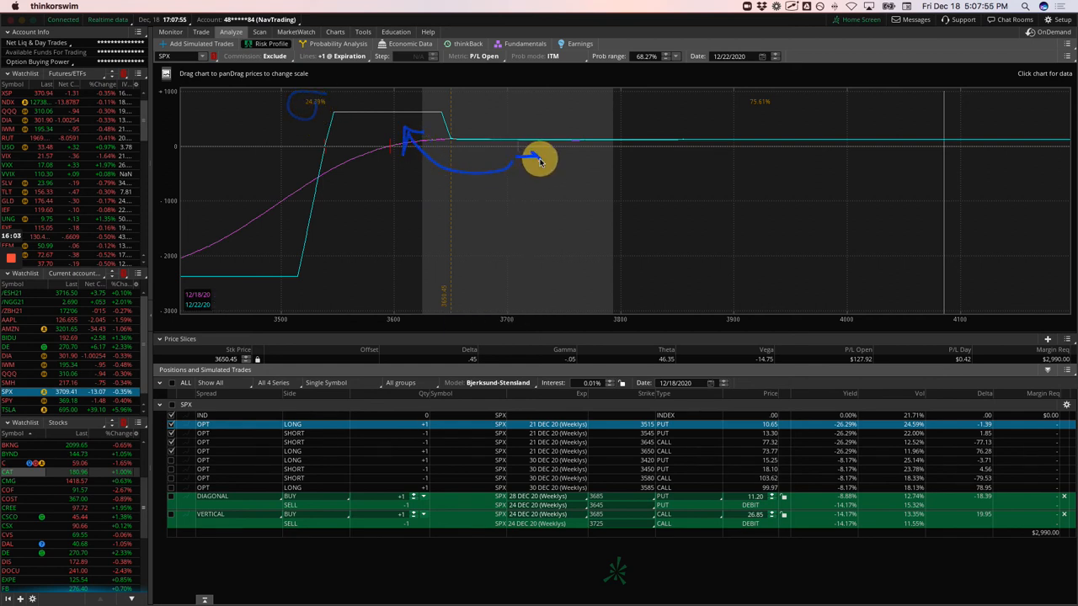
pyautogui.moveTo(539, 201)
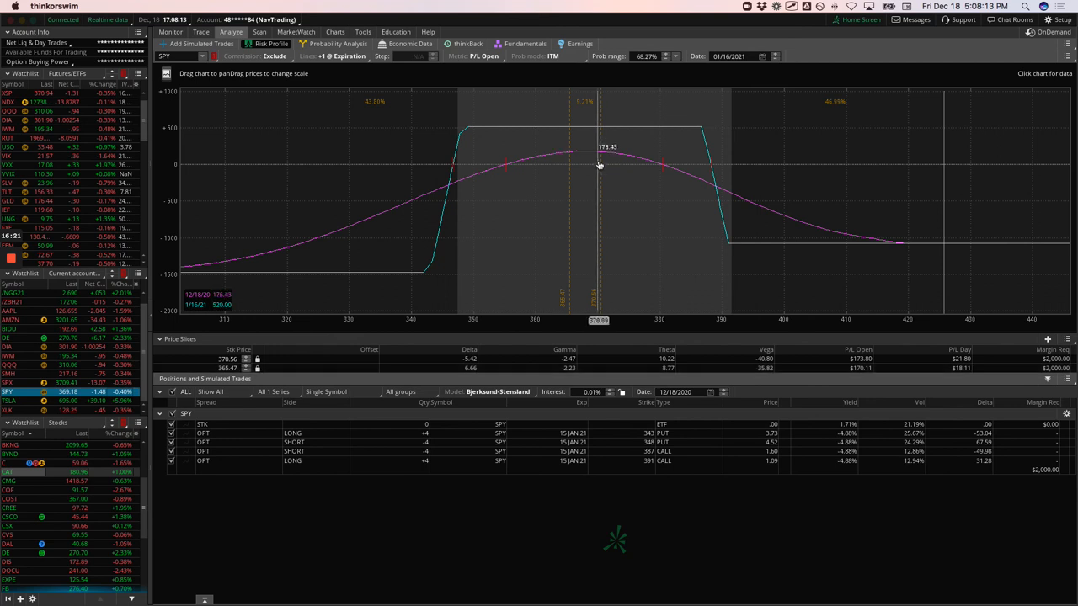
pyautogui.moveTo(599, 160)
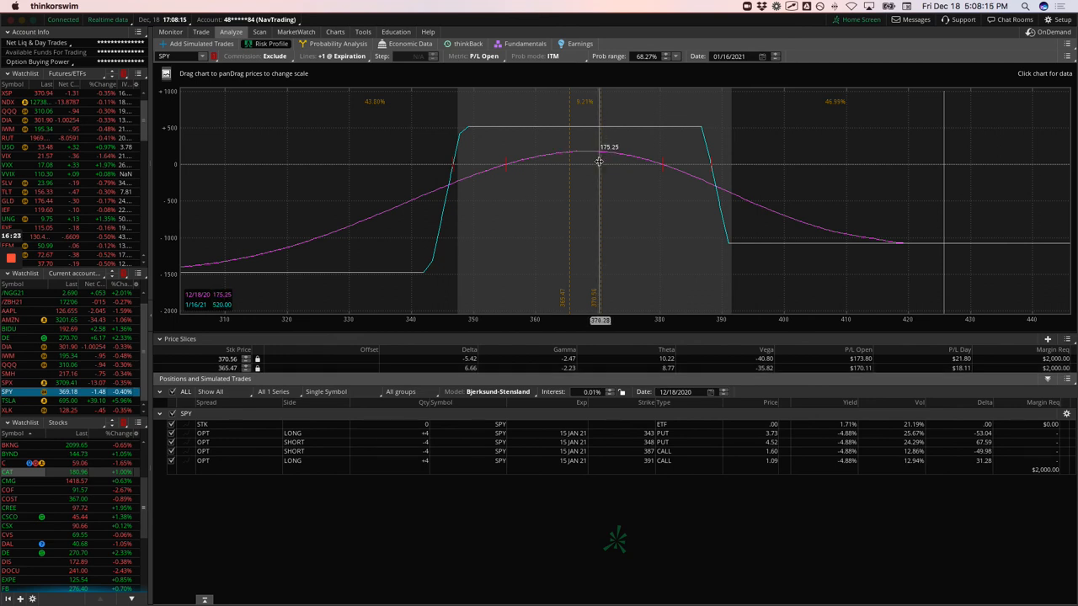
pyautogui.moveTo(599, 156)
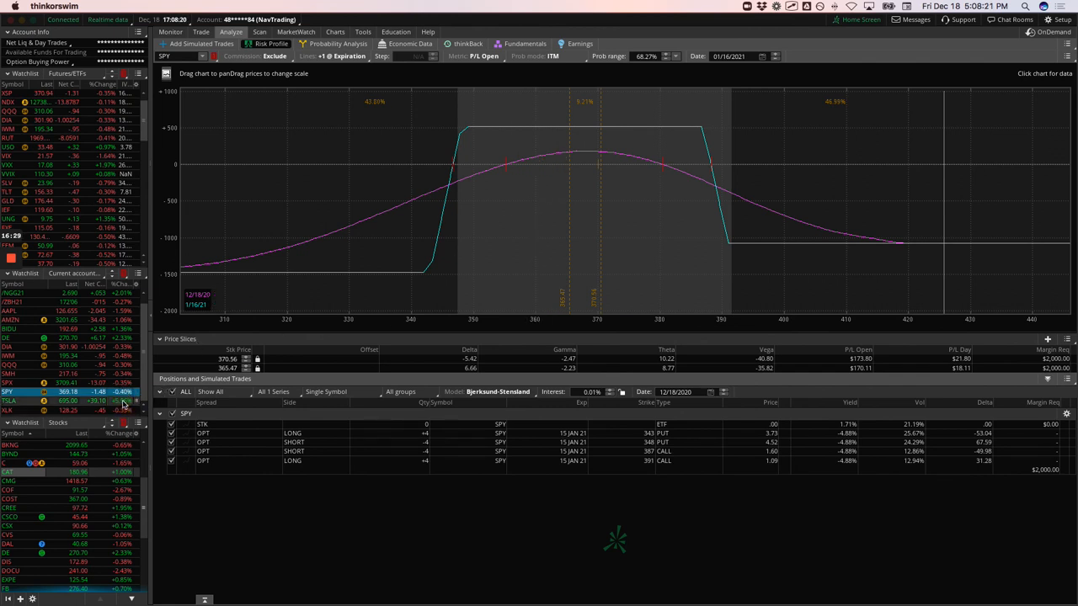
# Switch from the SPY January condor to the TSLA weekly double calendar risk profile
pyautogui.click(9, 401)
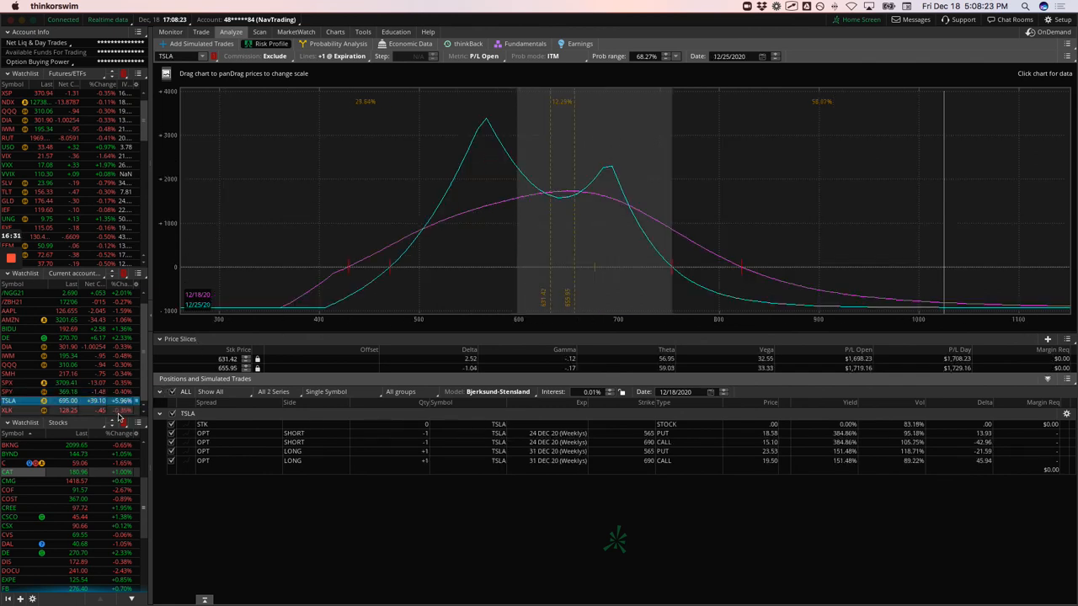